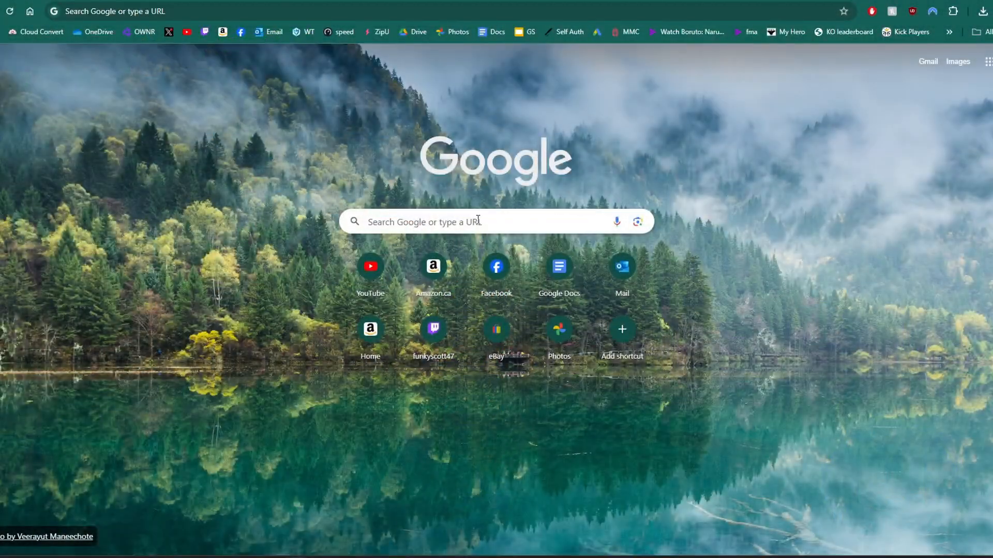
Search Google for 'dolphin' and open the Dolphin Emulator download page
{"action": "type", "text": "dolphin"}
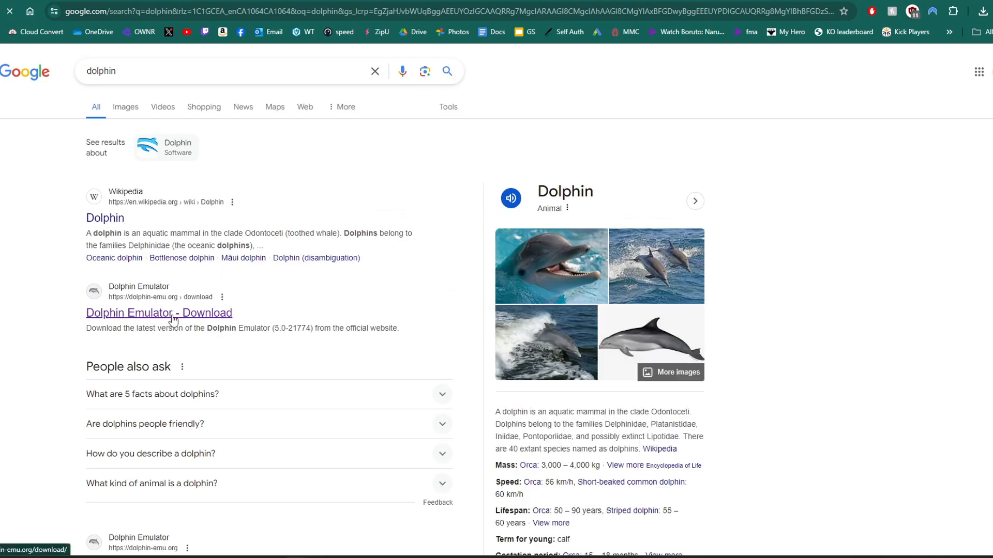
{"action": "left_click", "coordinate": [160, 312]}
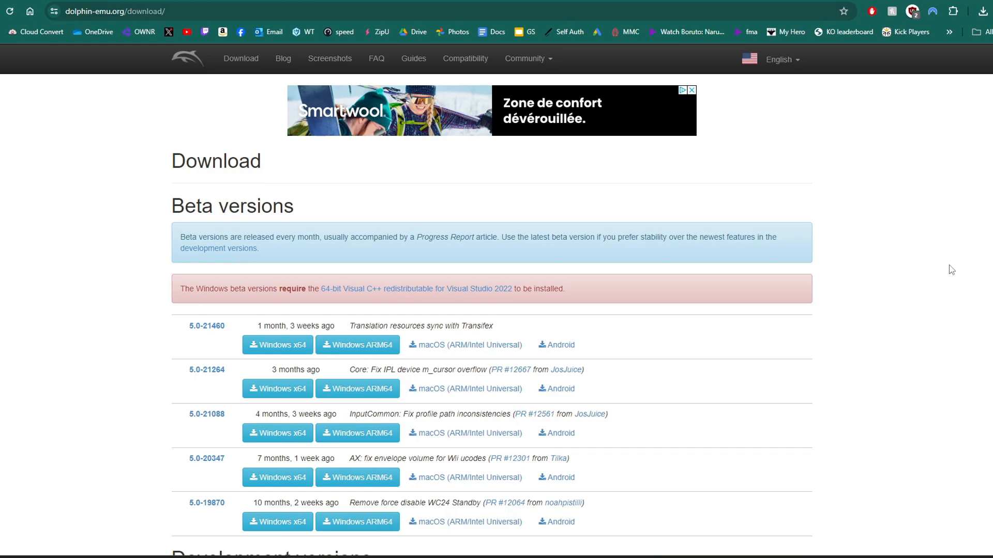
{"action": "mouse_move", "coordinate": [961, 272]}
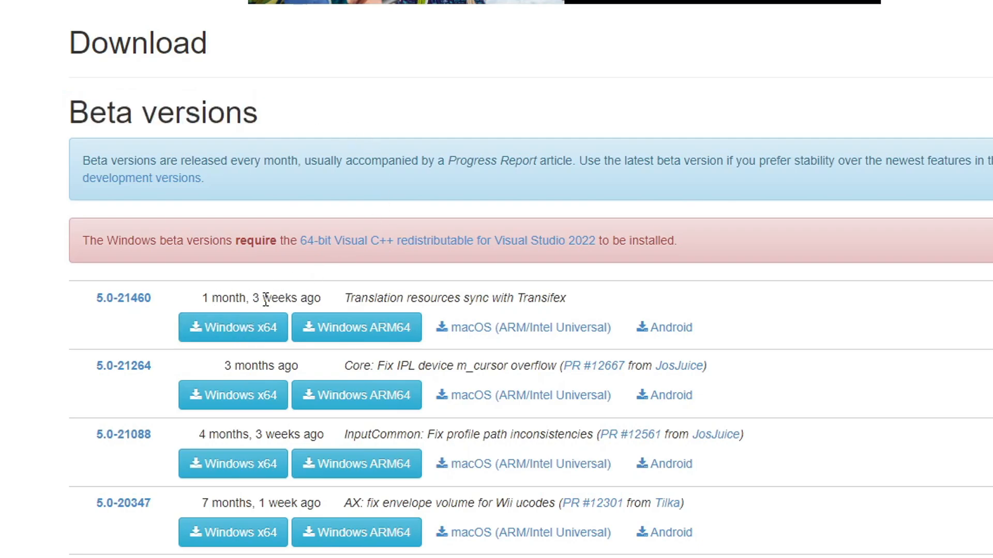
{"action": "mouse_move", "coordinate": [233, 327]}
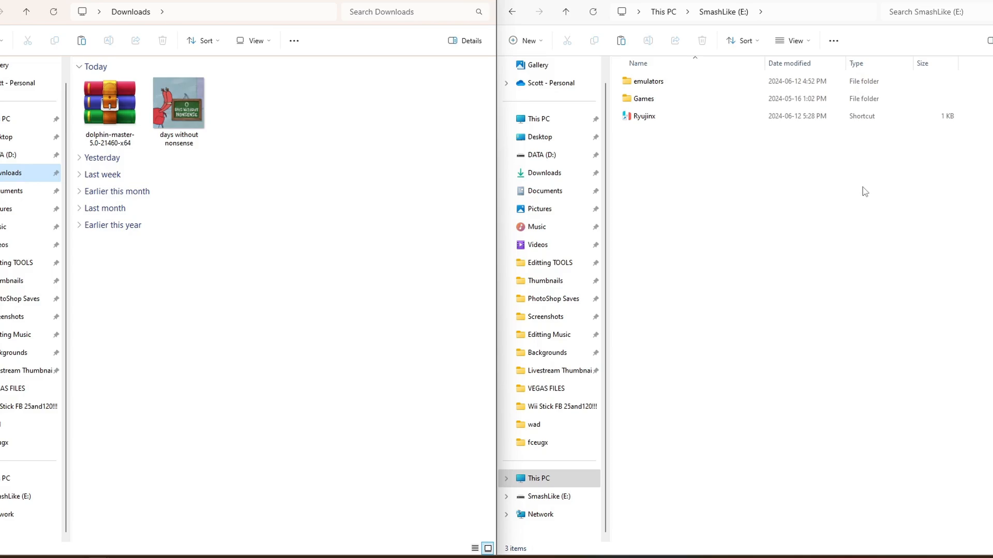
{"action": "mouse_move", "coordinate": [822, 230]}
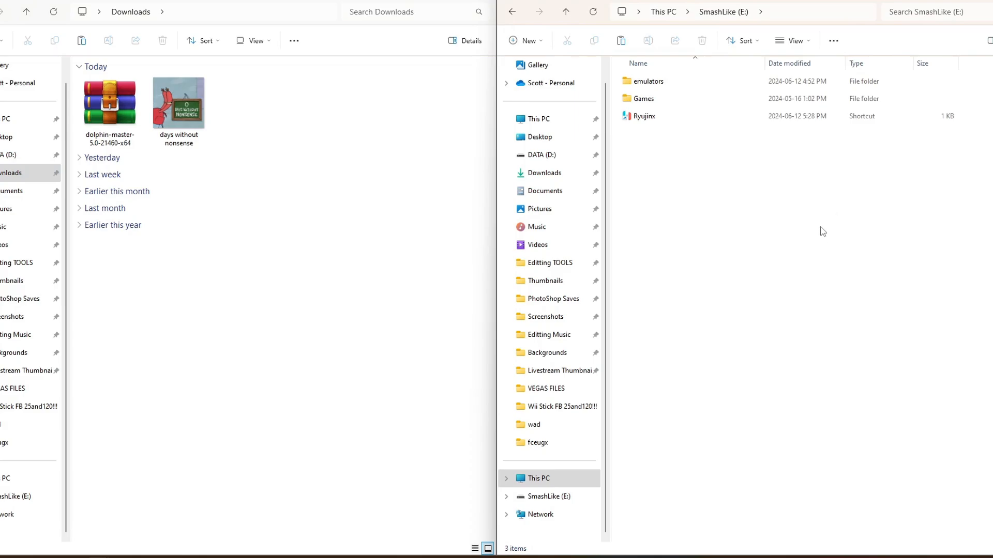
{"action": "mouse_move", "coordinate": [734, 116]}
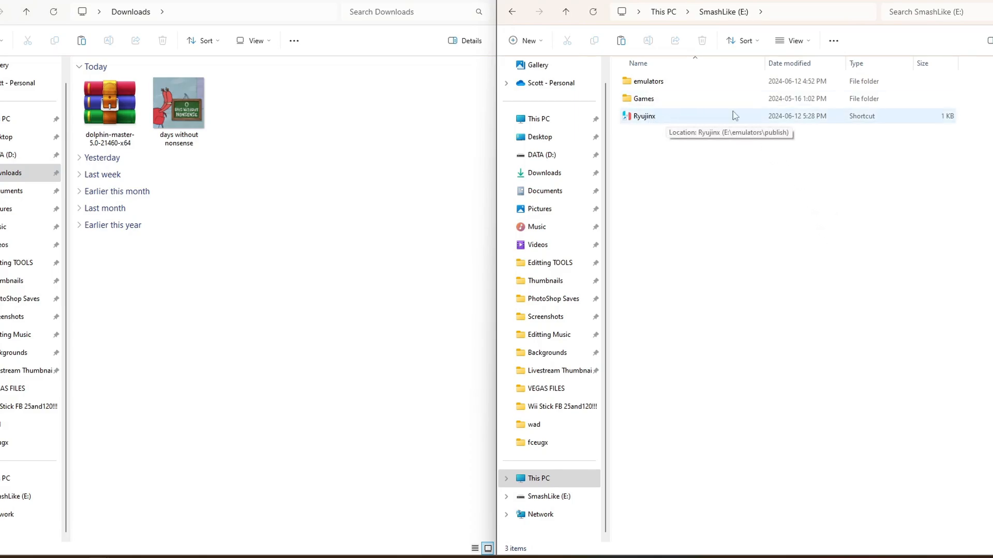
{"action": "double_click", "coordinate": [644, 98]}
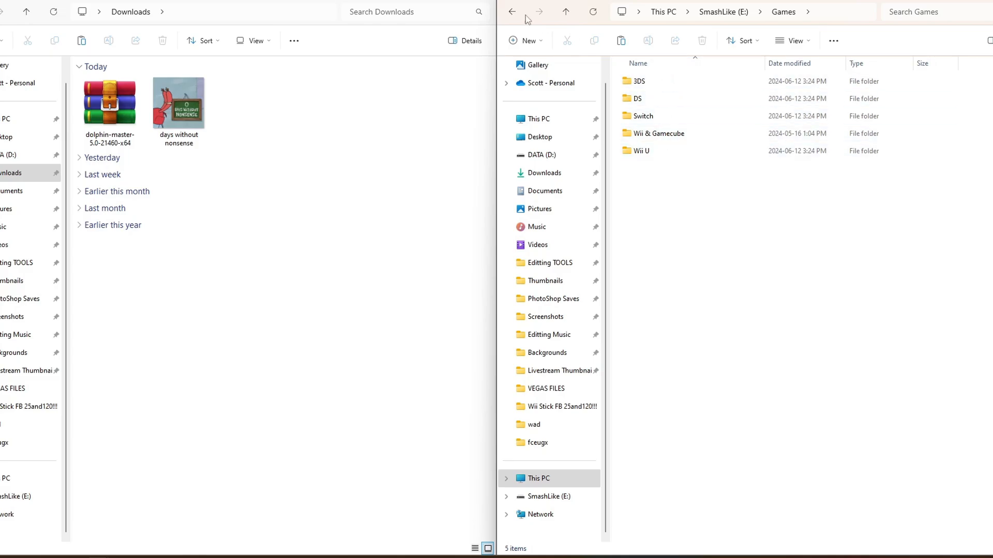
{"action": "mouse_move", "coordinate": [512, 12]}
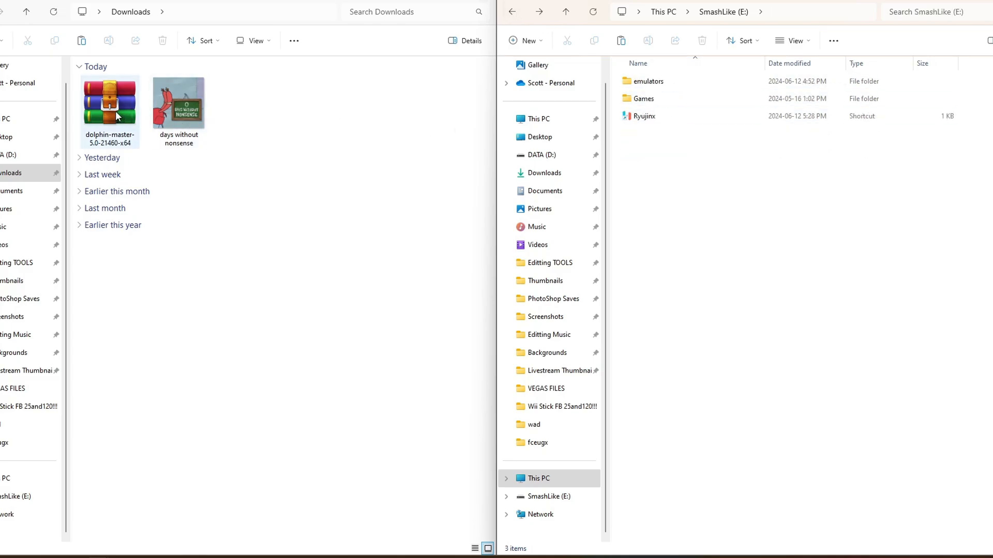
Extract the Dolphin-x64 folder from the downloaded archive into the SmashLike drive's emulators folder
{"action": "double_click", "coordinate": [109, 101]}
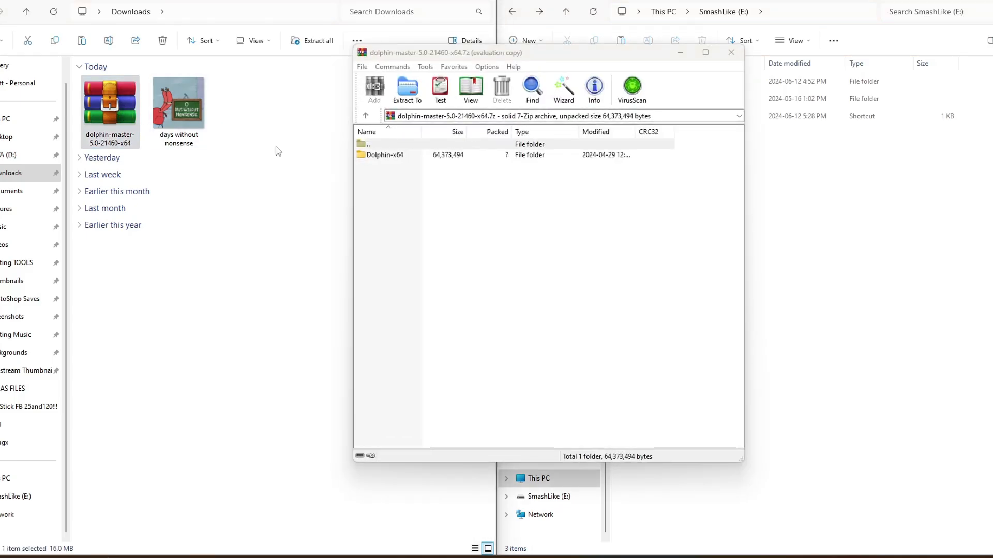
{"action": "left_click", "coordinate": [443, 145]}
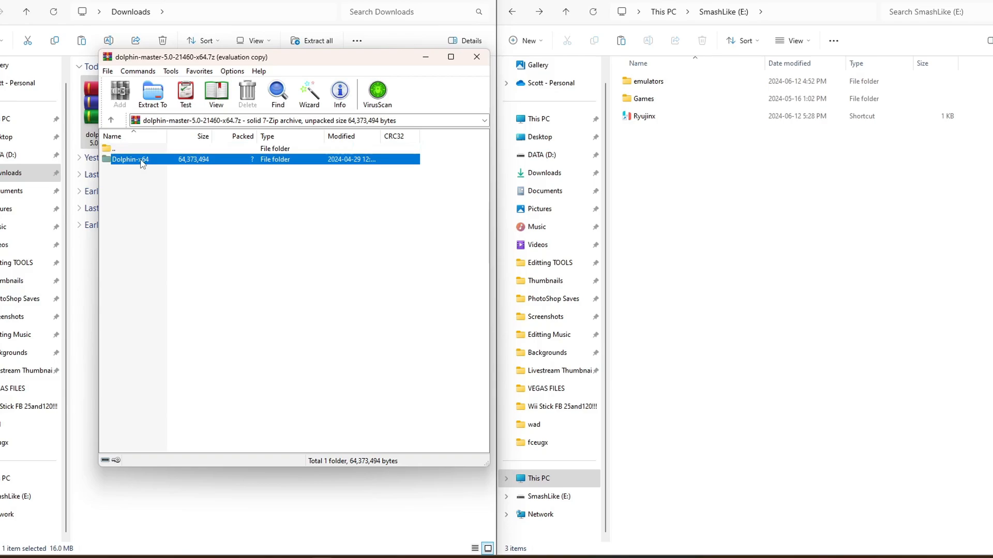
{"action": "left_click", "coordinate": [131, 159]}
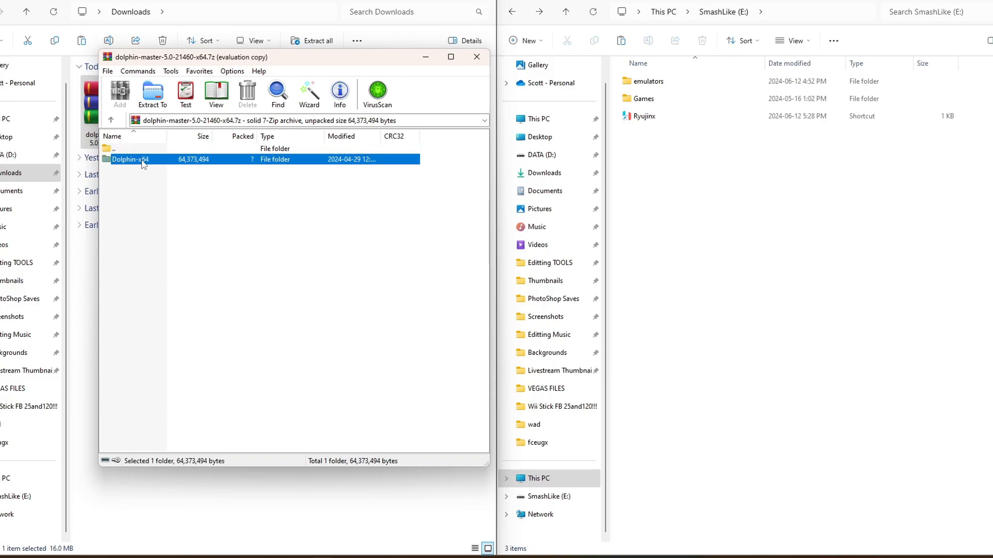
{"action": "mouse_move", "coordinate": [304, 238]}
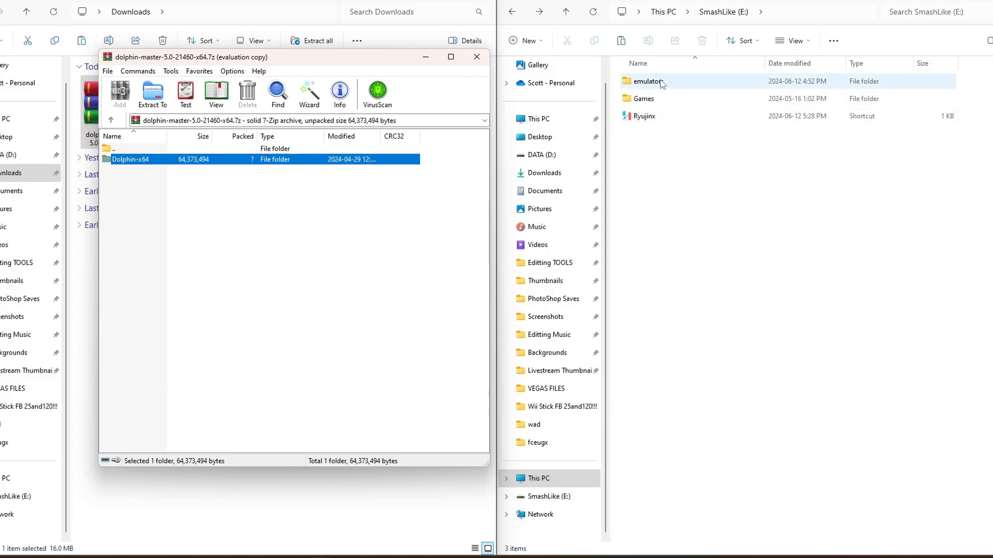
{"action": "double_click", "coordinate": [647, 81]}
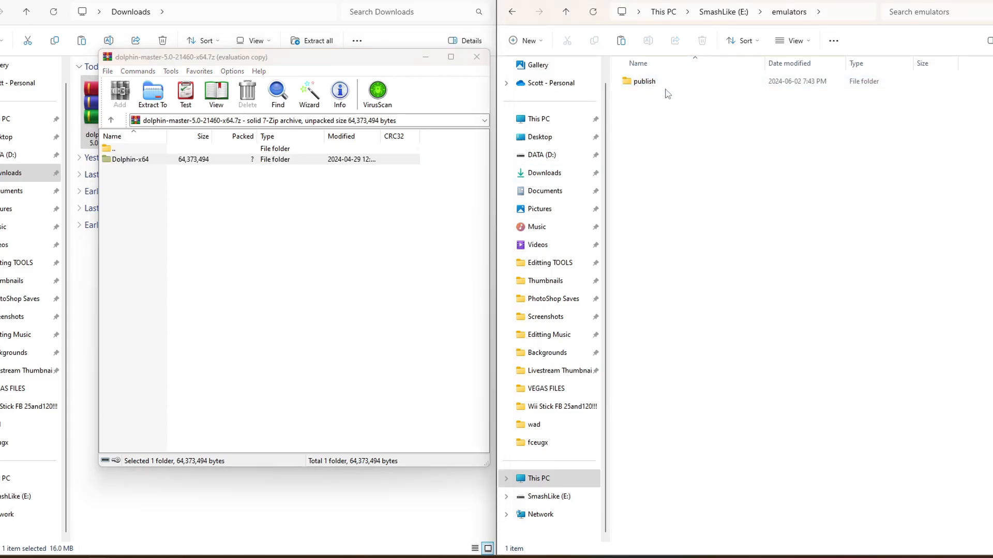
{"action": "left_click", "coordinate": [132, 159]}
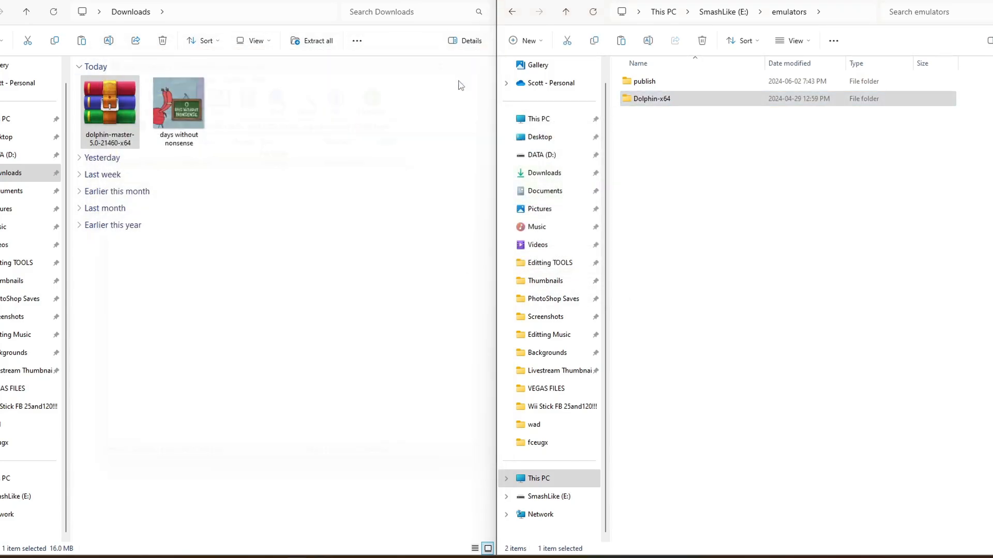
Delete the downloaded archive and select Dolphin.exe inside the extracted Dolphin-x64 folder
{"action": "right_click", "coordinate": [109, 101]}
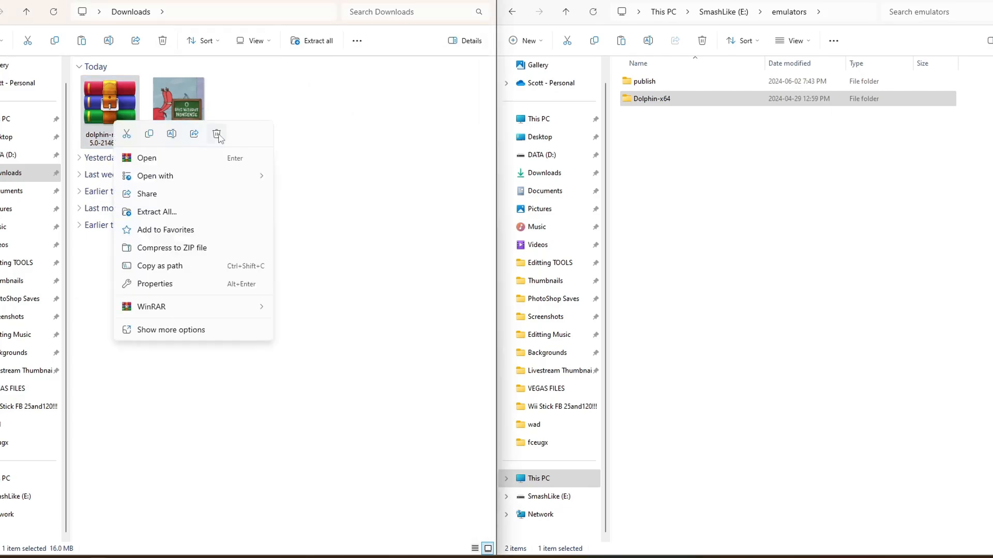
{"action": "left_click", "coordinate": [218, 133]}
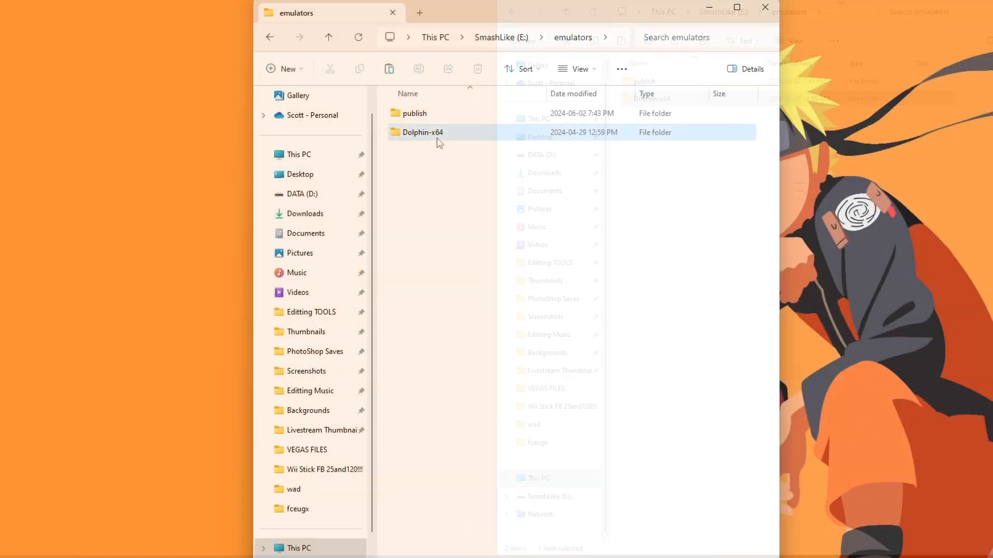
{"action": "double_click", "coordinate": [421, 132]}
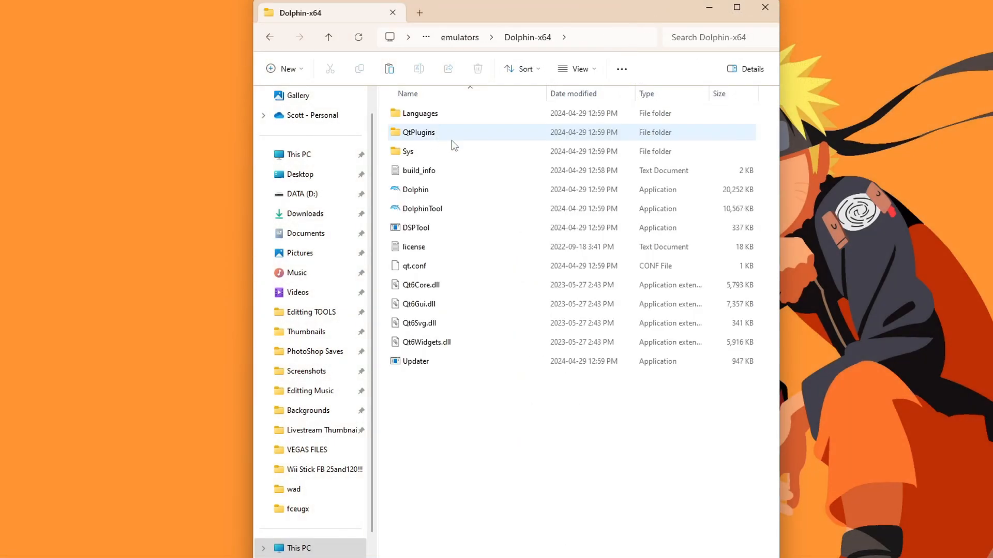
{"action": "left_click", "coordinate": [416, 361]}
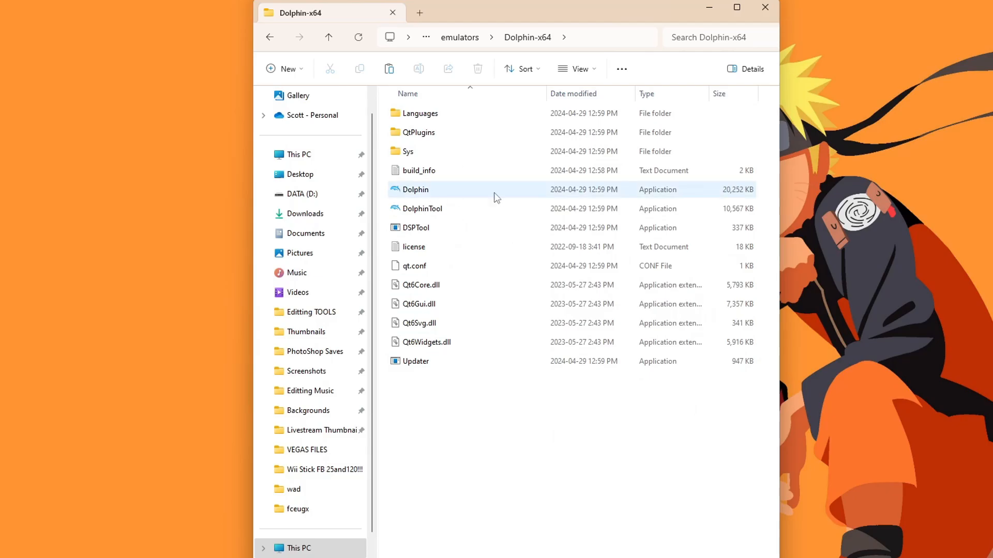
{"action": "left_click", "coordinate": [518, 425]}
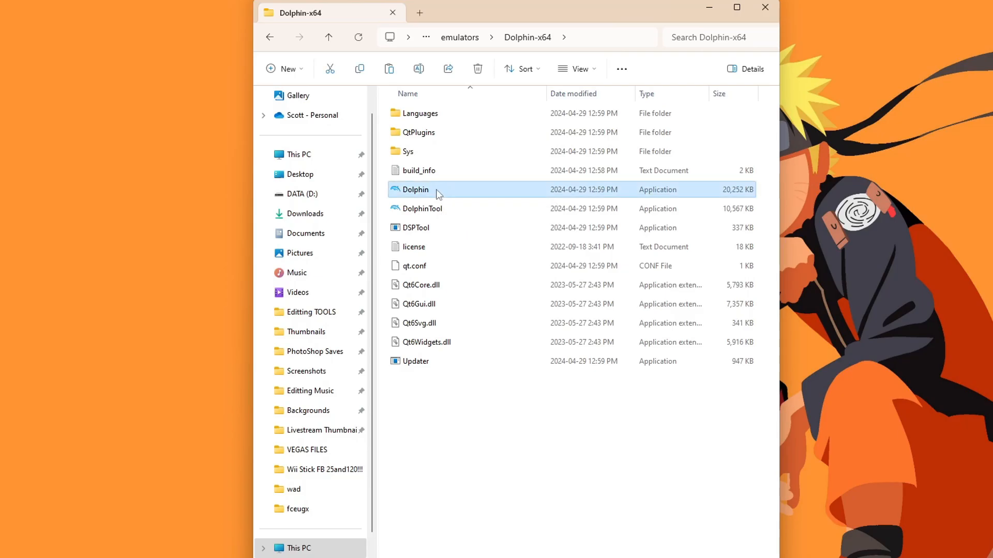
Create a shortcut to Dolphin.exe and cut it for moving to the SmashLike drive root
{"action": "right_click", "coordinate": [416, 190]}
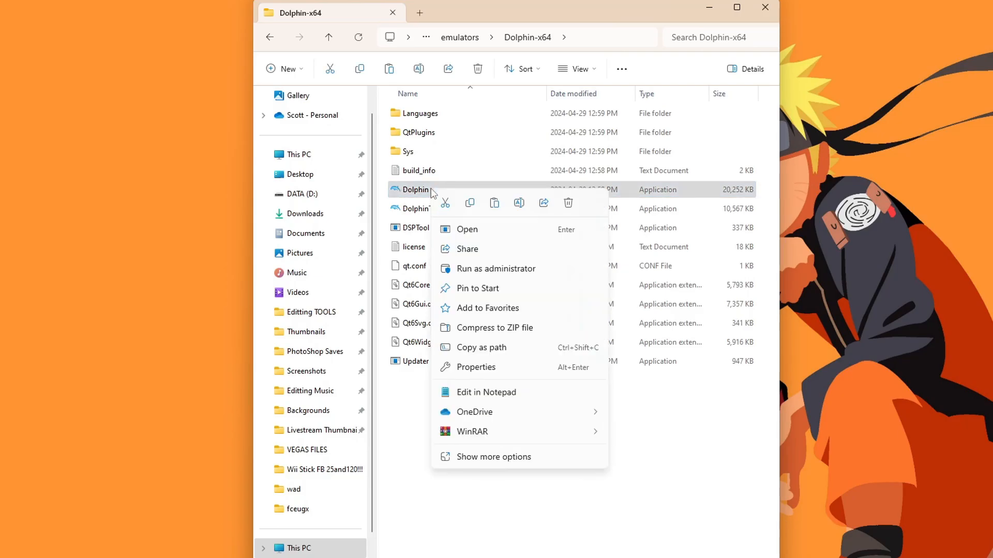
{"action": "left_click", "coordinate": [494, 456]}
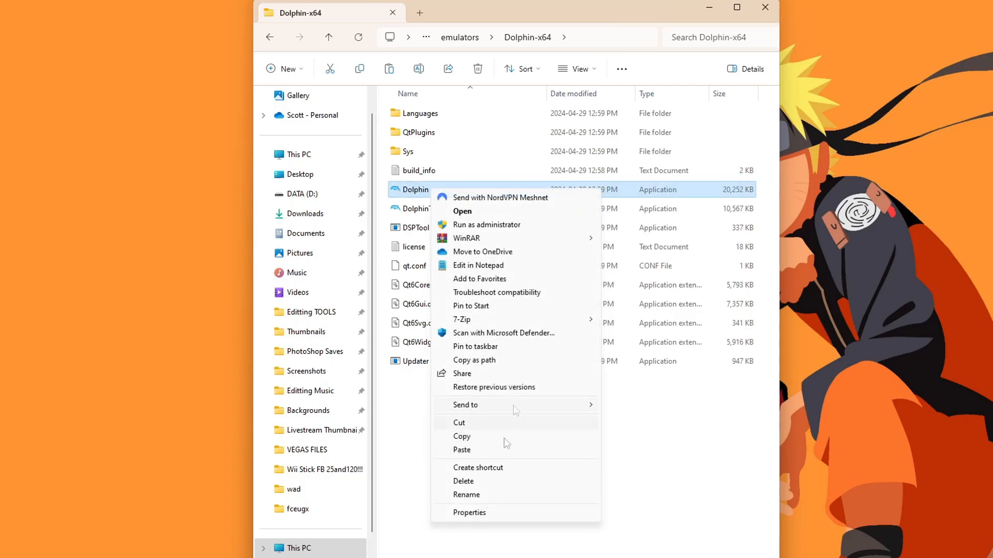
{"action": "left_click", "coordinate": [477, 467]}
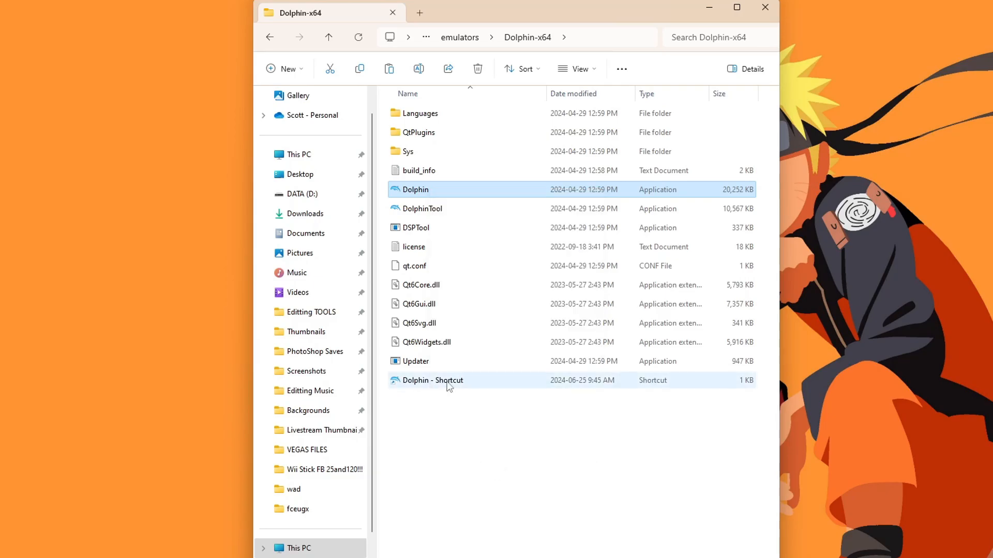
{"action": "mouse_move", "coordinate": [663, 213]}
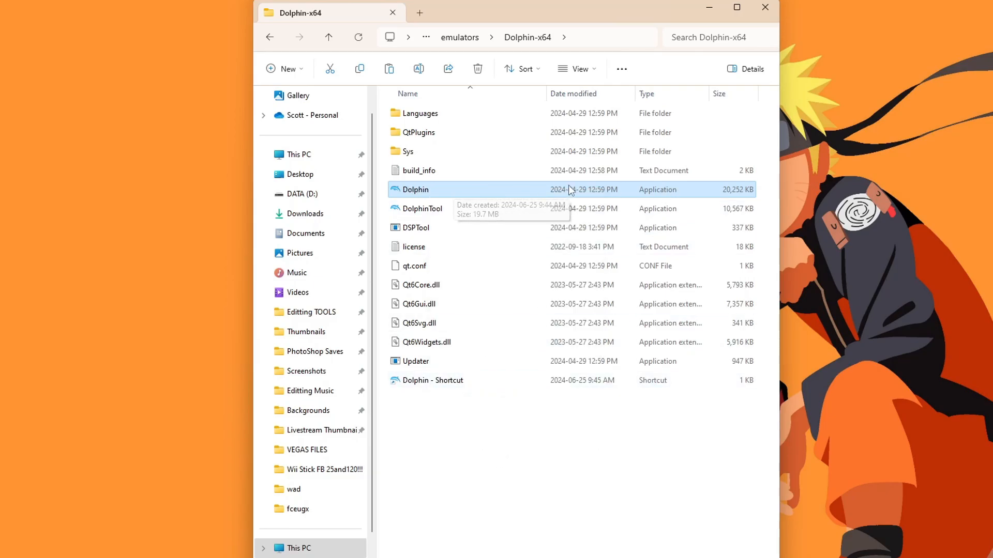
{"action": "right_click", "coordinate": [433, 379]}
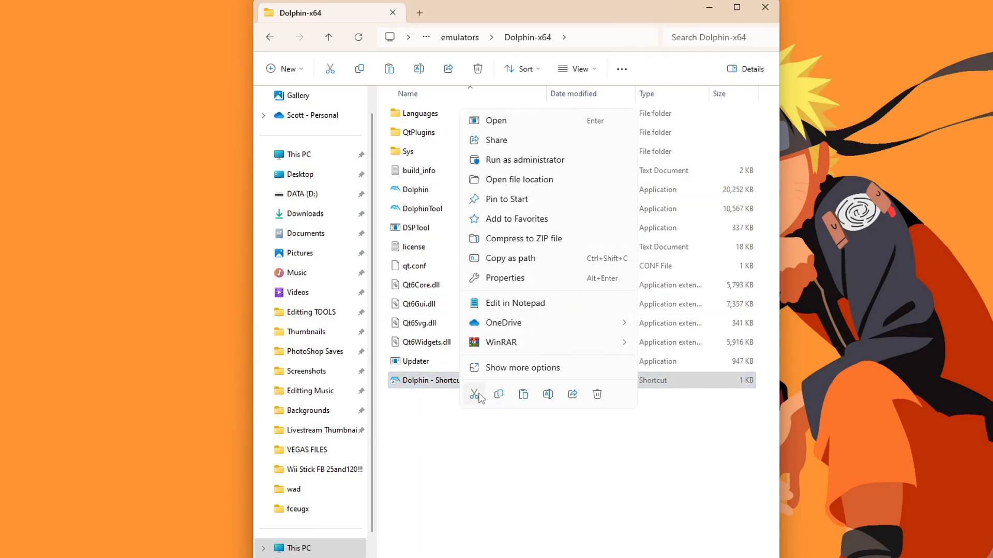
{"action": "left_click", "coordinate": [536, 456]}
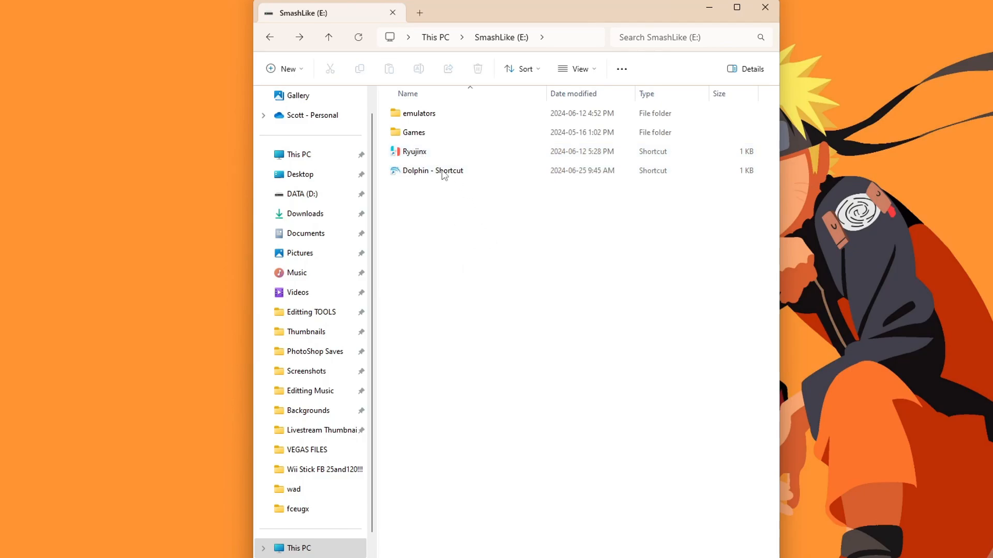
{"action": "mouse_move", "coordinate": [432, 170]}
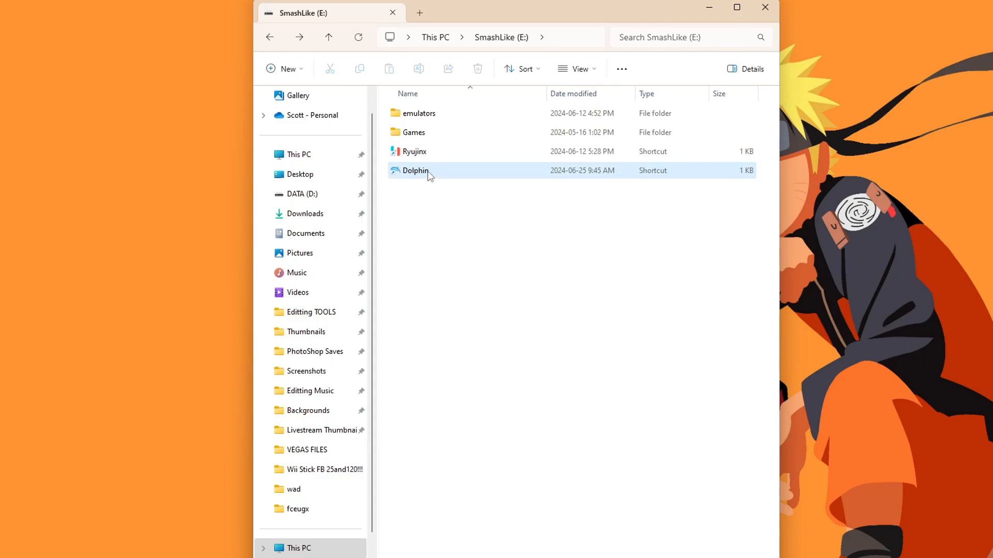
Launch Dolphin from its shortcut and dismiss the usage statistics reporting prompt
{"action": "double_click", "coordinate": [416, 171]}
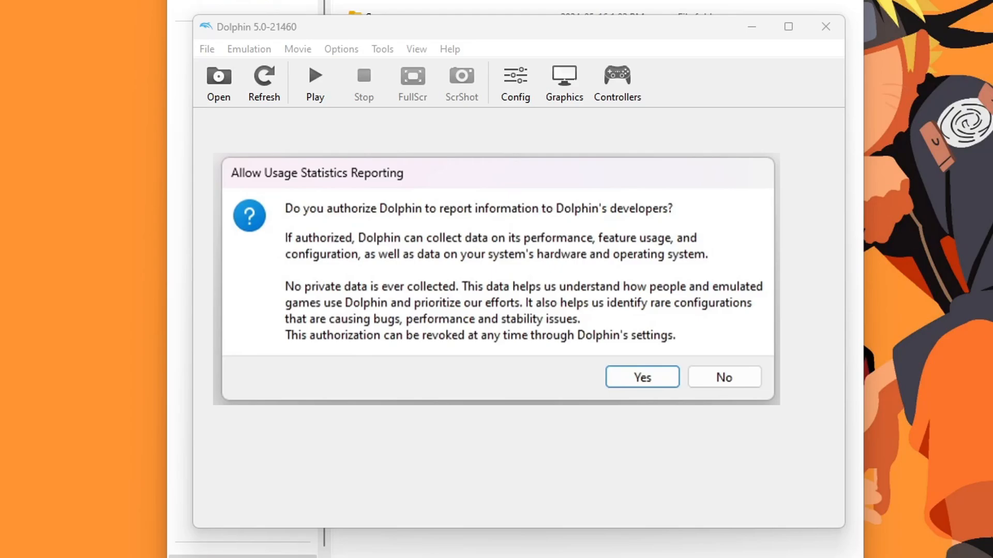
{"action": "left_click", "coordinate": [641, 376]}
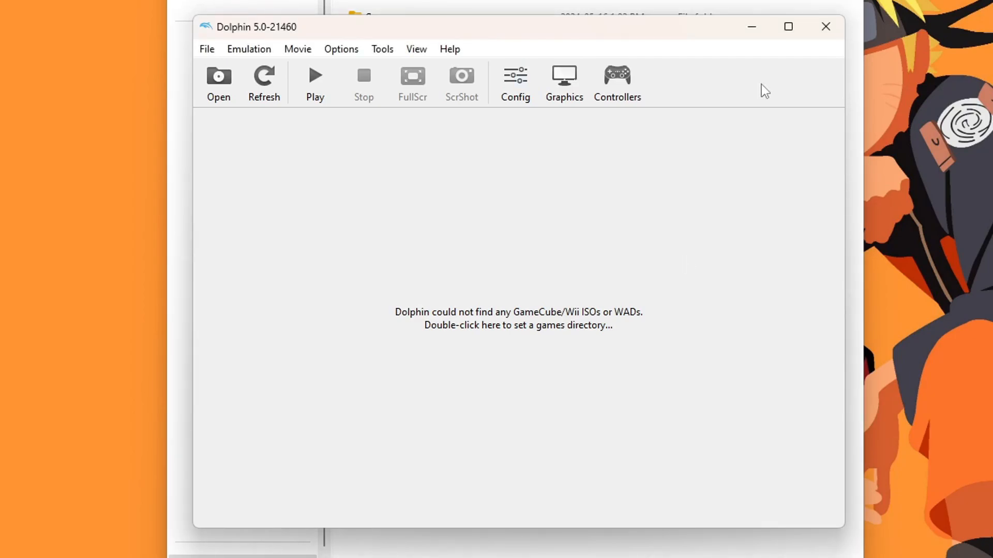
{"action": "mouse_move", "coordinate": [752, 75]}
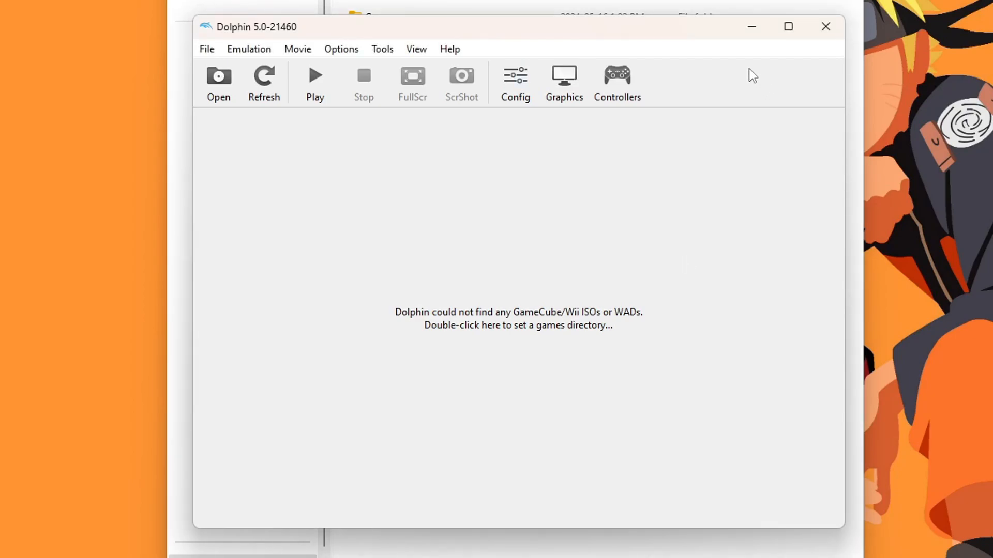
{"action": "mouse_move", "coordinate": [447, 306]}
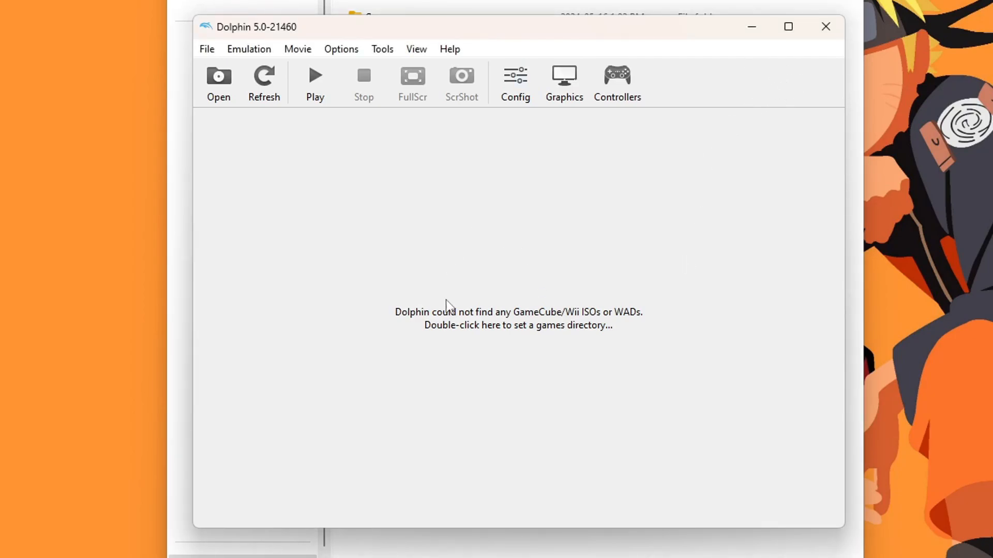
Browse into Games on SmashLike (E:) and choose the Wii & Gamecube folder as a game directory
{"action": "double_click", "coordinate": [517, 319]}
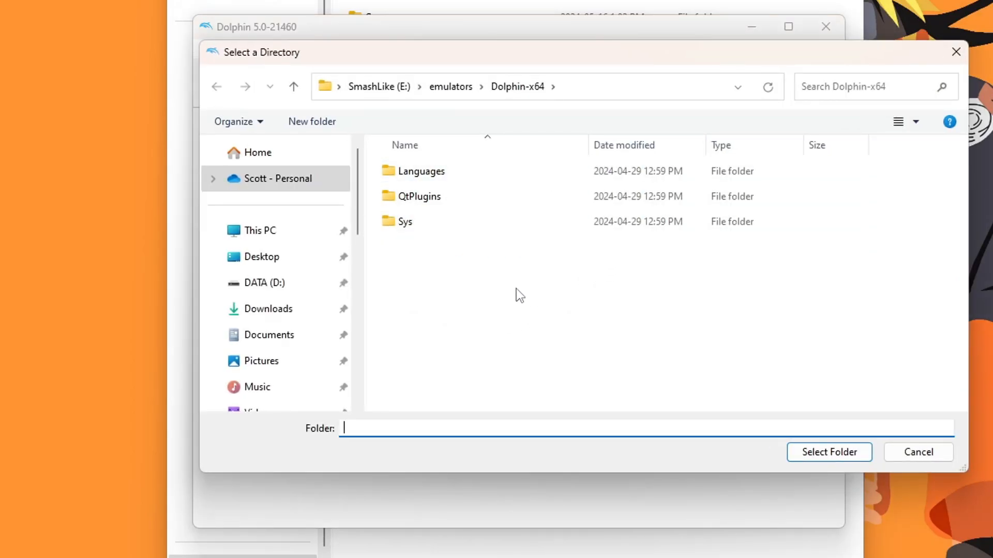
{"action": "scroll", "scroll_direction": "down", "scroll_amount": 3}
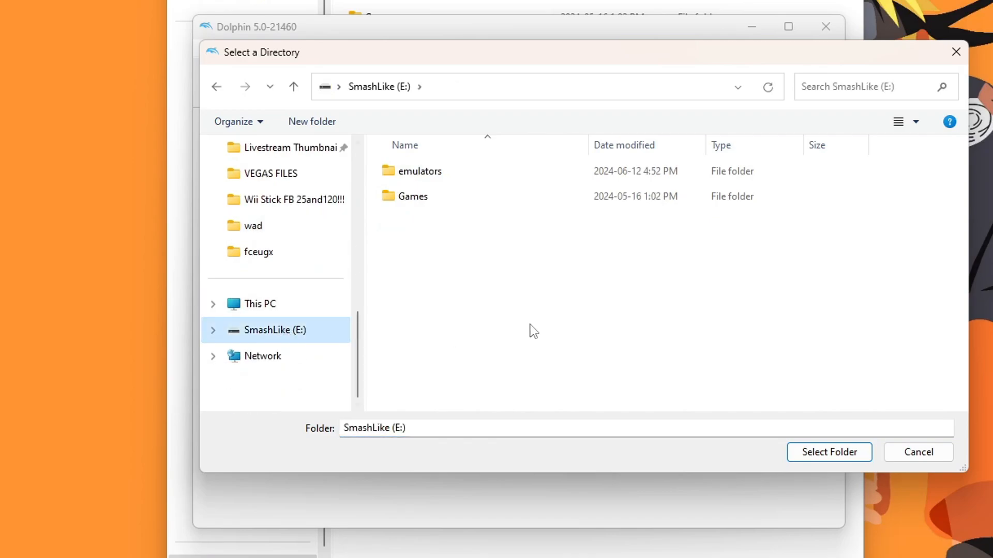
{"action": "double_click", "coordinate": [413, 196]}
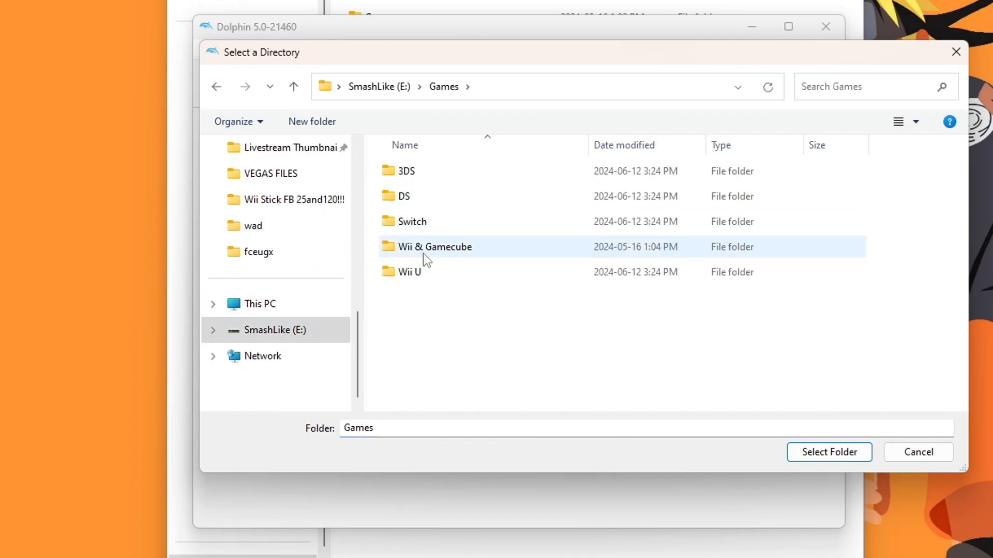
{"action": "left_click", "coordinate": [435, 247]}
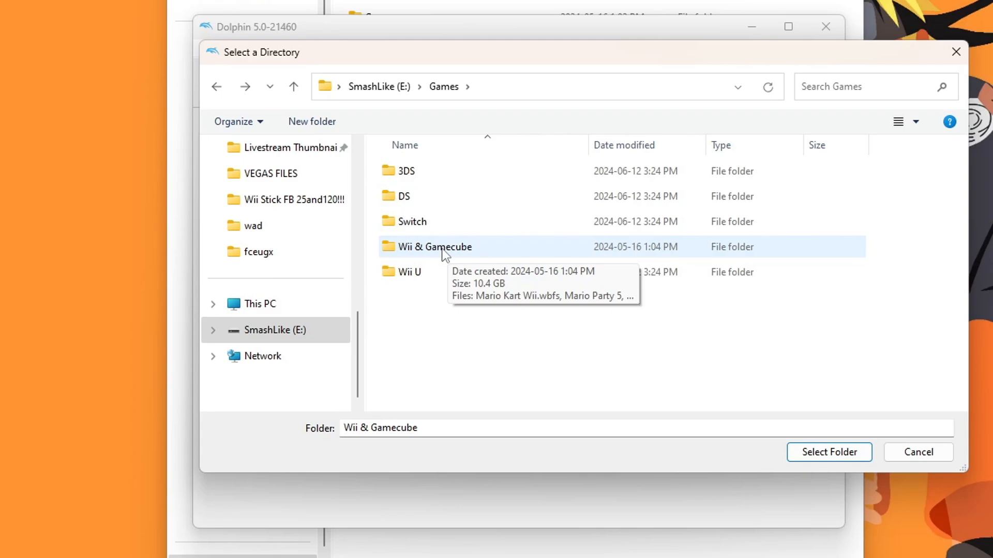
{"action": "left_click", "coordinate": [436, 246]}
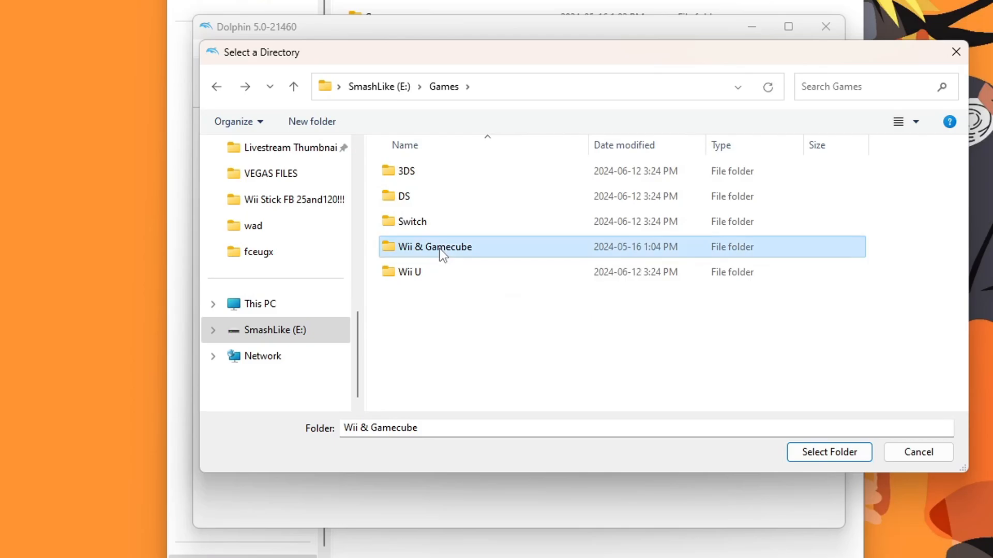
Confirm the Wii & Gamecube game folder and enable downloading game covers from GameTDB for grid mode
{"action": "left_click", "coordinate": [829, 452]}
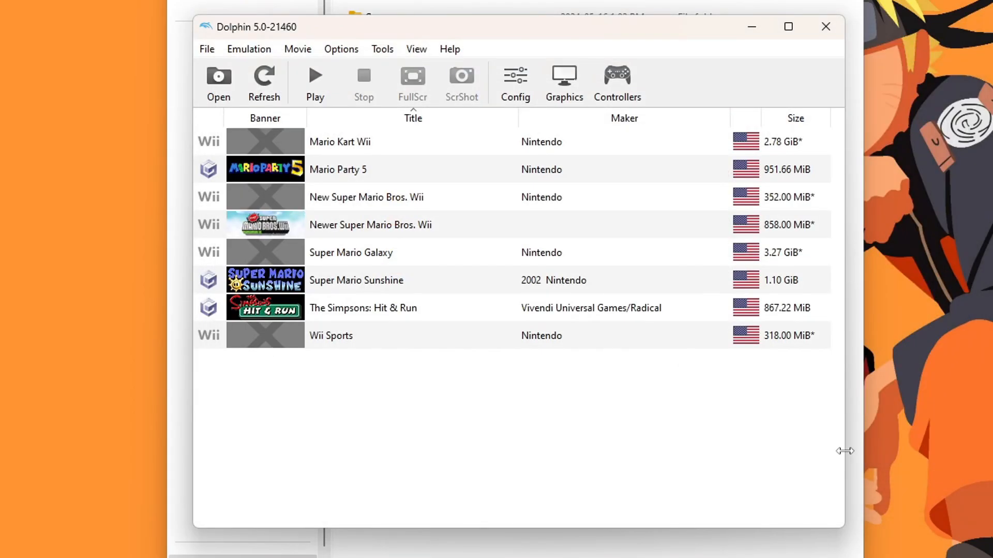
{"action": "mouse_move", "coordinate": [440, 200]}
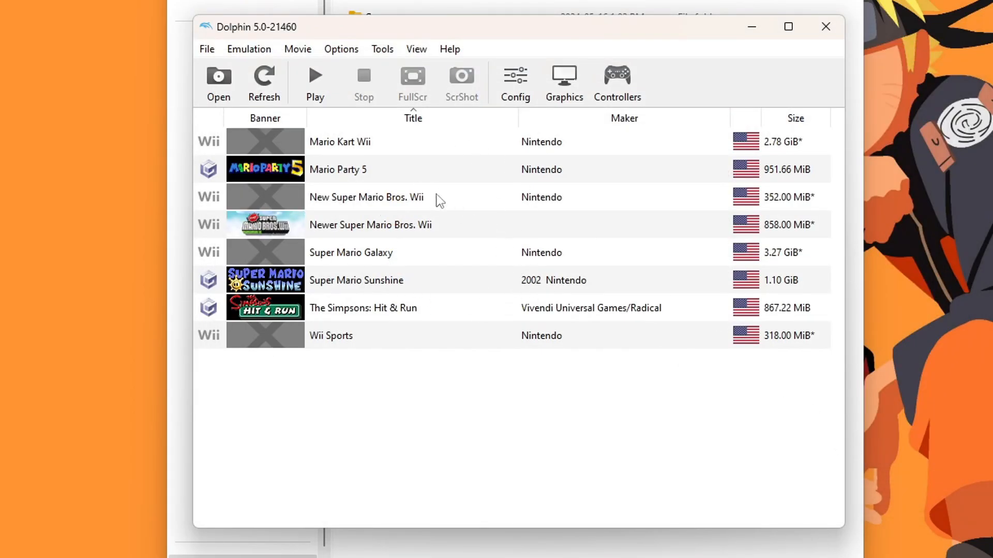
{"action": "mouse_move", "coordinate": [262, 253]}
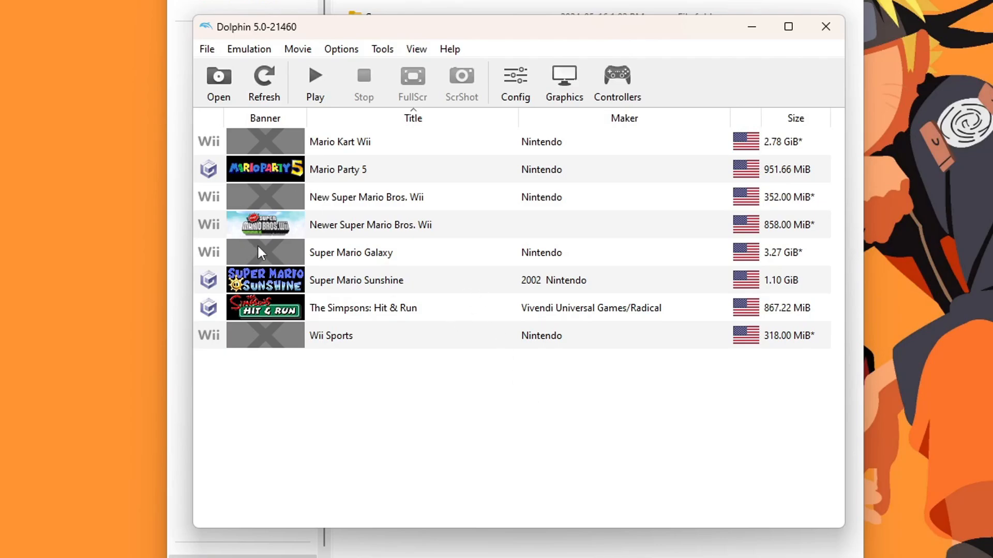
{"action": "mouse_move", "coordinate": [461, 189]}
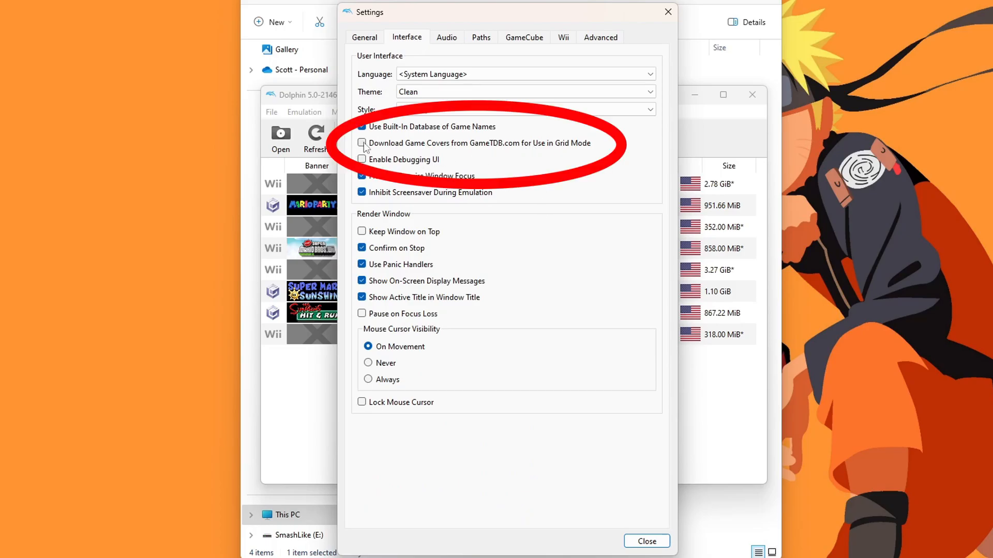
{"action": "left_click", "coordinate": [362, 143]}
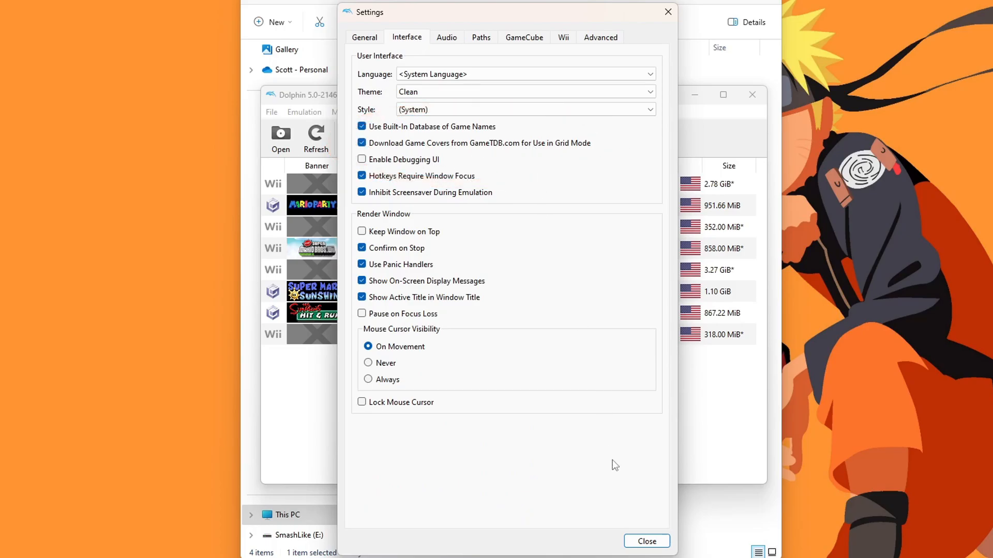
{"action": "left_click", "coordinate": [645, 541]}
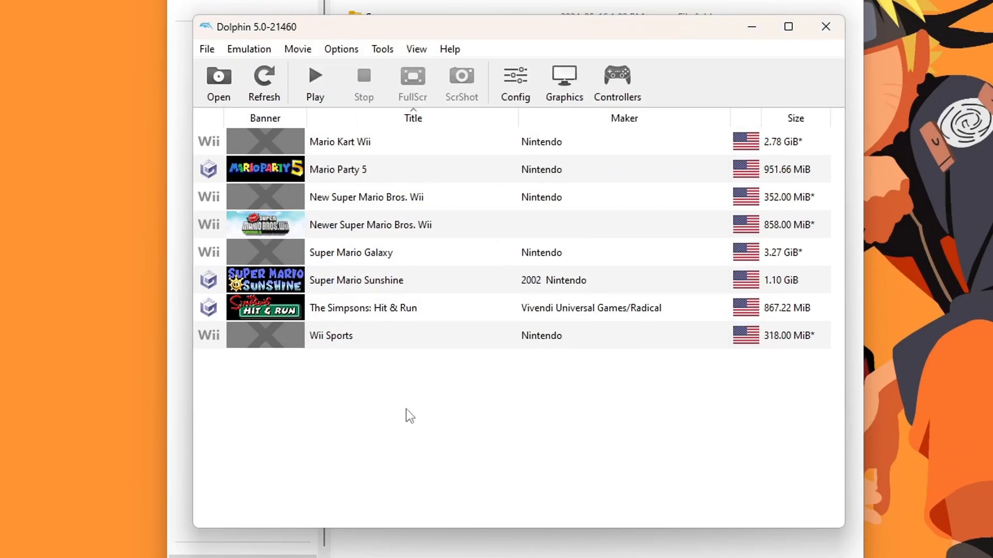
{"action": "mouse_move", "coordinate": [415, 49]}
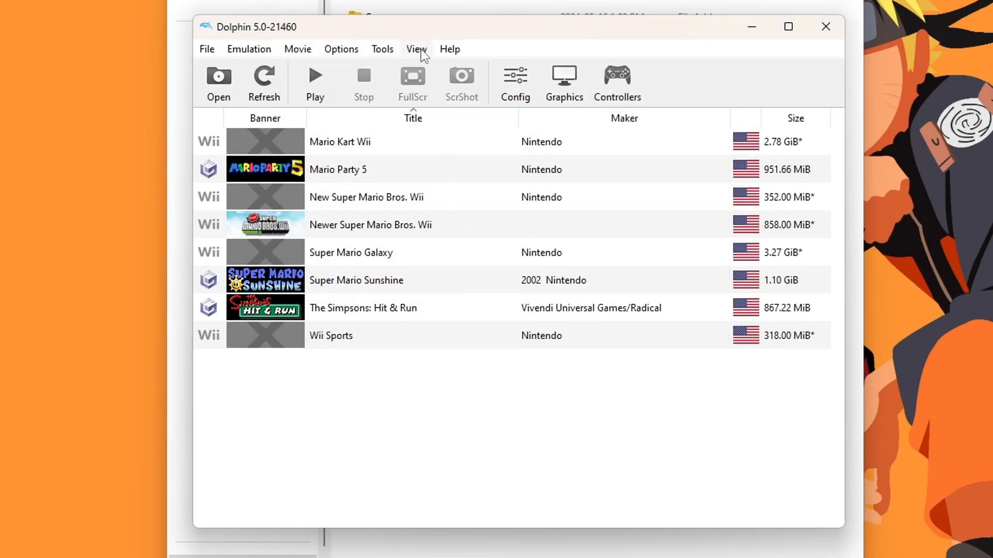
Switch the game library from a list to Grid View with cover art
{"action": "left_click", "coordinate": [415, 49]}
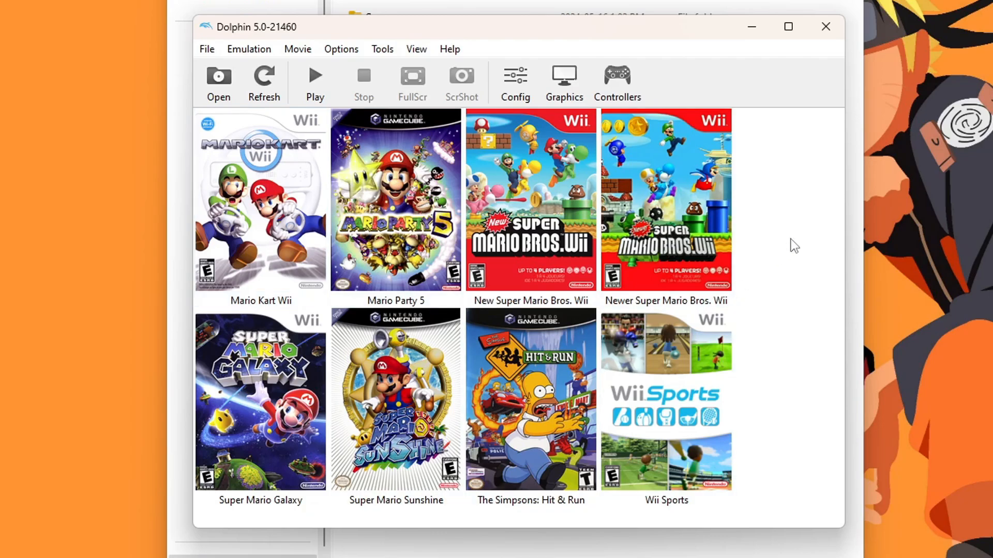
{"action": "left_click", "coordinate": [416, 48]}
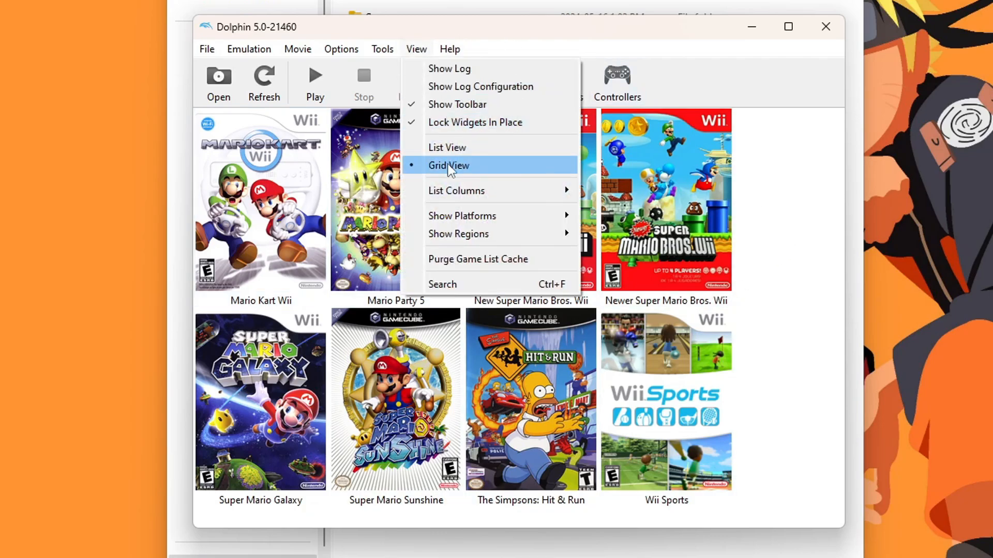
{"action": "left_click", "coordinate": [448, 165]}
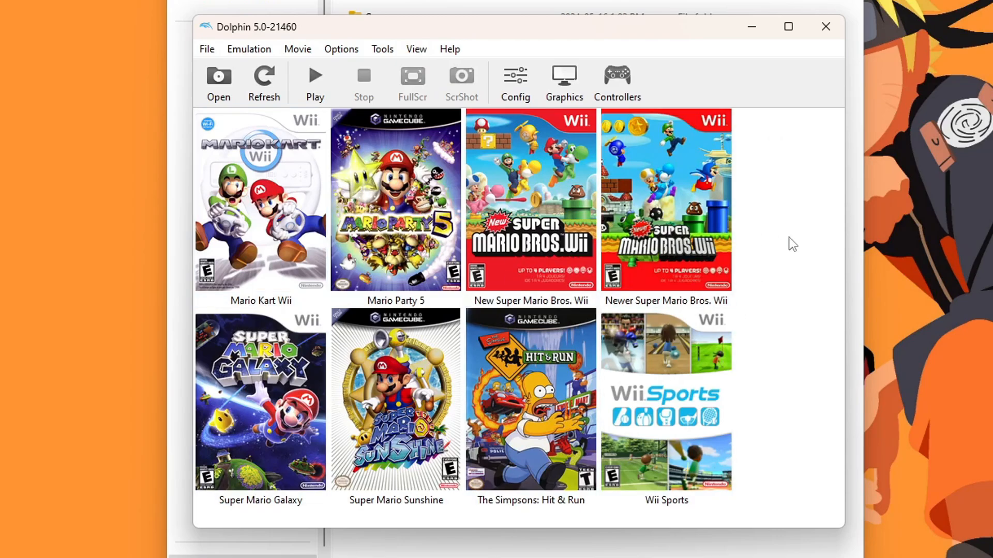
Set graphics to the Vulkan backend, Force 16:9 aspect ratio, and Start in Fullscreen off
{"action": "left_click", "coordinate": [562, 83]}
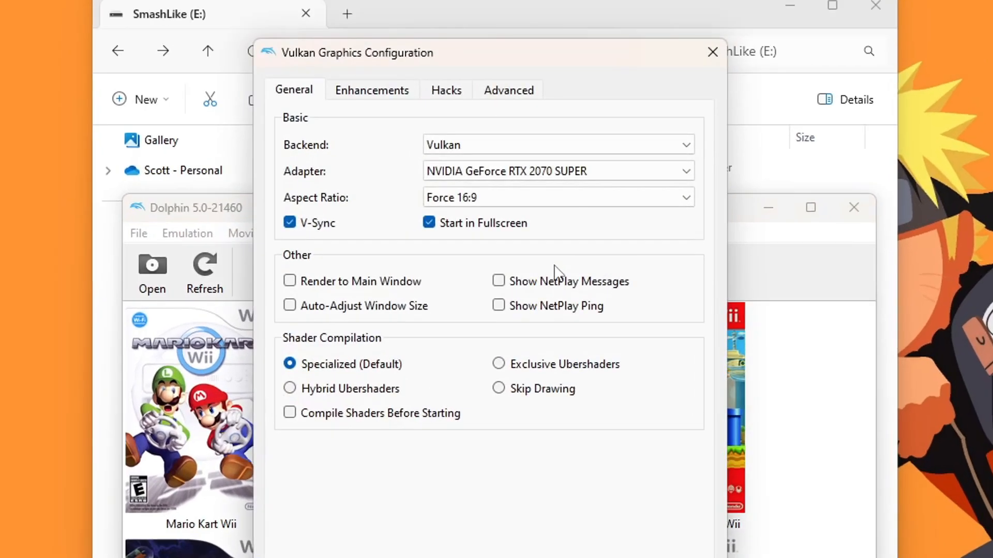
{"action": "left_click", "coordinate": [557, 196]}
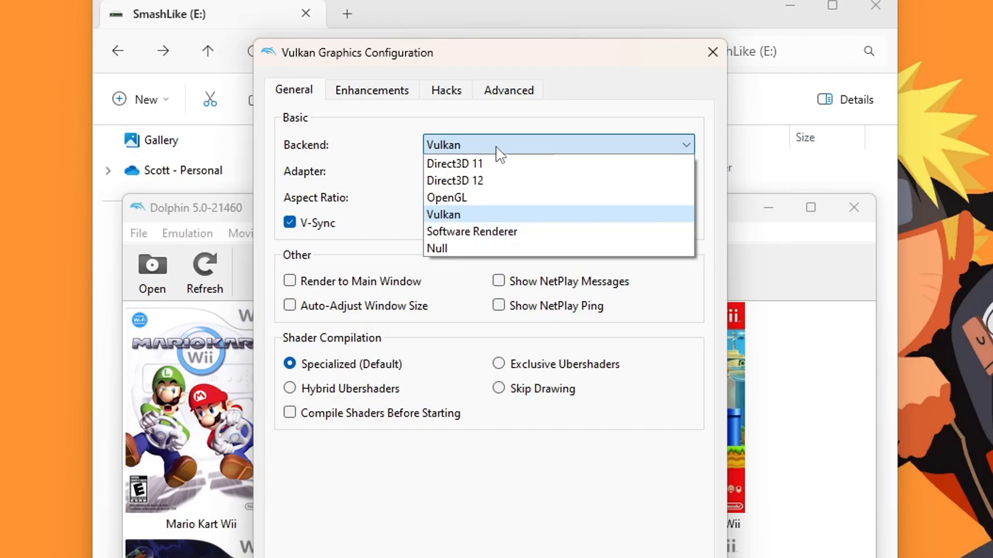
{"action": "mouse_move", "coordinate": [465, 163]}
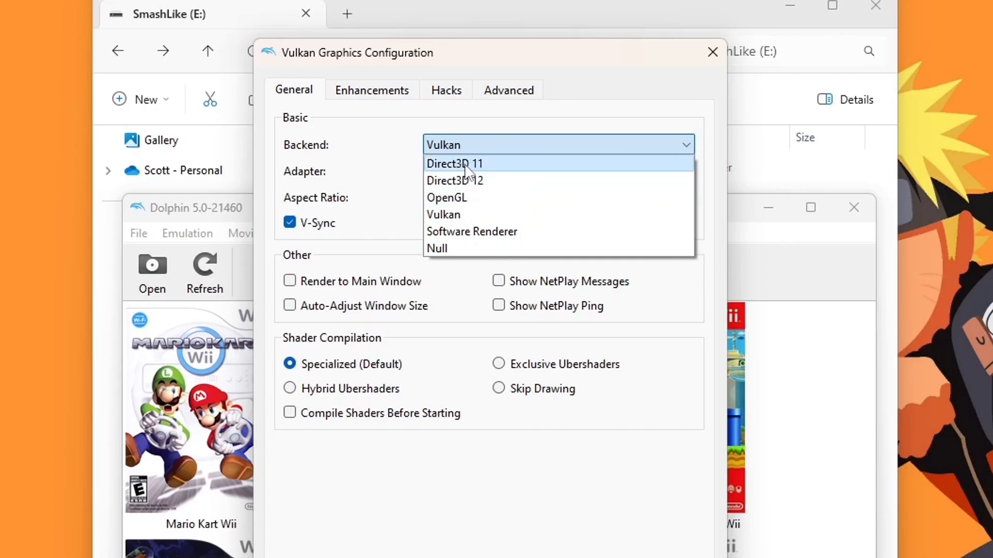
{"action": "mouse_move", "coordinate": [463, 171]}
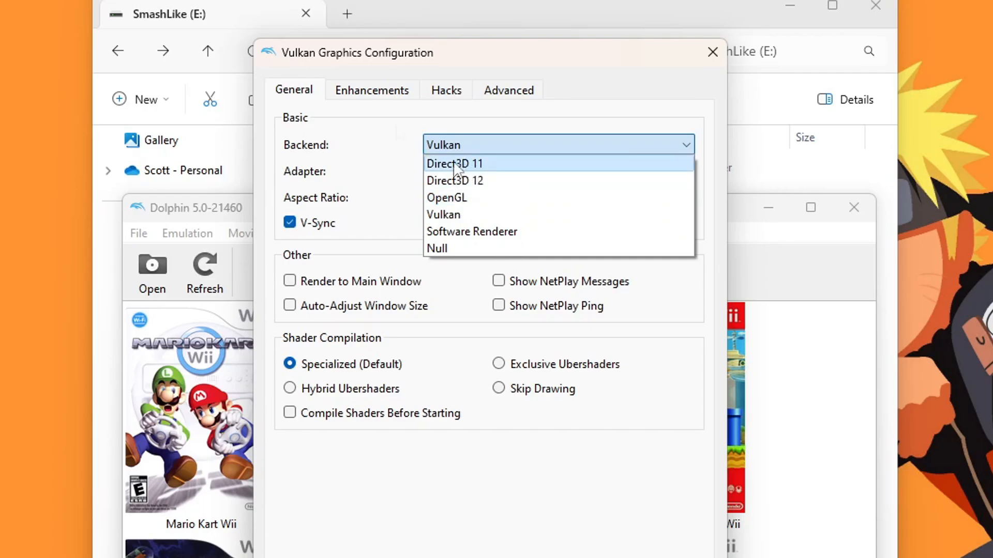
{"action": "left_click", "coordinate": [443, 214]}
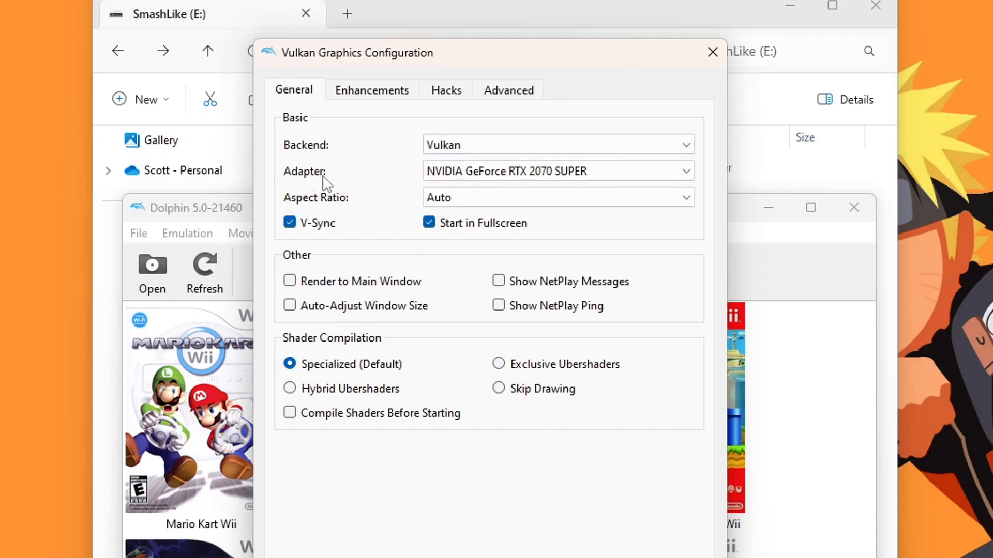
{"action": "mouse_move", "coordinate": [523, 170]}
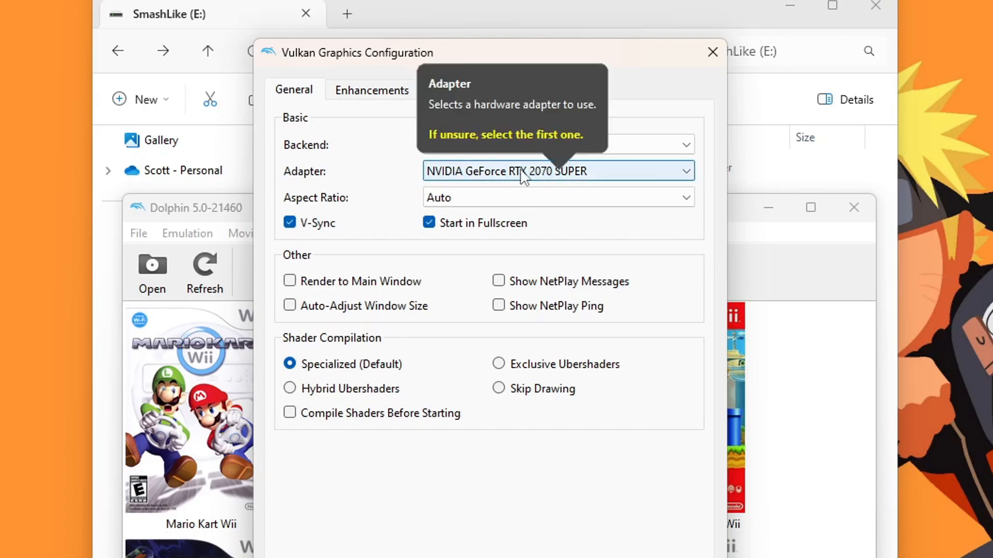
{"action": "mouse_move", "coordinate": [507, 182]}
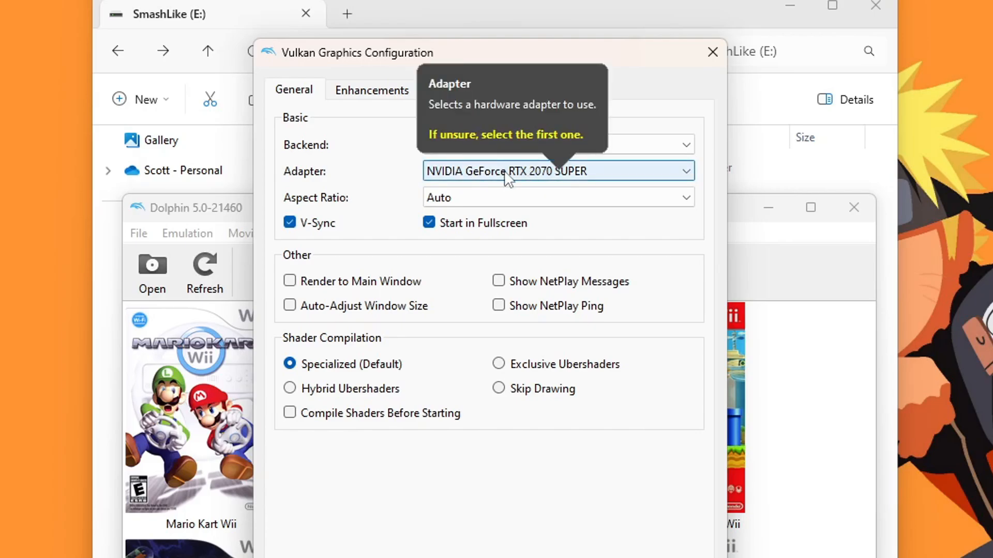
{"action": "left_click", "coordinate": [557, 197]}
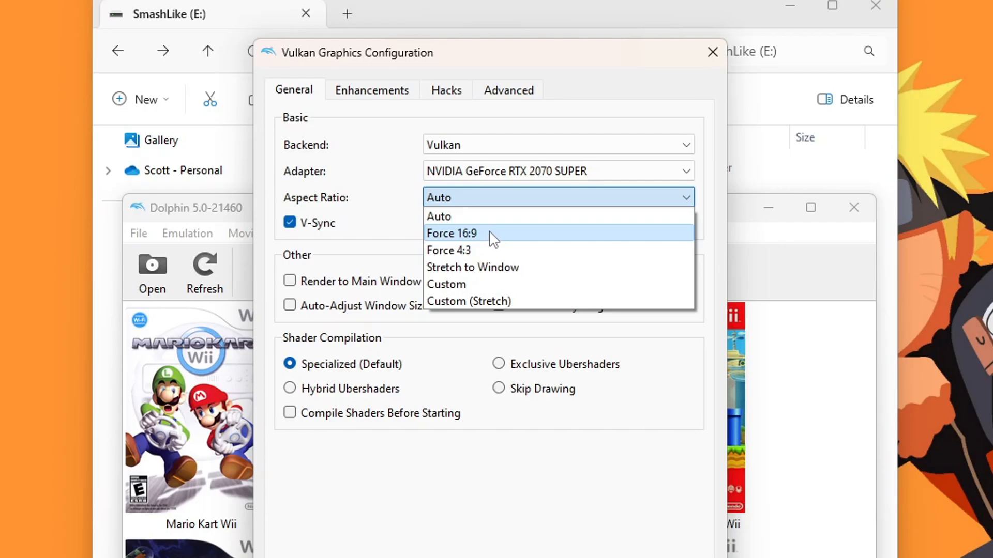
{"action": "mouse_move", "coordinate": [504, 241]}
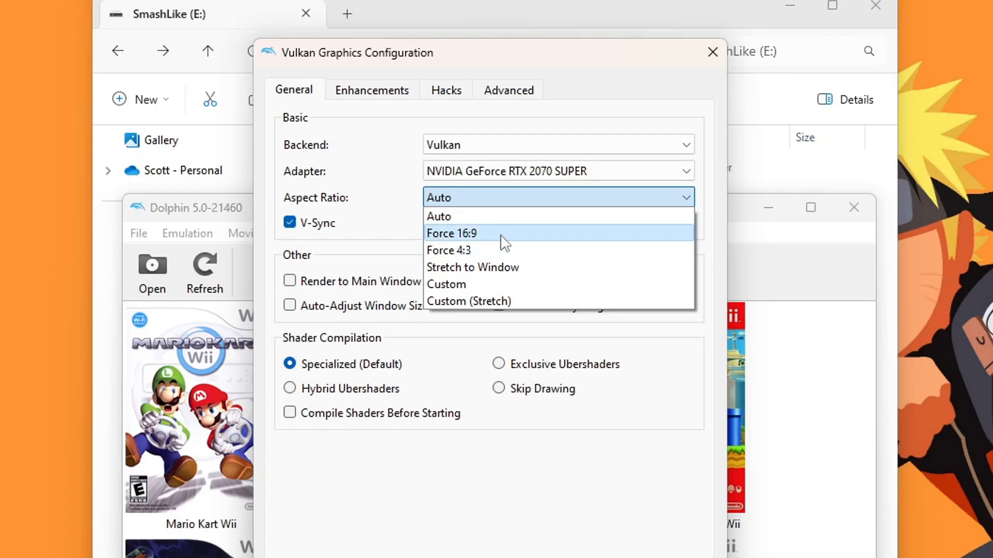
{"action": "left_click", "coordinate": [451, 233]}
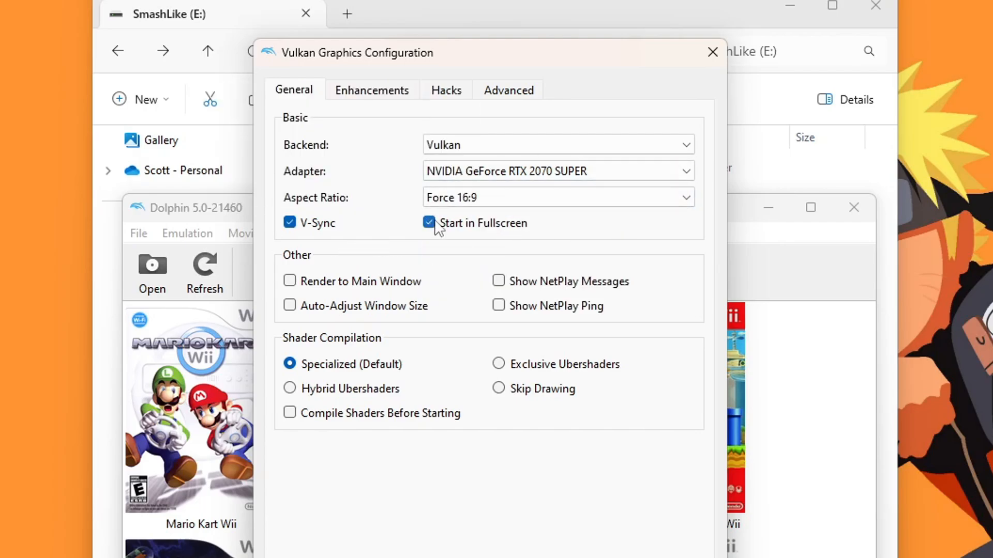
{"action": "mouse_move", "coordinate": [429, 224]}
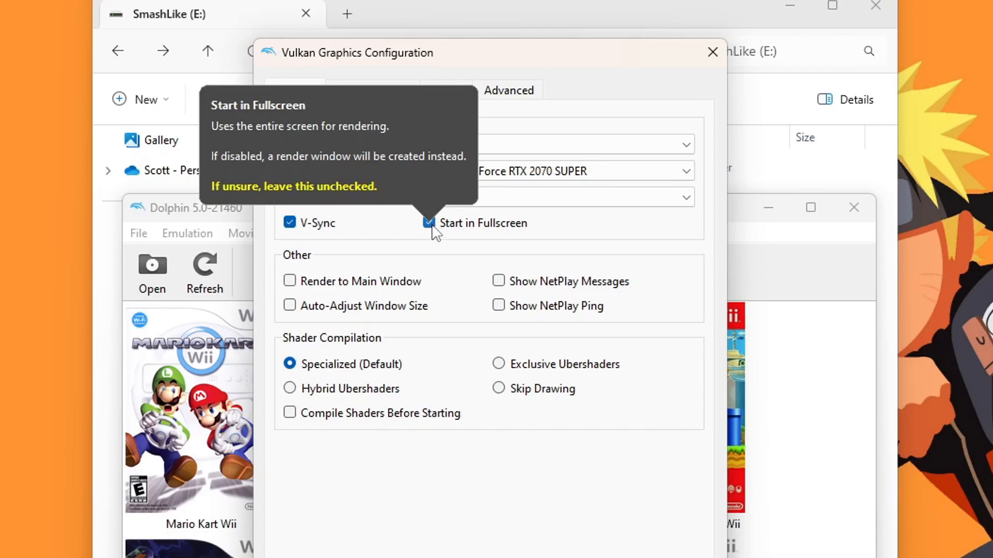
{"action": "mouse_move", "coordinate": [423, 231]}
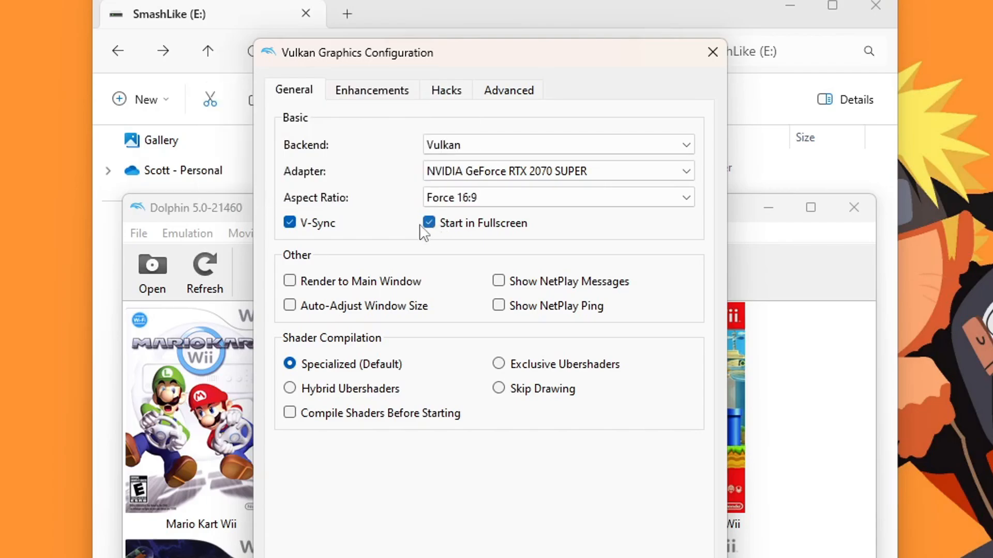
{"action": "left_click", "coordinate": [428, 222]}
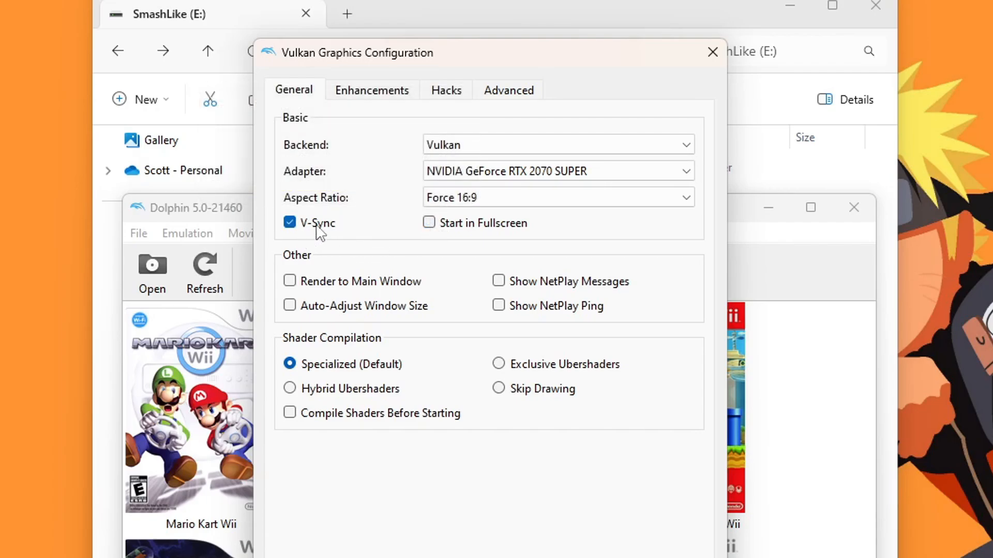
{"action": "mouse_move", "coordinate": [317, 228]}
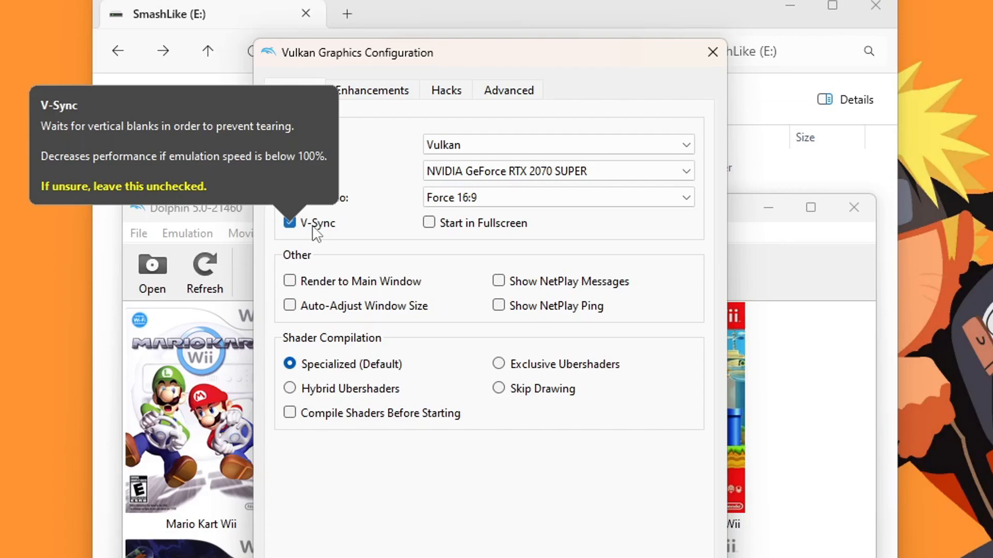
{"action": "mouse_move", "coordinate": [412, 250]}
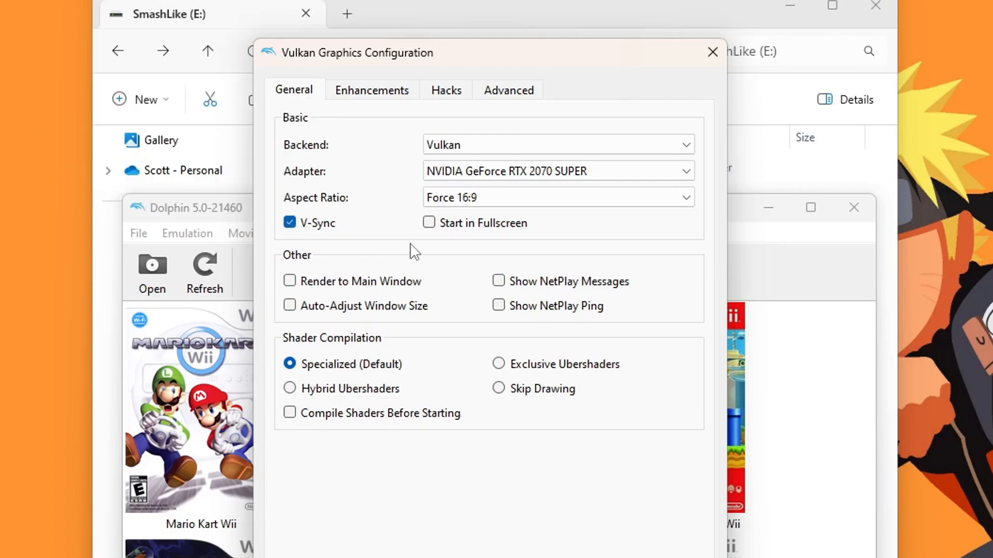
{"action": "mouse_move", "coordinate": [368, 103]}
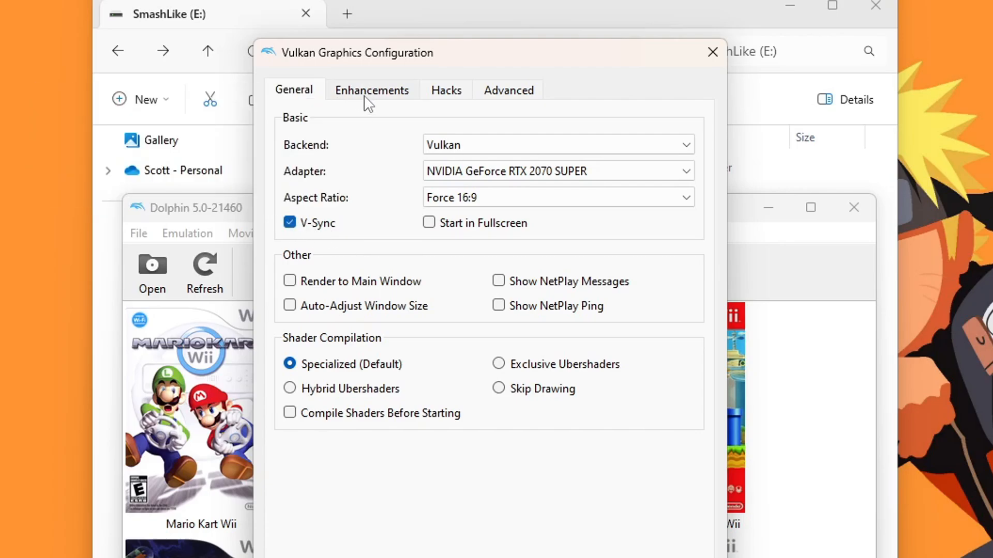
Under Enhancements, set 3x Native (1080p) internal resolution, 2x MSAA anti-aliasing, and a texture filtering level
{"action": "left_click", "coordinate": [372, 90]}
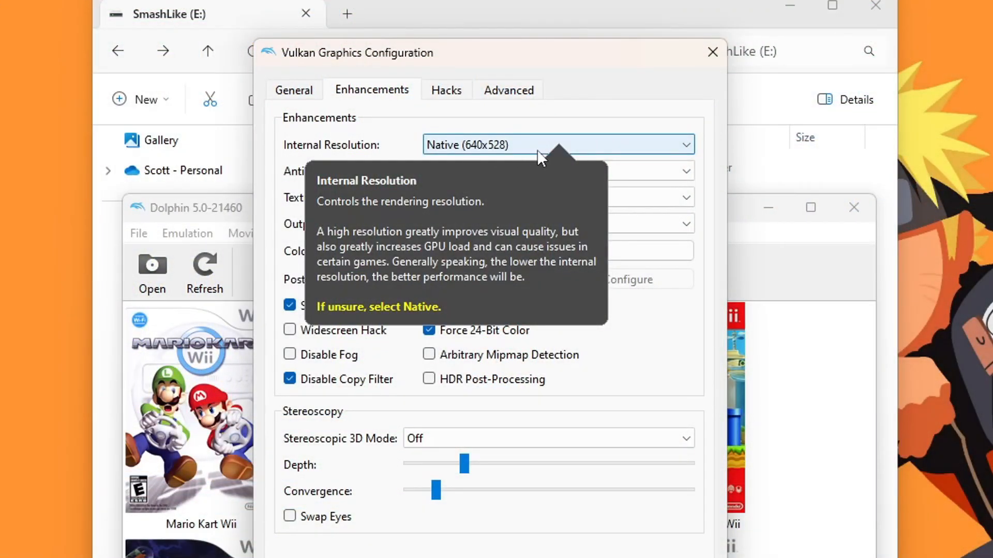
{"action": "mouse_move", "coordinate": [575, 149]}
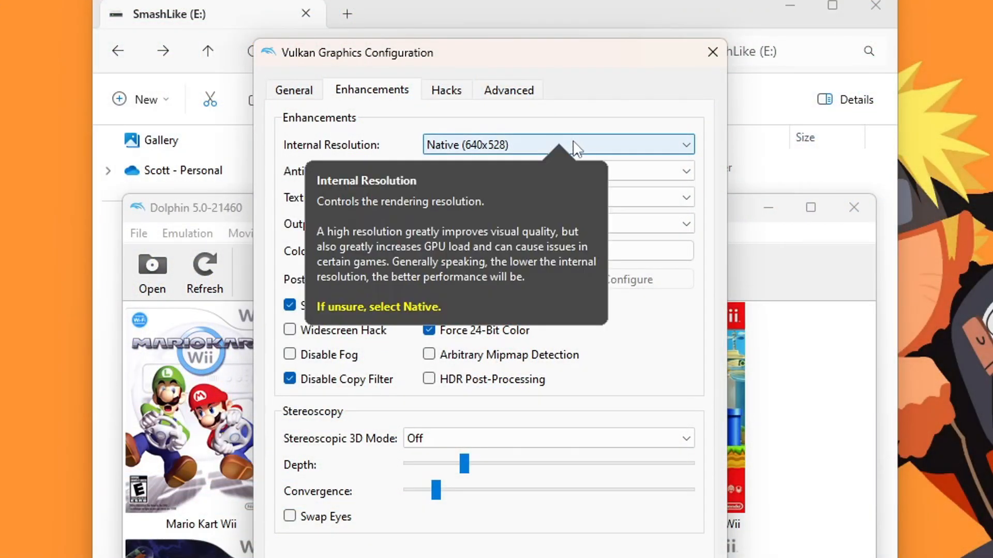
{"action": "left_click", "coordinate": [557, 145]}
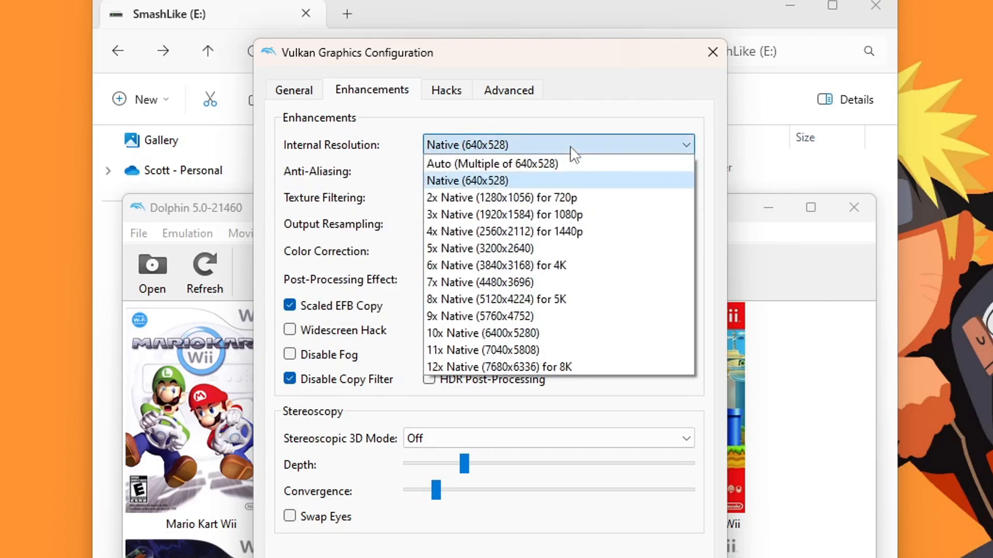
{"action": "mouse_move", "coordinate": [575, 367]}
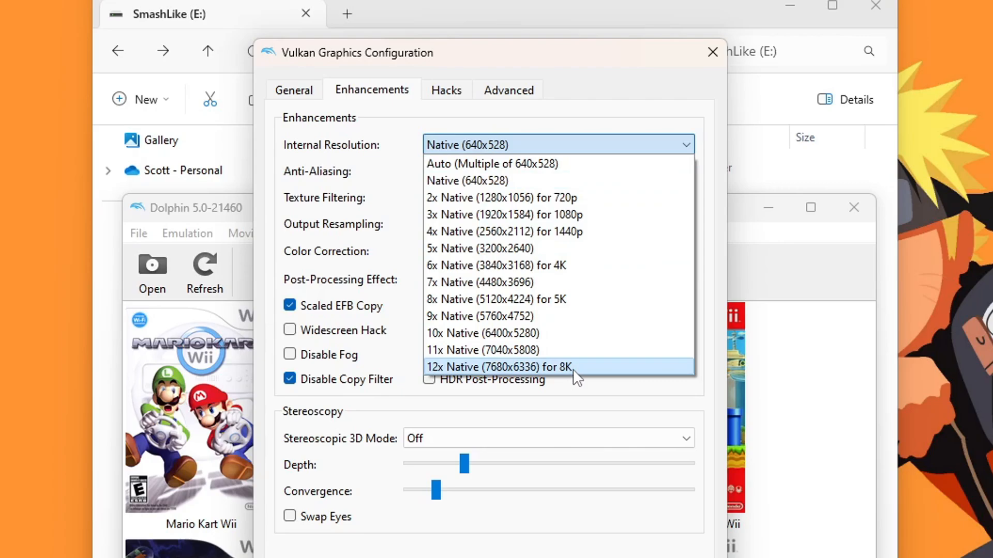
{"action": "mouse_move", "coordinate": [566, 230]}
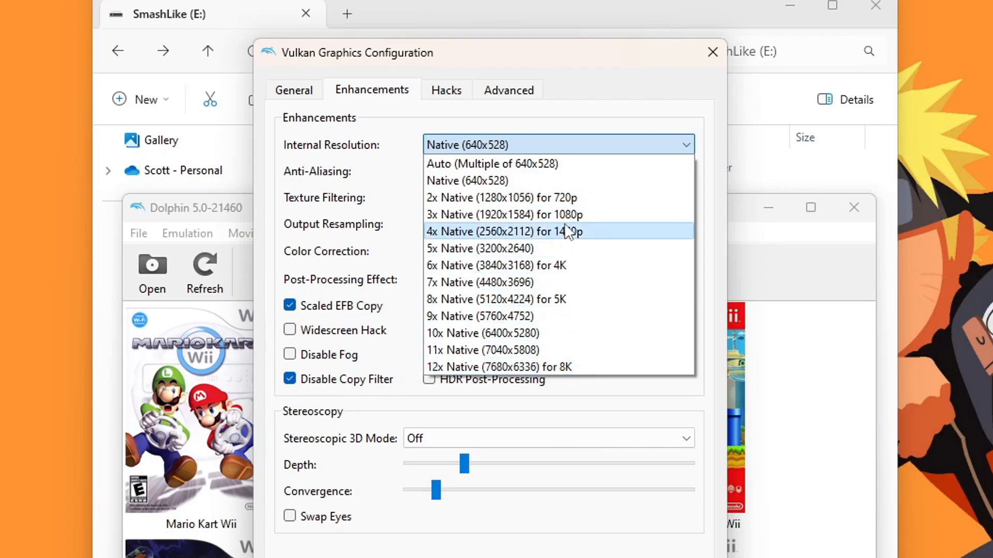
{"action": "mouse_move", "coordinate": [460, 215]}
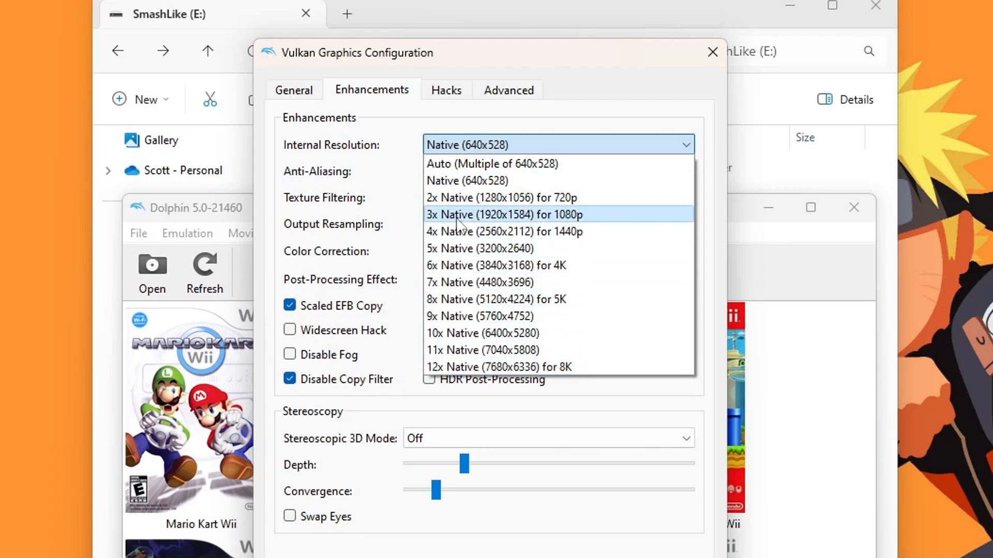
{"action": "mouse_move", "coordinate": [465, 223]}
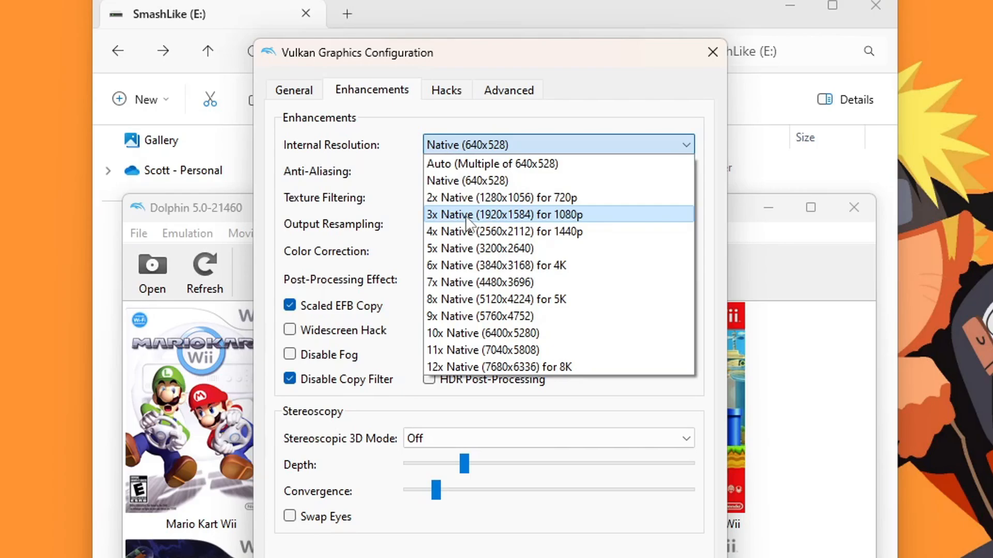
{"action": "mouse_move", "coordinate": [483, 231]}
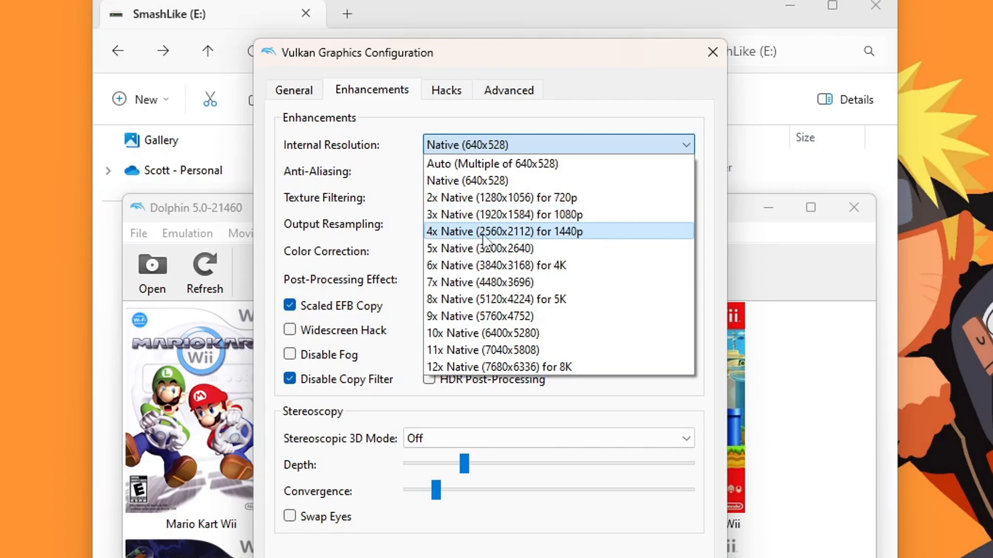
{"action": "mouse_move", "coordinate": [572, 242]}
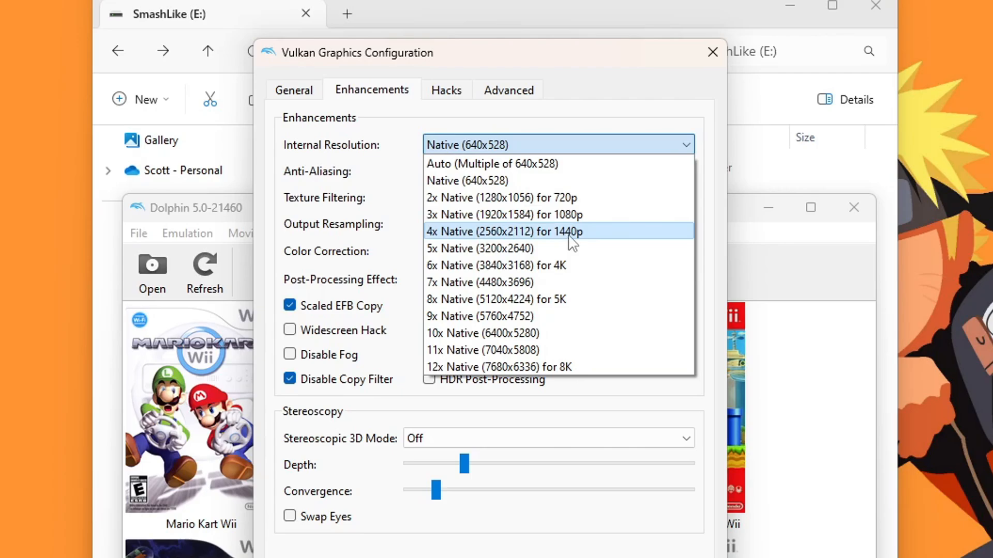
{"action": "mouse_move", "coordinate": [578, 214]}
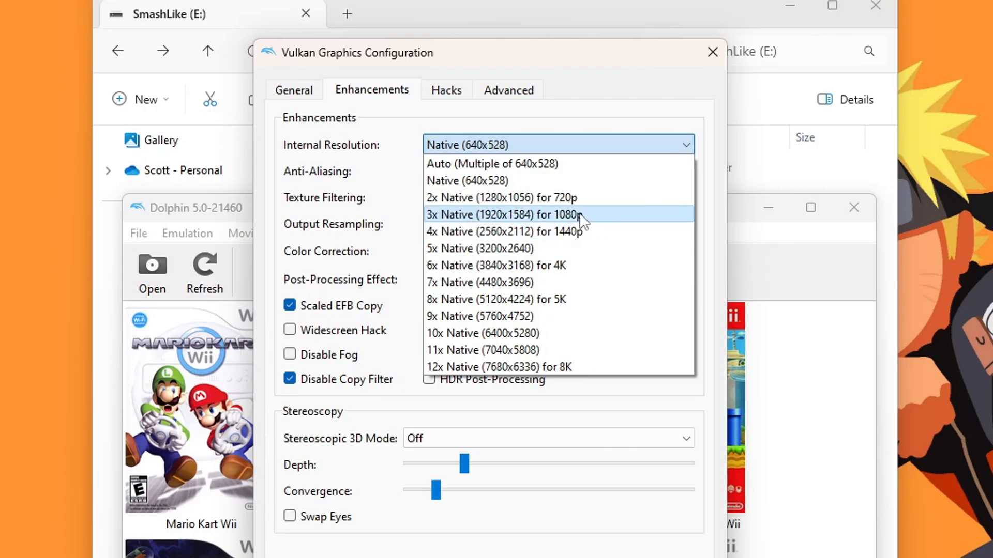
{"action": "left_click", "coordinate": [503, 214]}
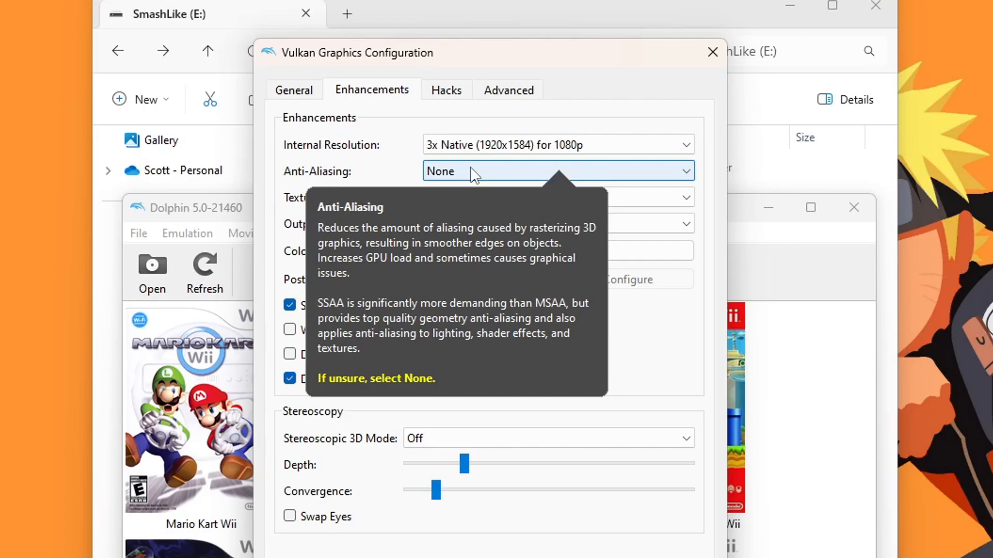
{"action": "left_click", "coordinate": [557, 171]}
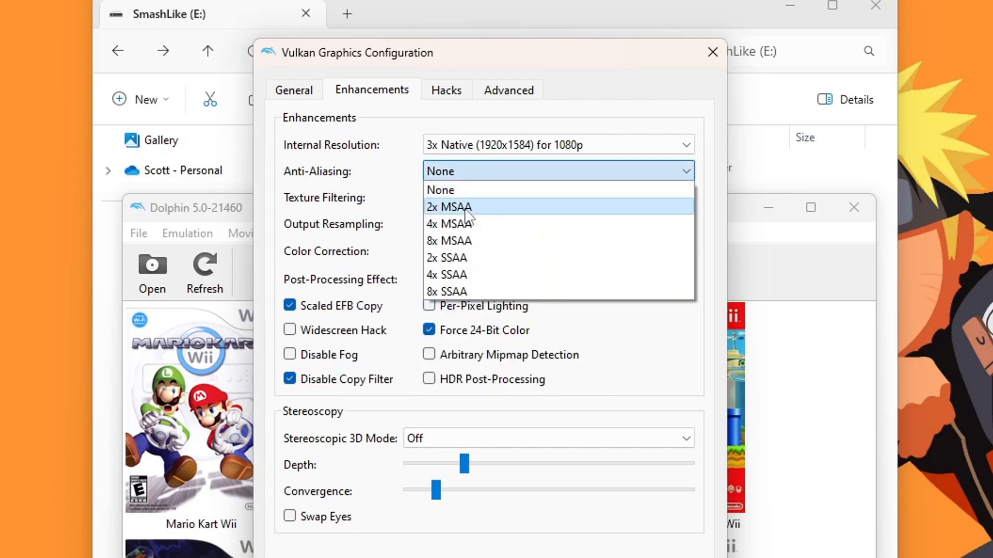
{"action": "mouse_move", "coordinate": [469, 216]}
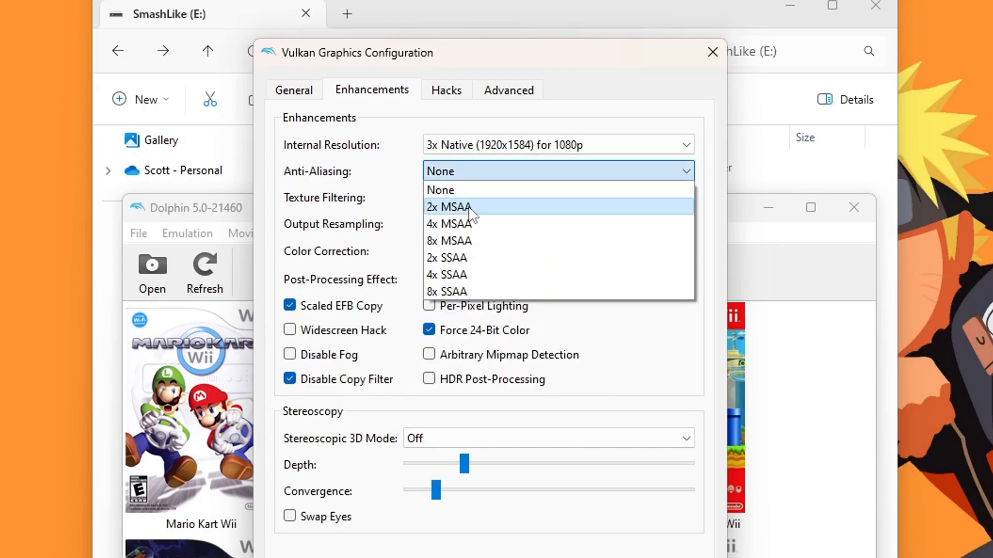
{"action": "left_click", "coordinate": [447, 207]}
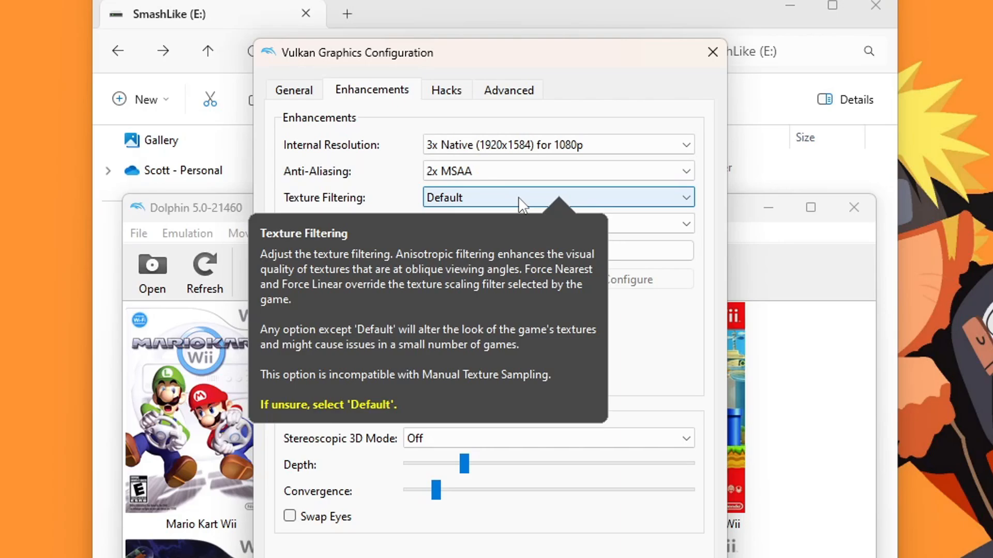
{"action": "left_click", "coordinate": [556, 196]}
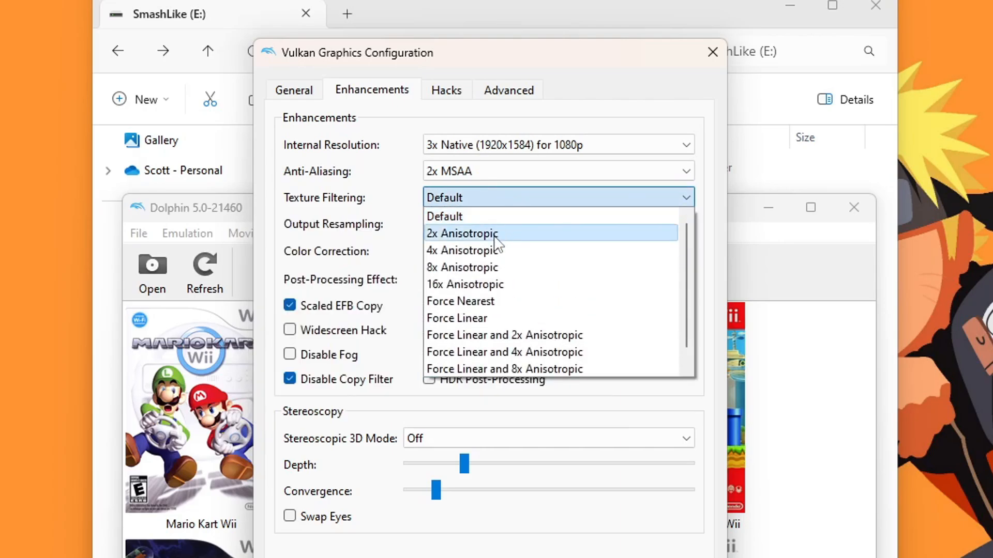
{"action": "left_click", "coordinate": [463, 233]}
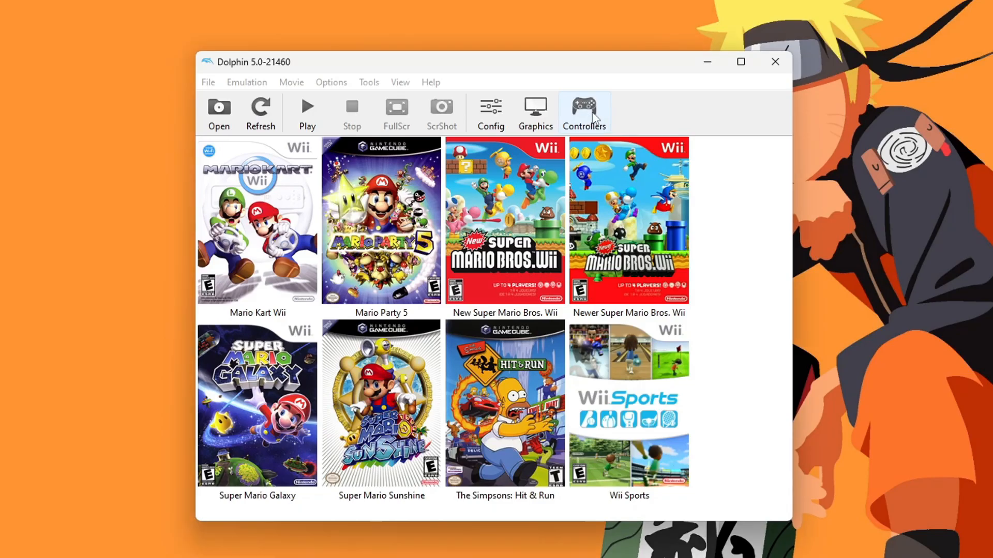
In controller settings, set GameCube Port 1 to Standard Controller
{"action": "left_click", "coordinate": [583, 108]}
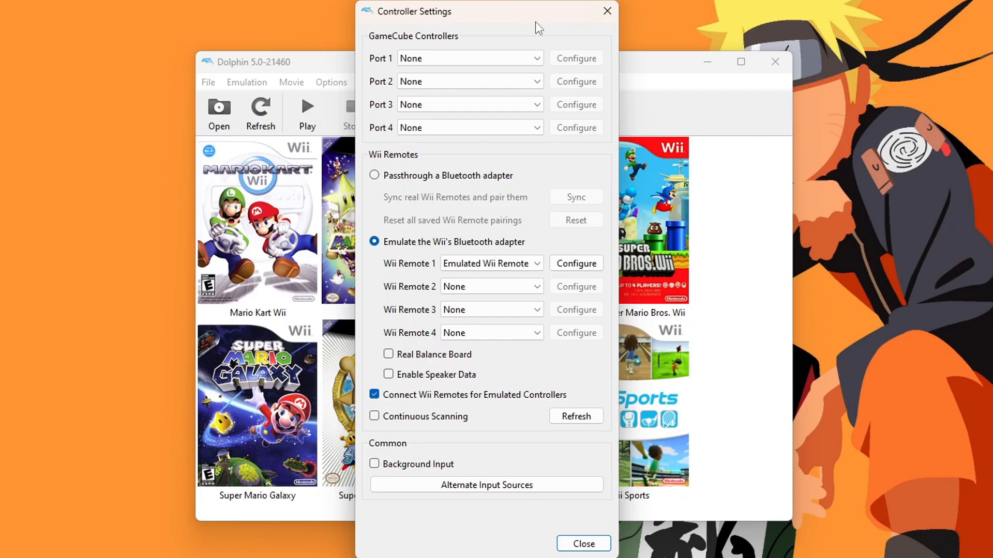
{"action": "left_click", "coordinate": [468, 57]}
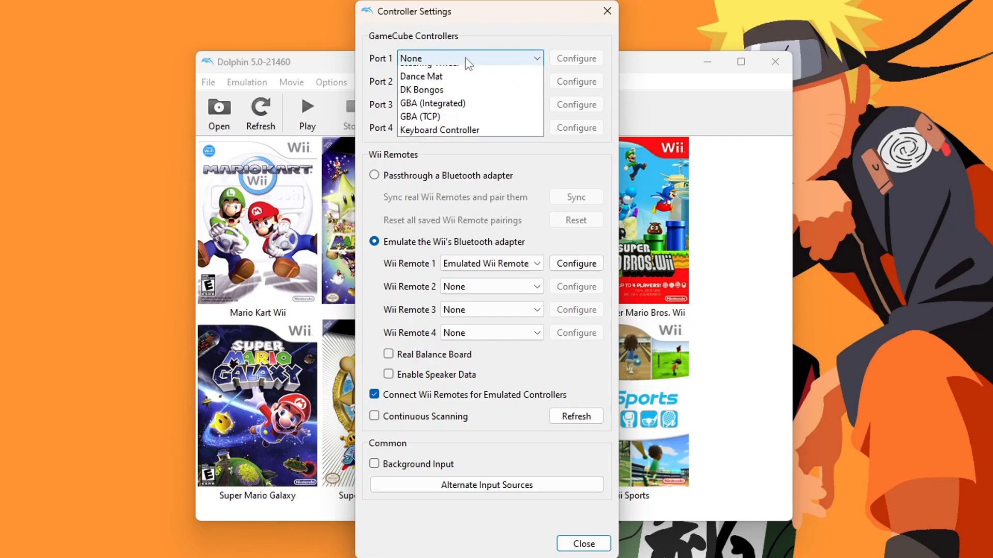
{"action": "left_click", "coordinate": [436, 58]}
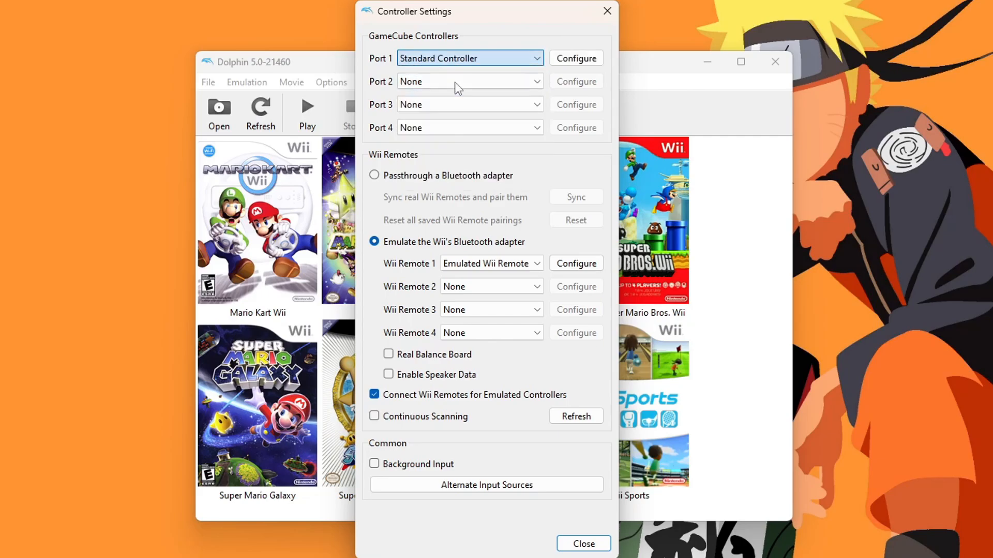
Set Port 1's controller device to SDL/0/Nintendo Switch Pro Controller
{"action": "left_click", "coordinate": [575, 58]}
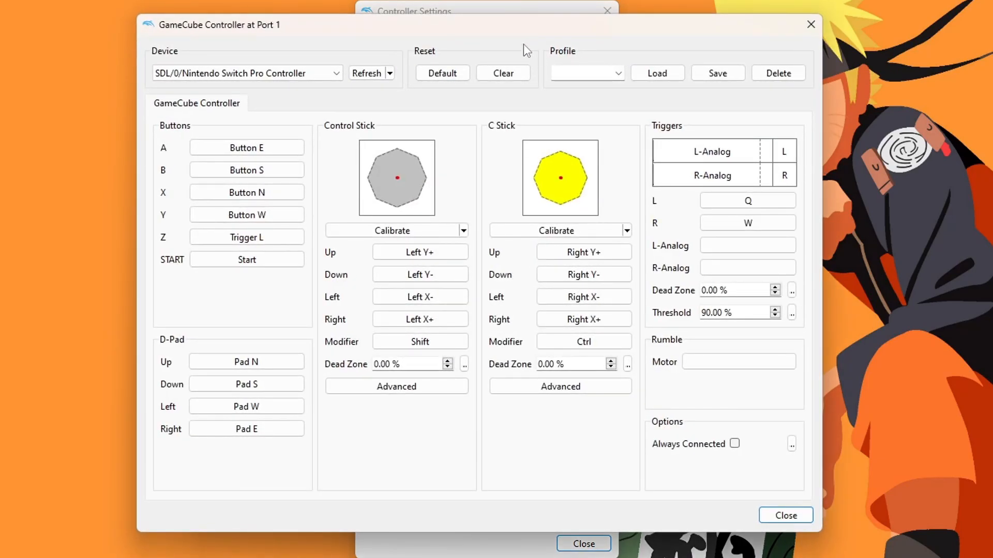
{"action": "left_click", "coordinate": [246, 73]}
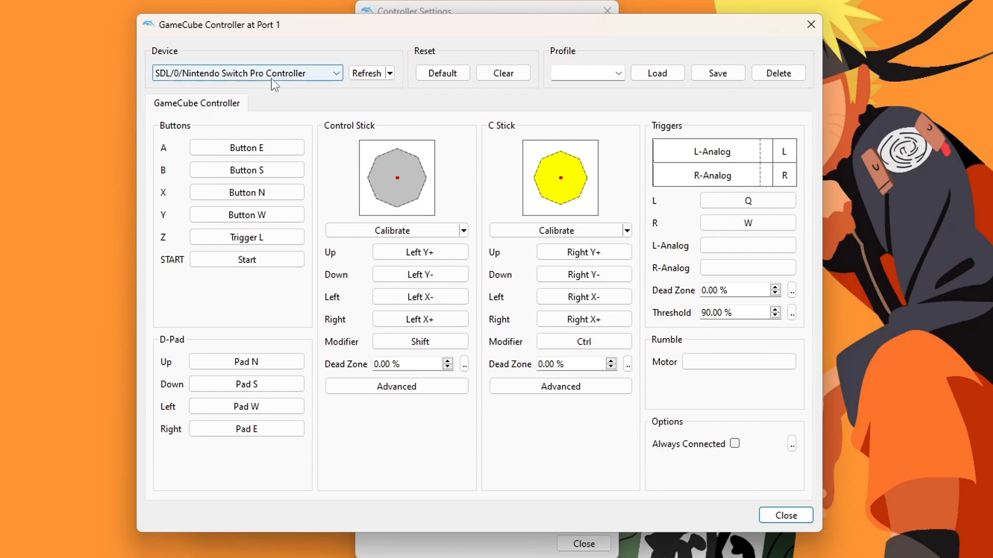
{"action": "mouse_move", "coordinate": [264, 79]}
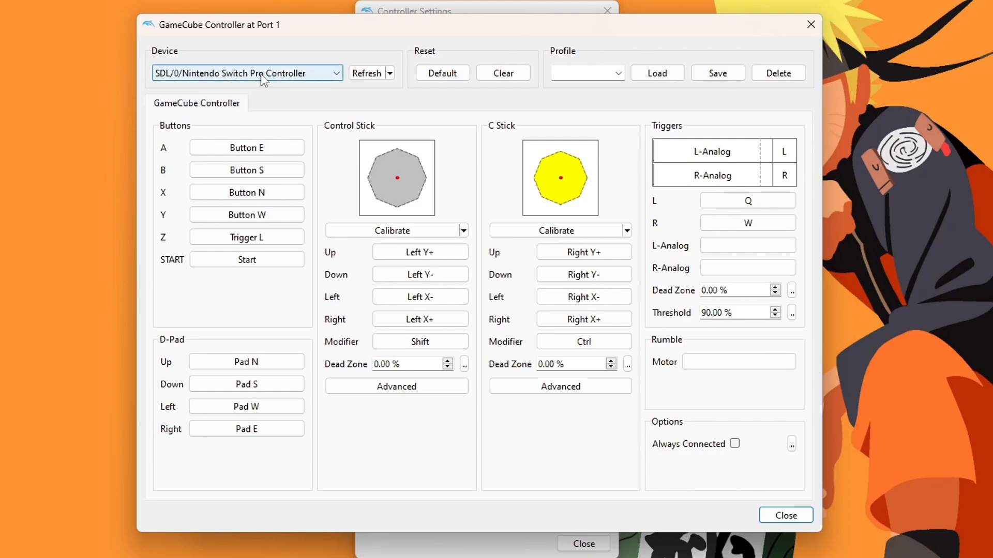
{"action": "left_click", "coordinate": [247, 73]}
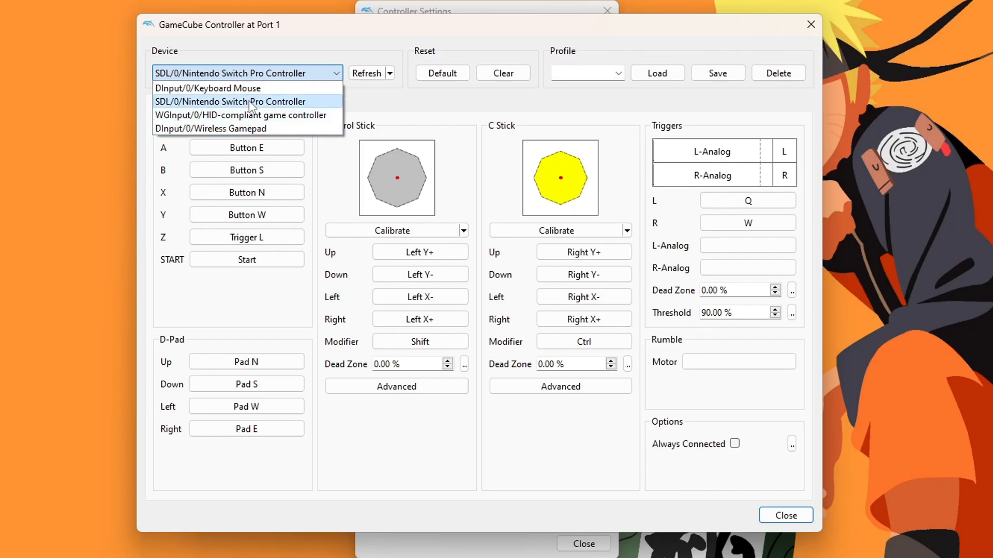
{"action": "left_click", "coordinate": [229, 101]}
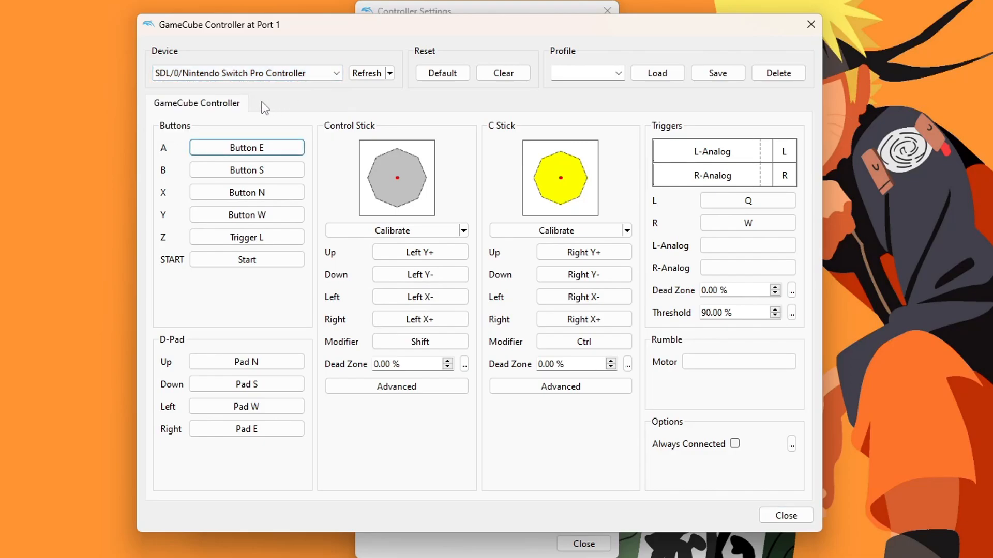
{"action": "mouse_move", "coordinate": [246, 148]}
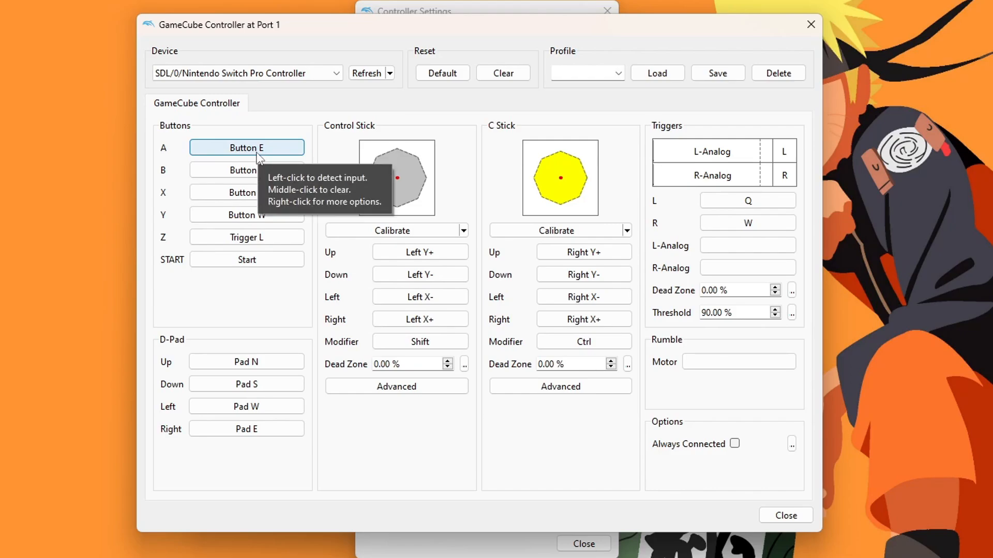
{"action": "mouse_move", "coordinate": [256, 156]}
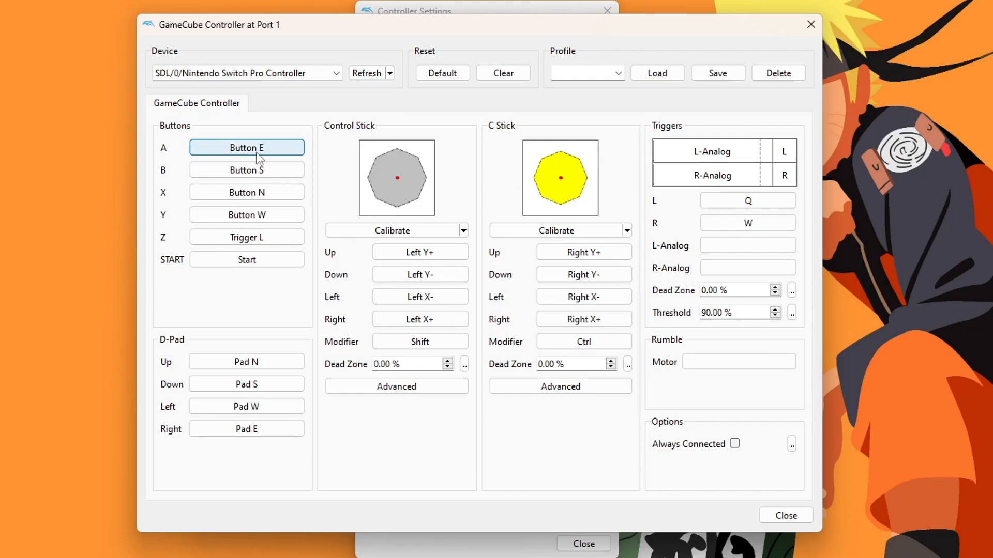
Check the A button mapping and name the controller profile 'switch pro'
{"action": "left_click", "coordinate": [246, 170]}
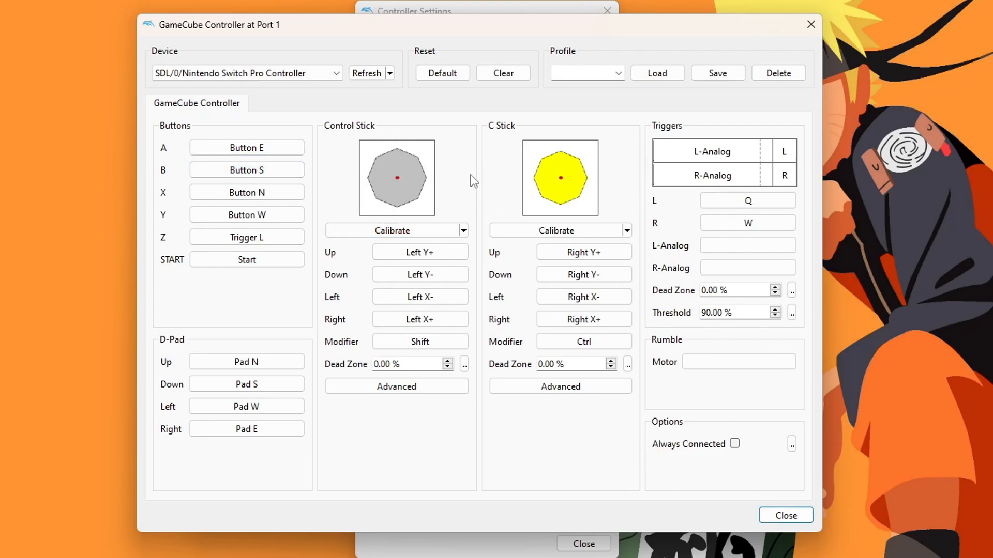
{"action": "left_click", "coordinate": [559, 230]}
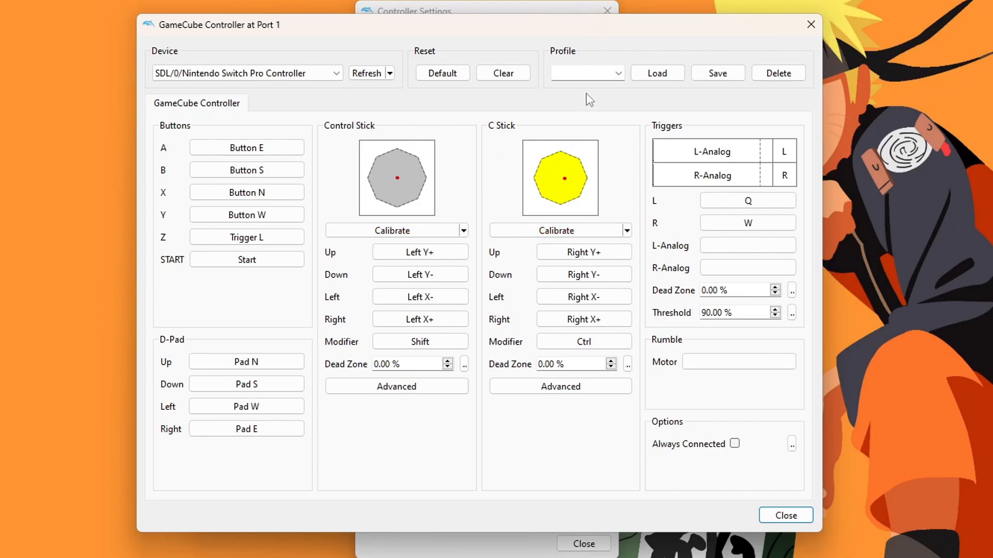
{"action": "mouse_move", "coordinate": [582, 75]}
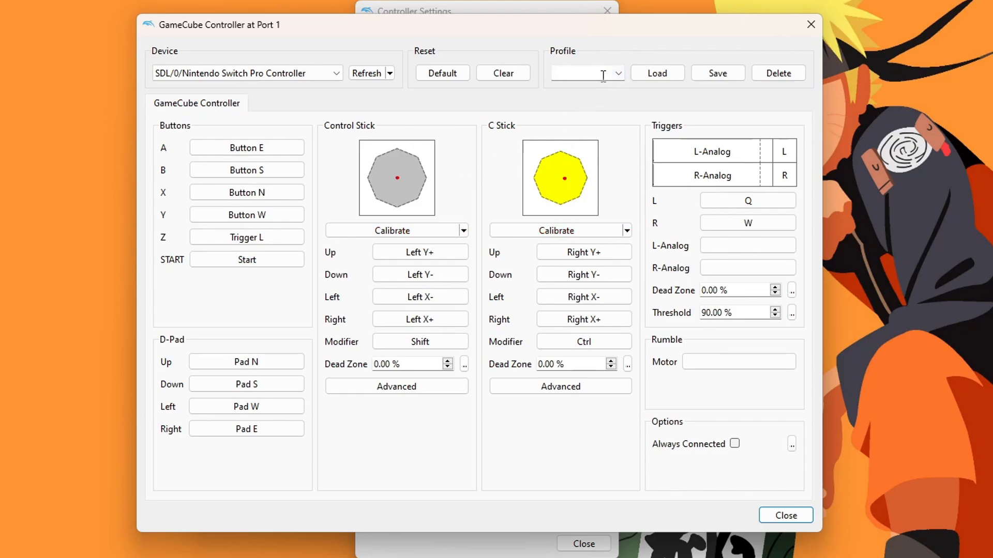
{"action": "type", "text": "switch pro"}
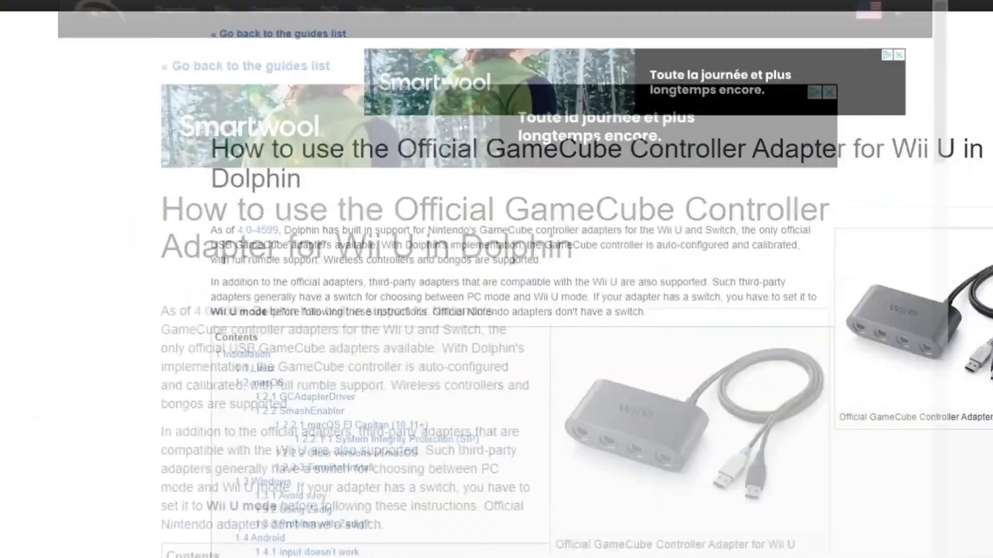
Read the guide's Using Zadig section and follow its link to the libwdi 1.5.1 releases page
{"action": "scroll", "scroll_direction": "down", "scroll_amount": 3}
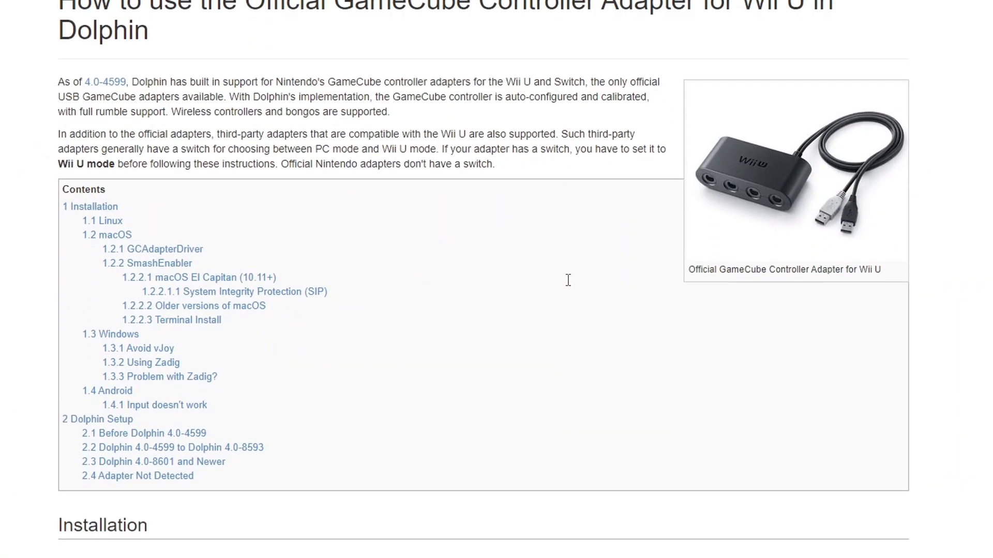
{"action": "scroll", "scroll_direction": "down", "scroll_amount": 3}
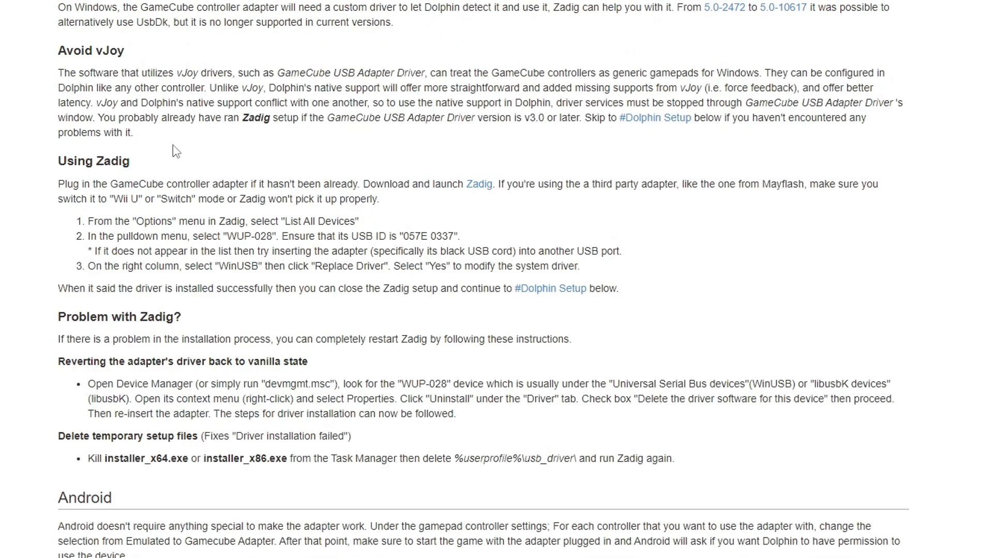
{"action": "double_click", "coordinate": [93, 161]}
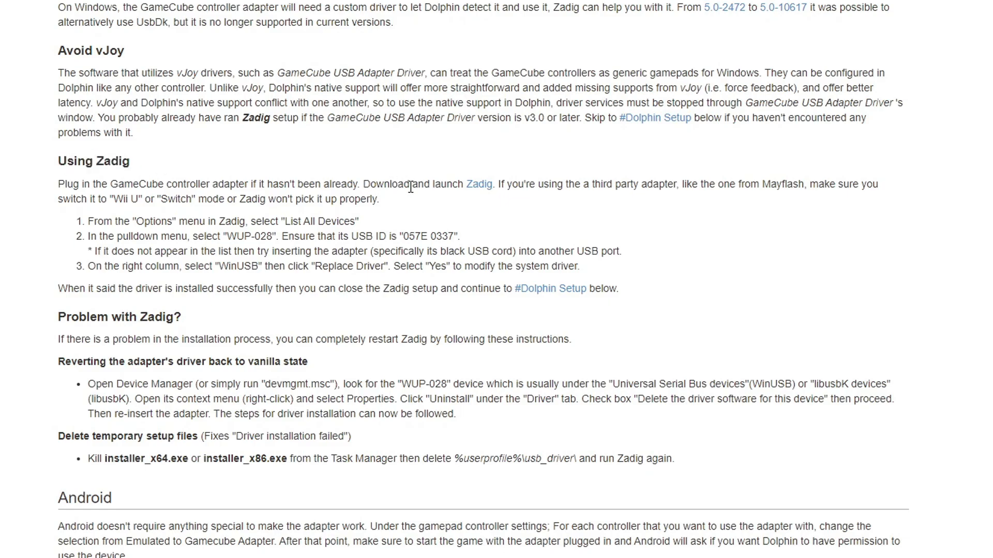
{"action": "mouse_move", "coordinate": [479, 184]}
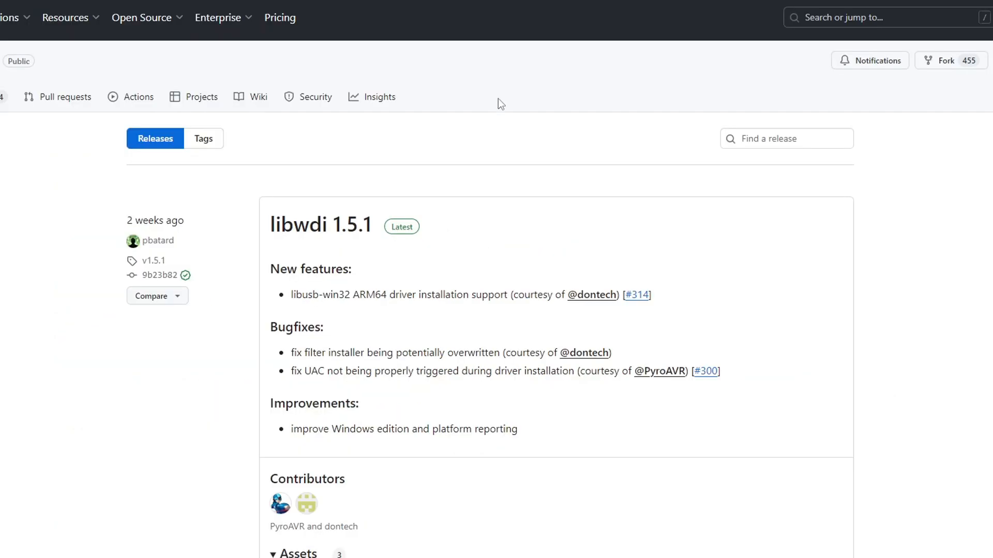
{"action": "scroll", "scroll_direction": "down", "scroll_amount": 3}
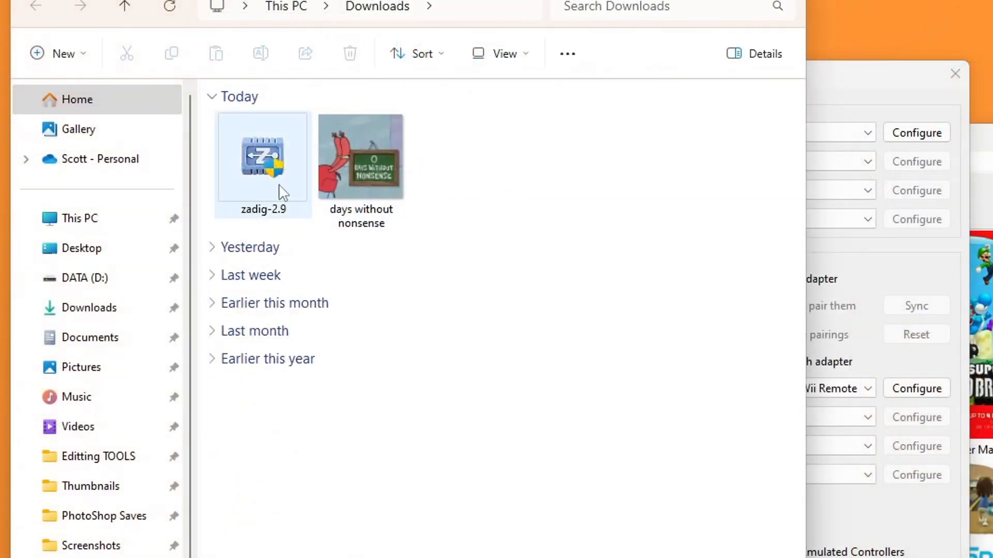
{"action": "mouse_move", "coordinate": [266, 165]}
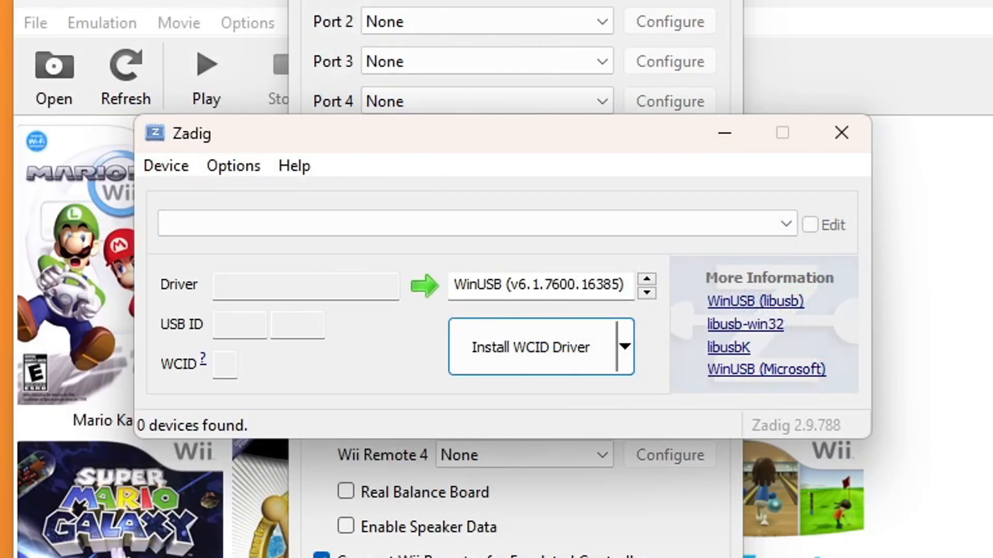
List all devices, pick GameCube For Switch, and replace its HidUsb driver with WinUSB
{"action": "left_click", "coordinate": [472, 225]}
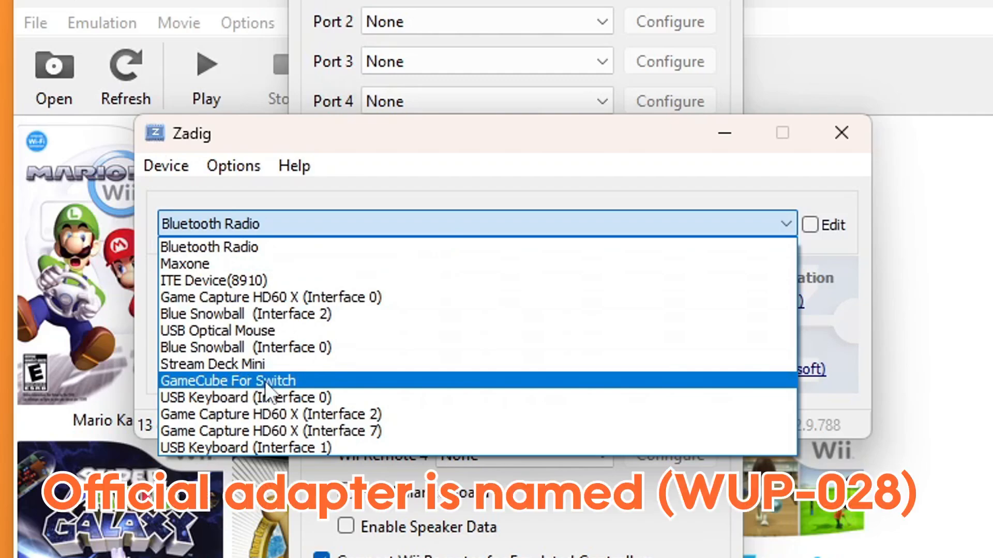
{"action": "left_click", "coordinate": [228, 381]}
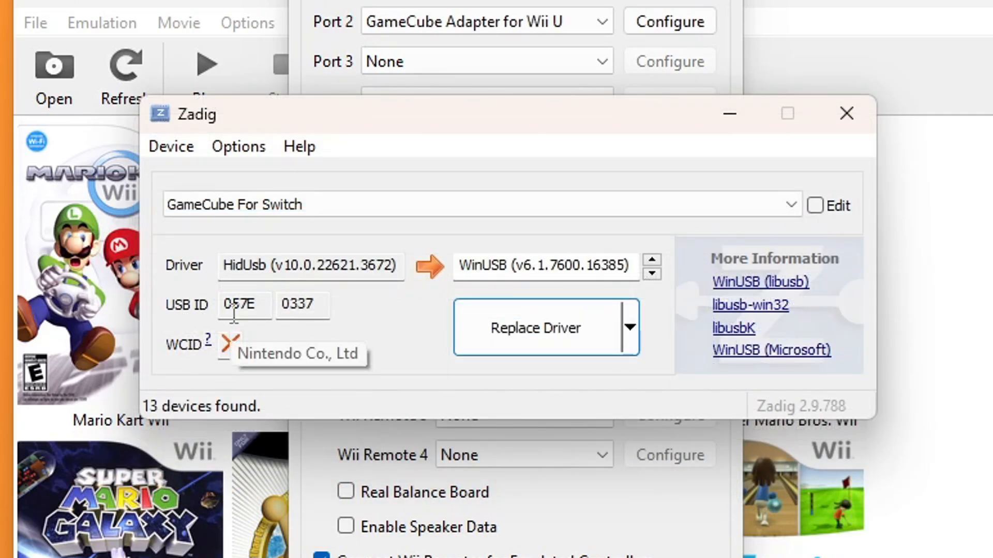
{"action": "mouse_move", "coordinate": [310, 315]}
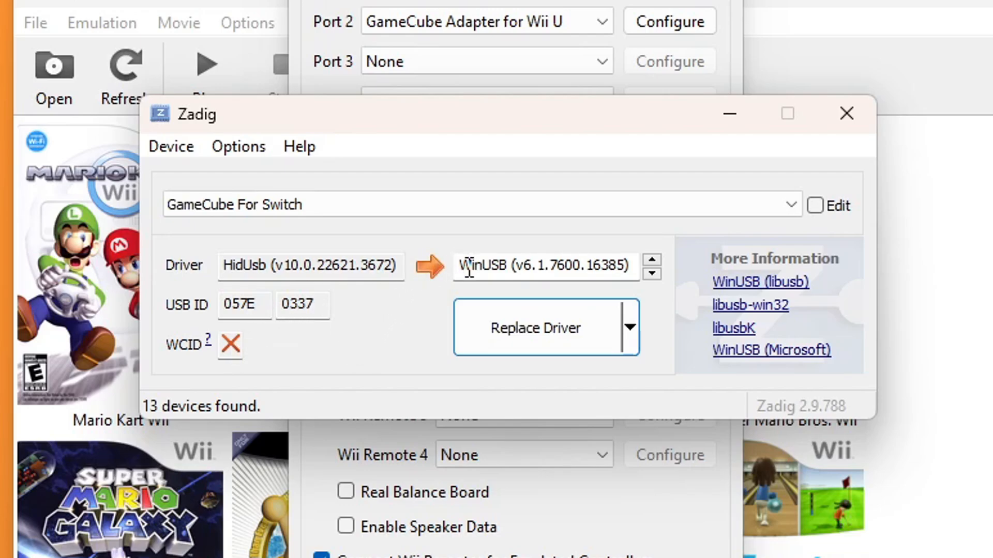
{"action": "mouse_move", "coordinate": [557, 238]}
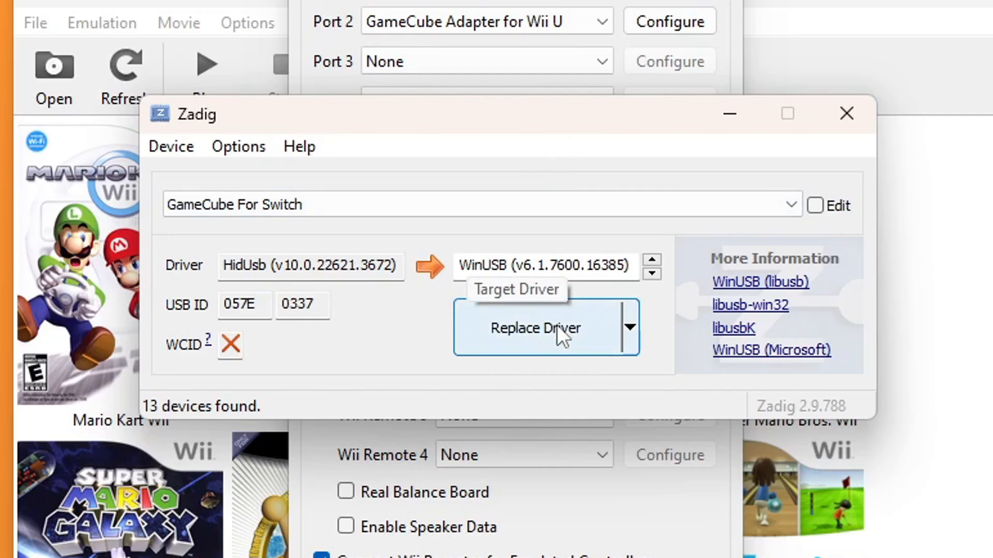
{"action": "left_click", "coordinate": [534, 328]}
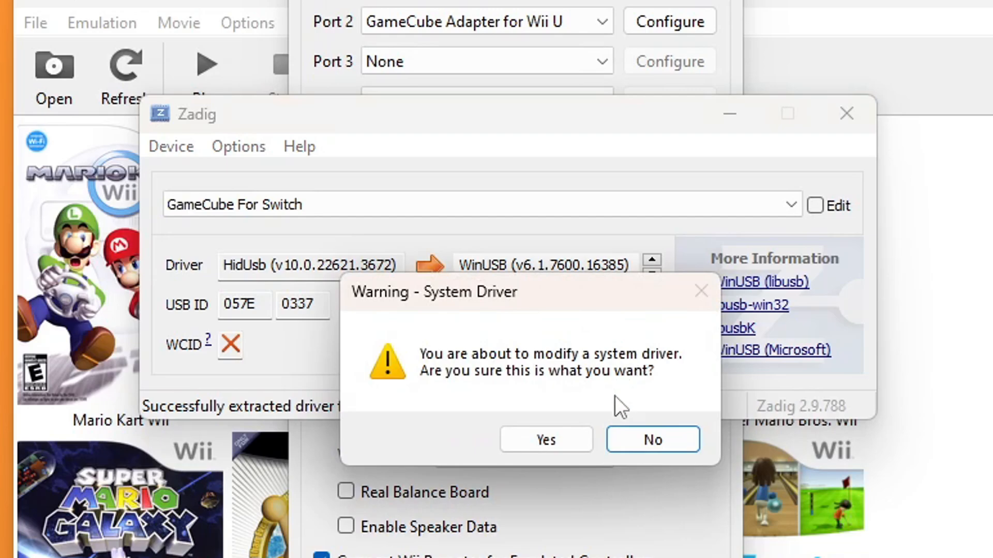
{"action": "left_click", "coordinate": [543, 440]}
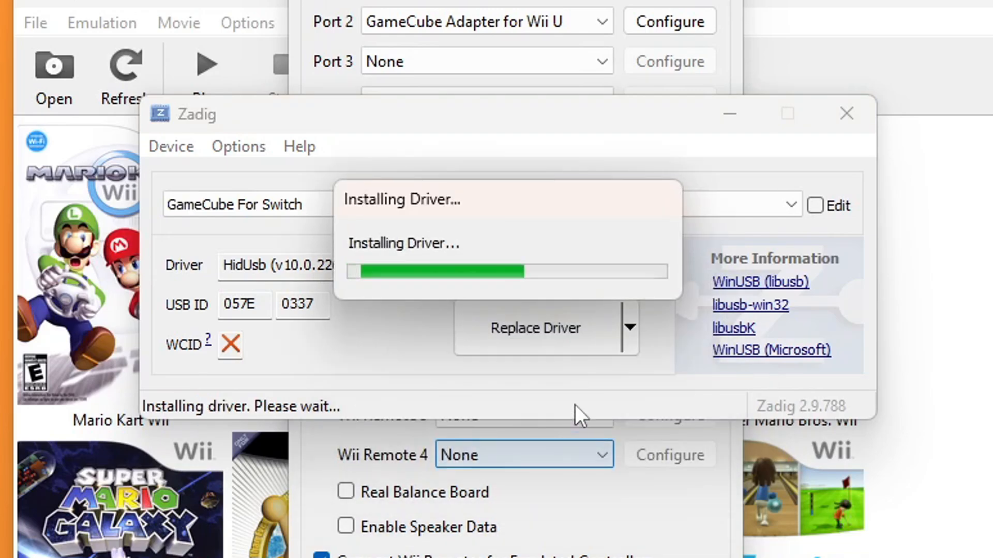
{"action": "mouse_move", "coordinate": [624, 399]}
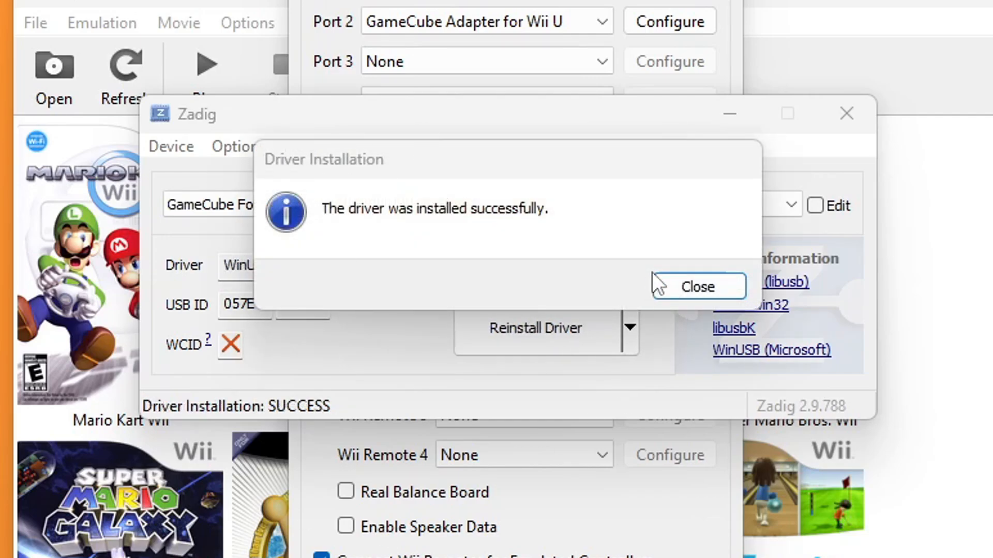
Dismiss the installation success message and close Zadig
{"action": "left_click", "coordinate": [696, 286]}
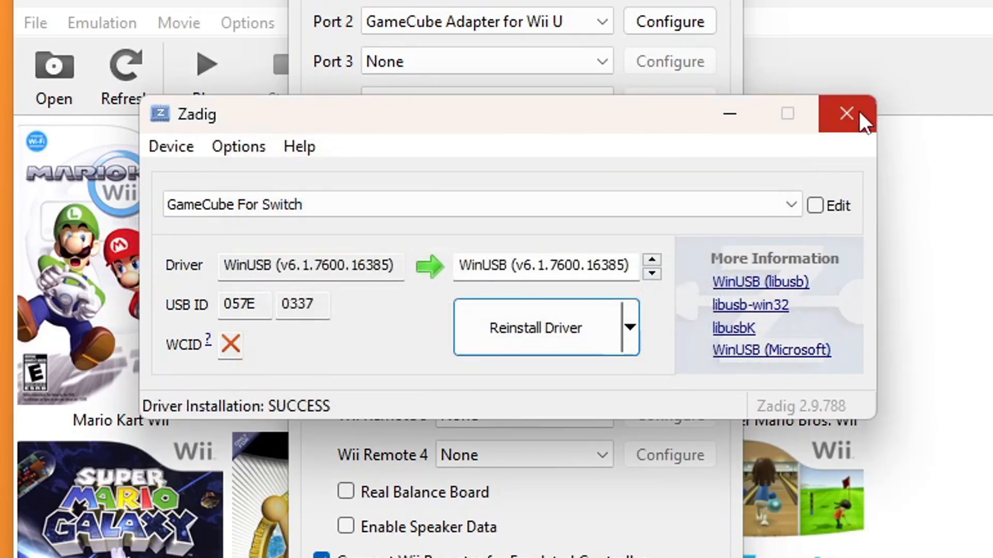
{"action": "left_click", "coordinate": [847, 114]}
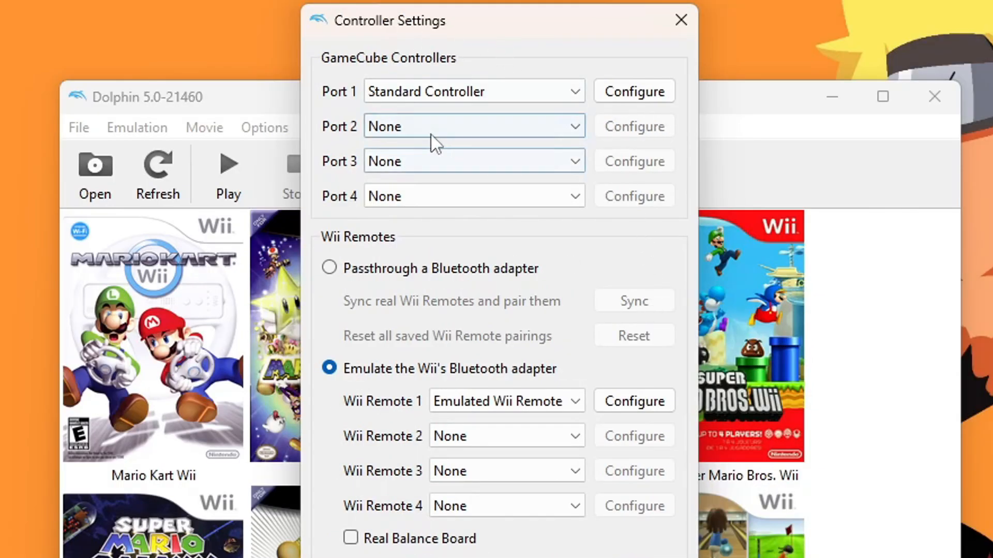
Set Port 2 to GameCube Adapter for Wii U and accept its settings with Enable Rumble on
{"action": "left_click", "coordinate": [472, 126]}
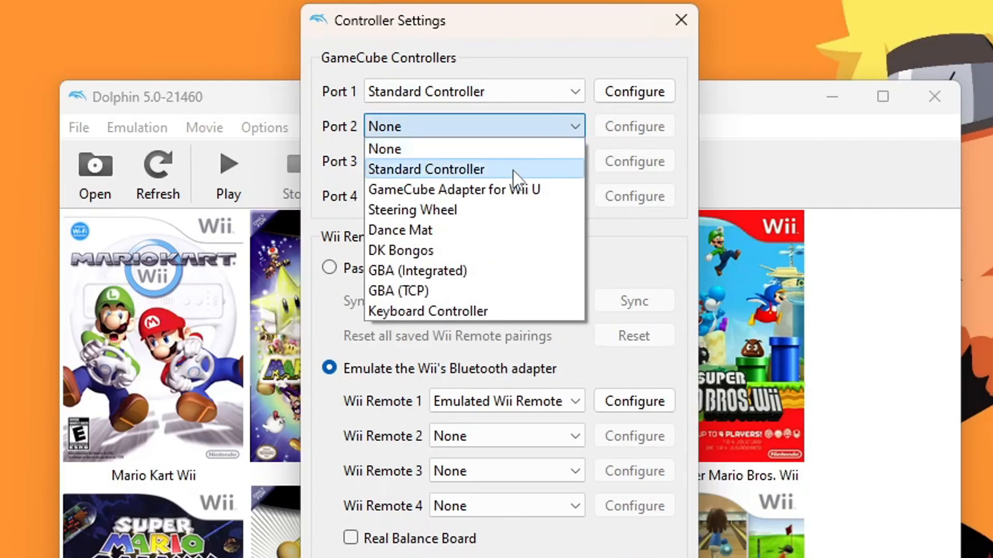
{"action": "left_click", "coordinate": [453, 190]}
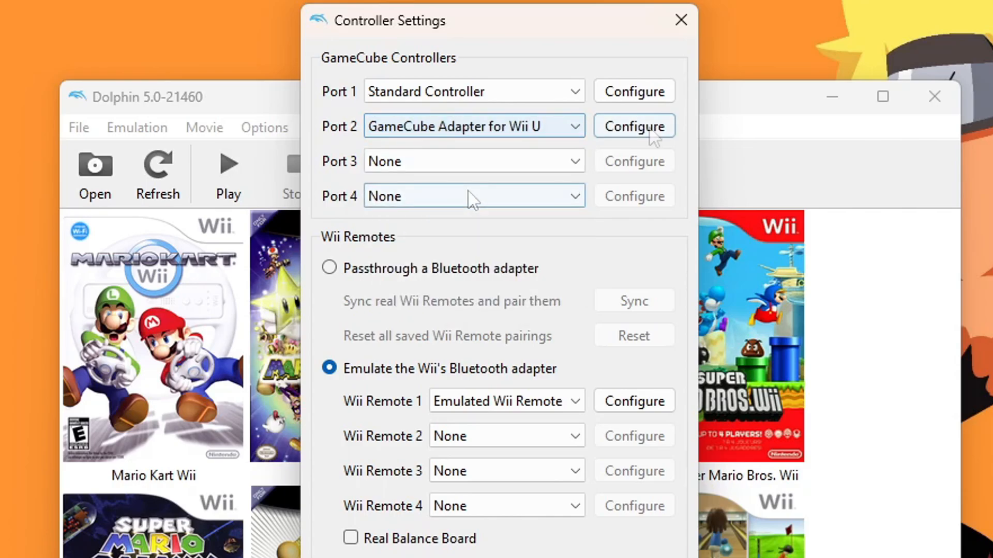
{"action": "left_click", "coordinate": [633, 125]}
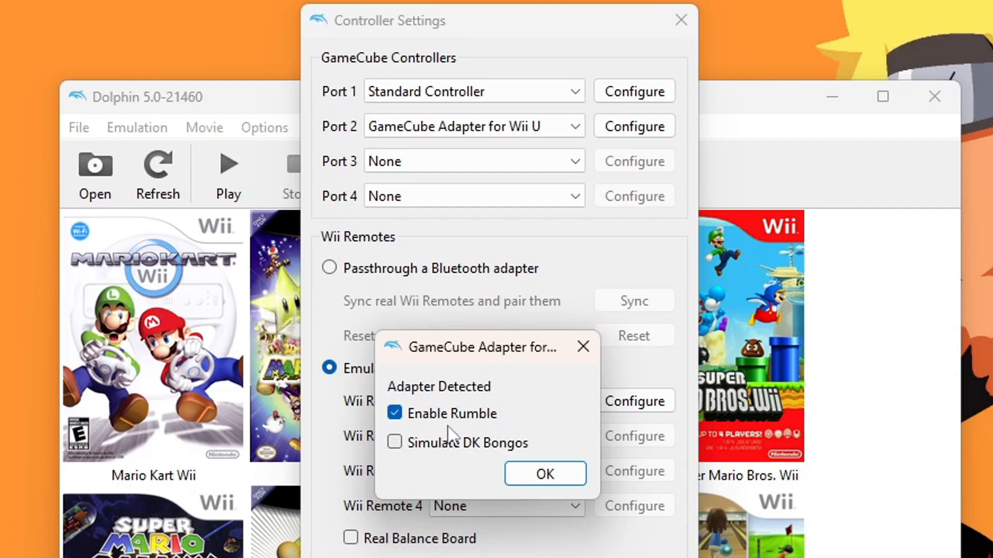
{"action": "mouse_move", "coordinate": [484, 461]}
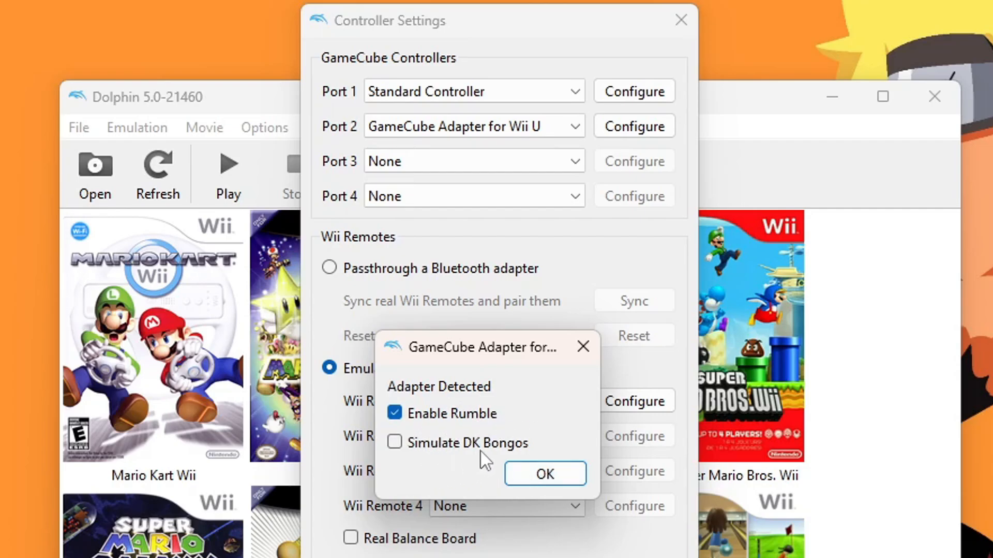
{"action": "mouse_move", "coordinate": [566, 442]}
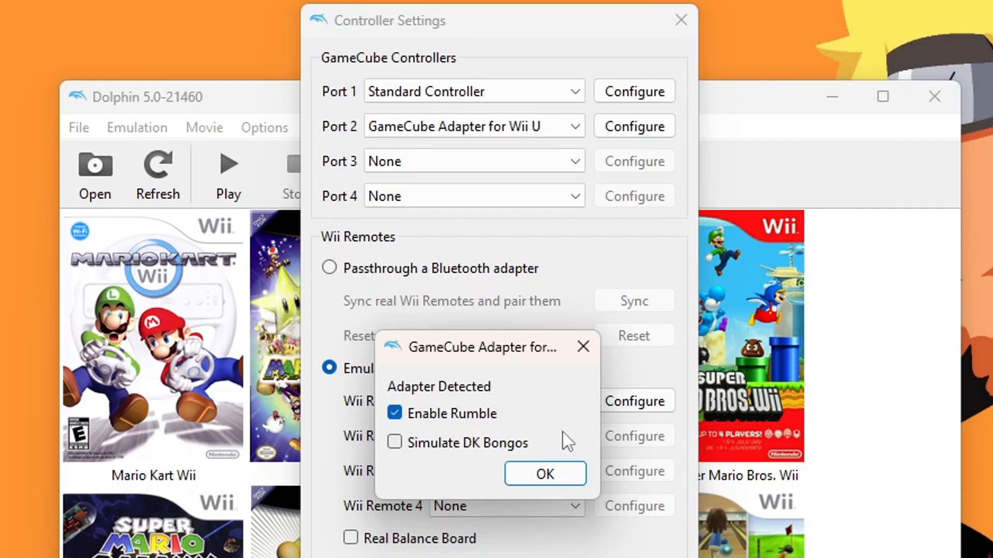
{"action": "left_click", "coordinate": [543, 474]}
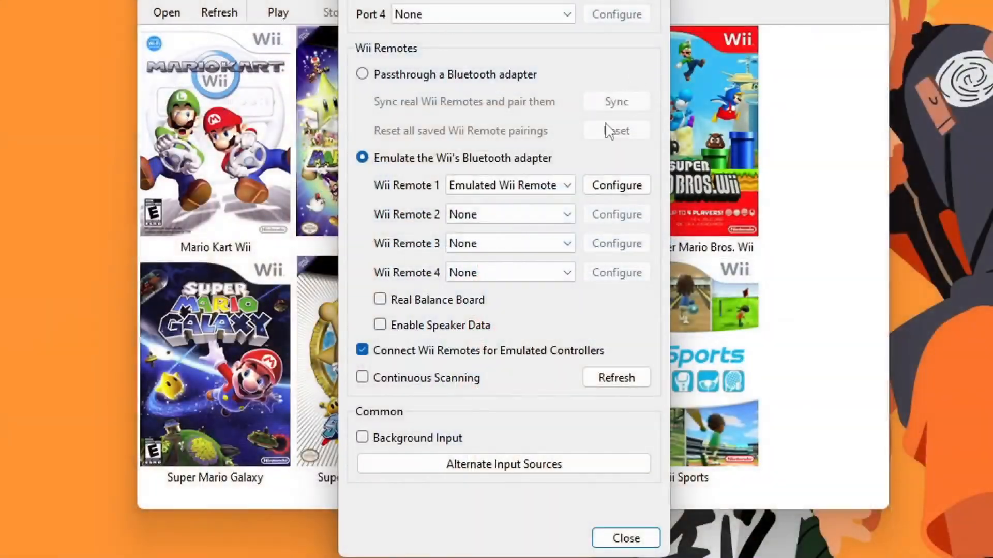
Set Wii Remote 1 to Real Wii Remote, enable Continuous Scanning, and close Controller Settings
{"action": "left_click", "coordinate": [508, 186]}
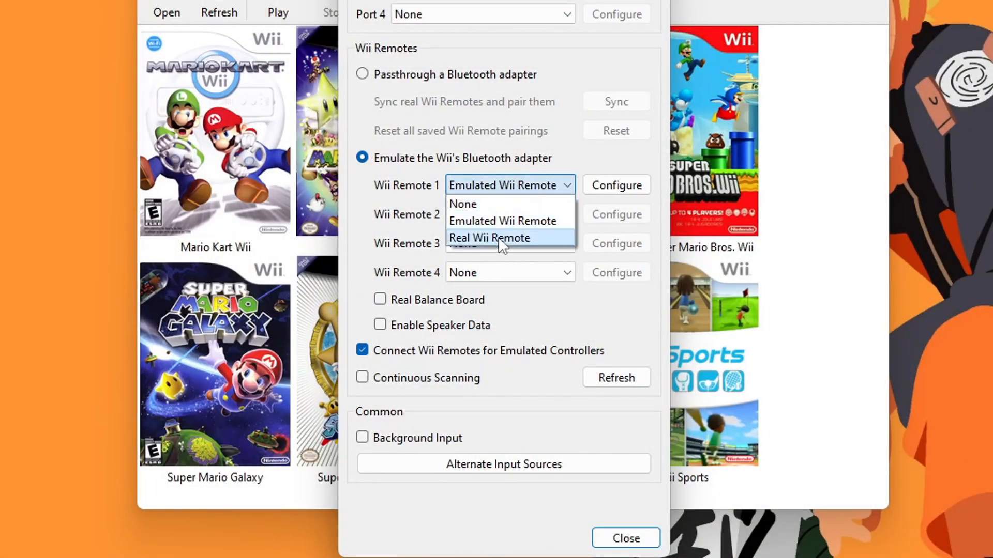
{"action": "left_click", "coordinate": [490, 238]}
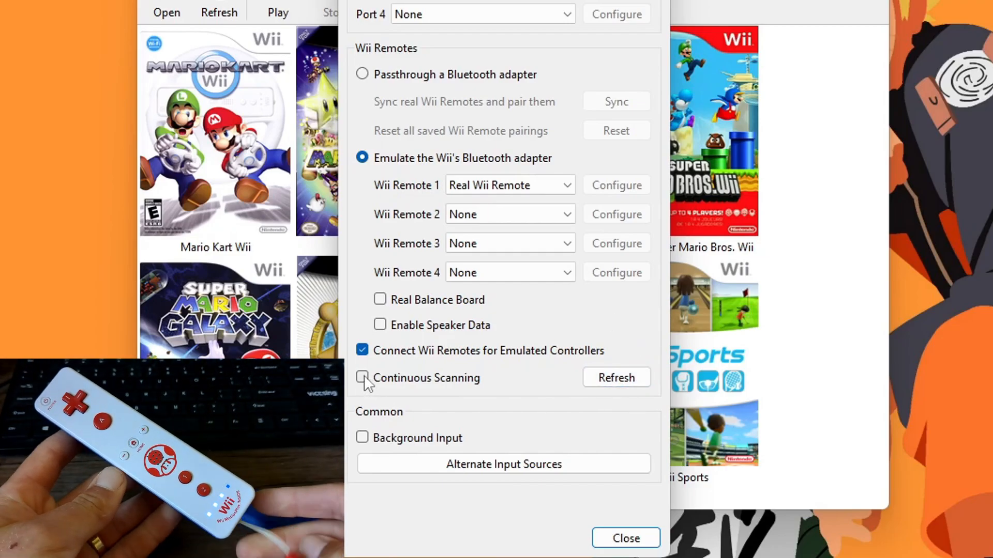
{"action": "left_click", "coordinate": [361, 377]}
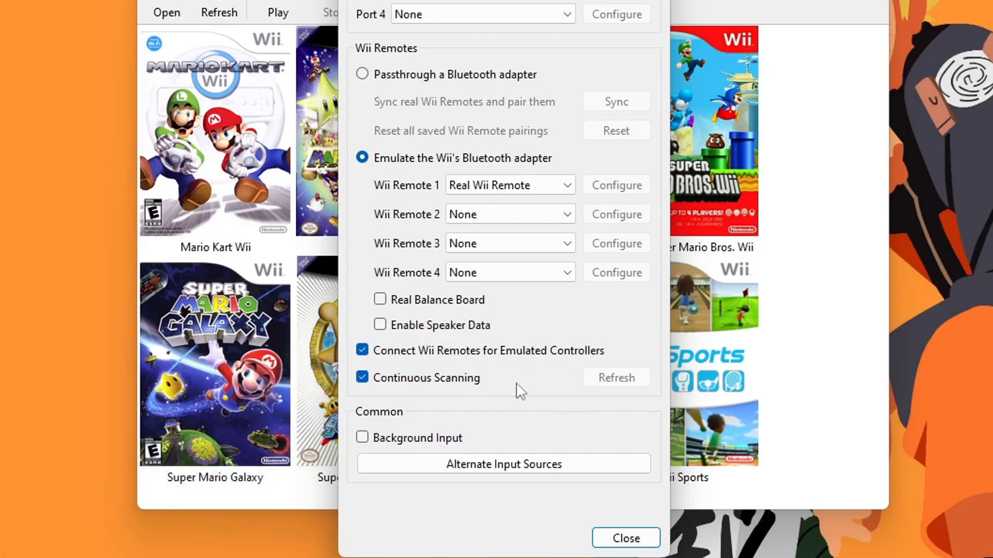
{"action": "mouse_move", "coordinate": [531, 318]}
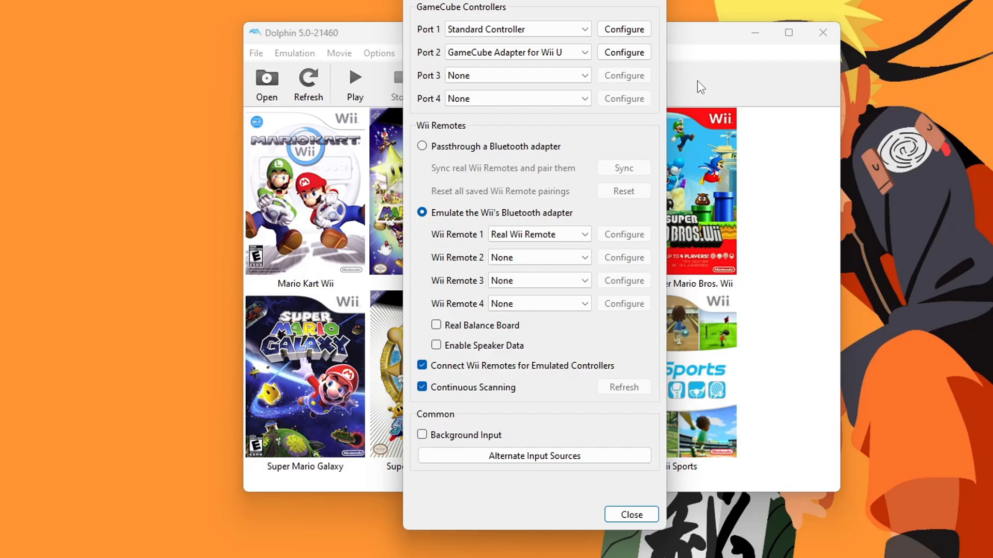
{"action": "mouse_move", "coordinate": [743, 125]}
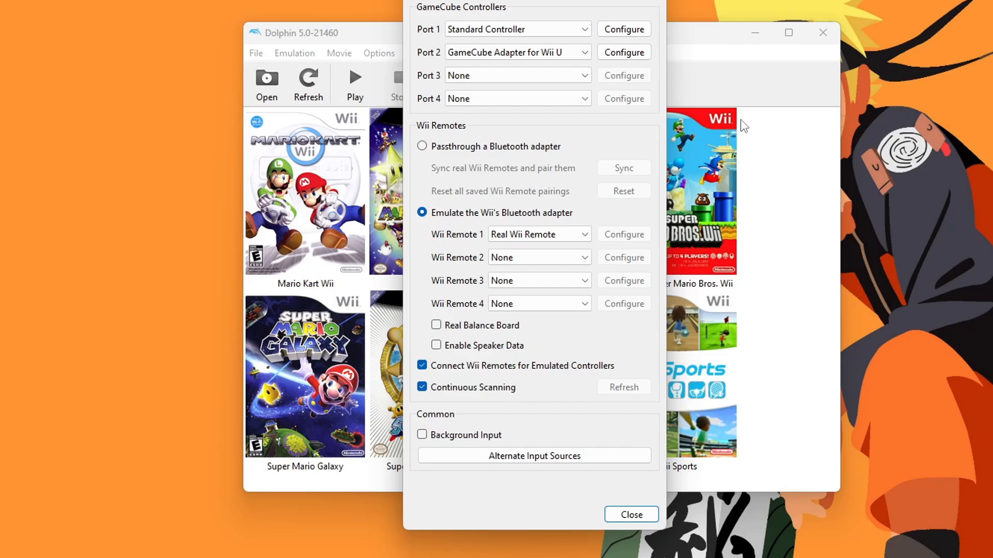
{"action": "left_click", "coordinate": [630, 514]}
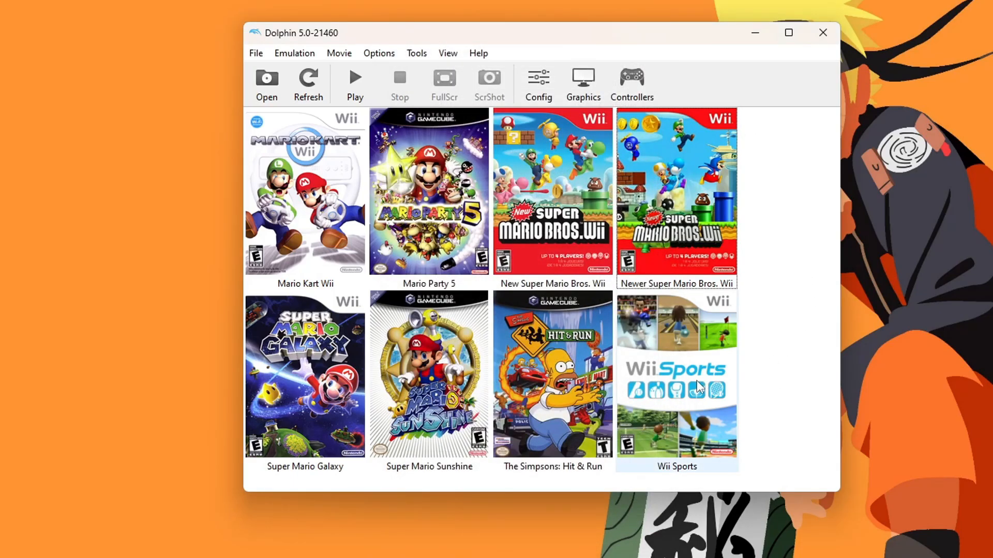
Launch Wii Sports, create a save, play a Tennis match, then stop emulation
{"action": "double_click", "coordinate": [676, 374]}
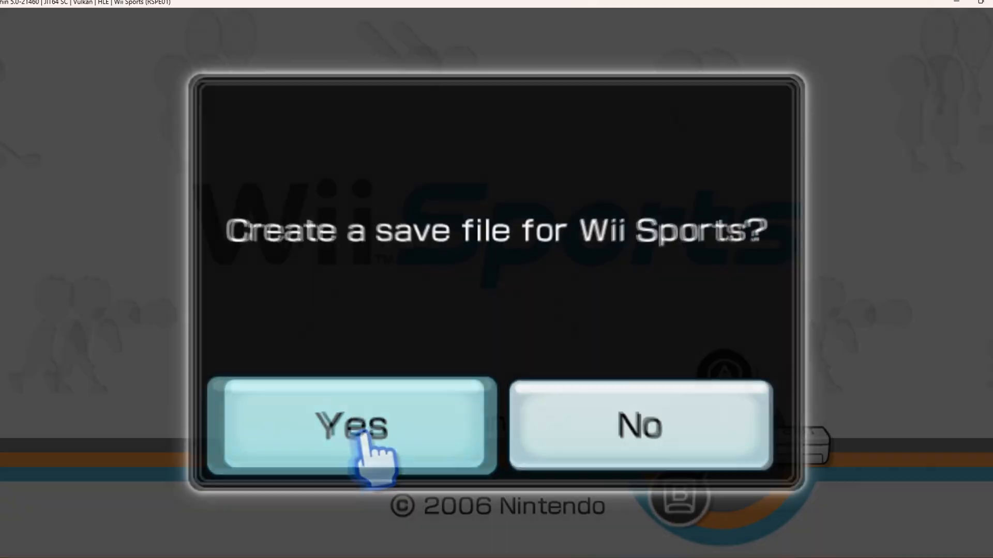
{"action": "left_click", "coordinate": [351, 425]}
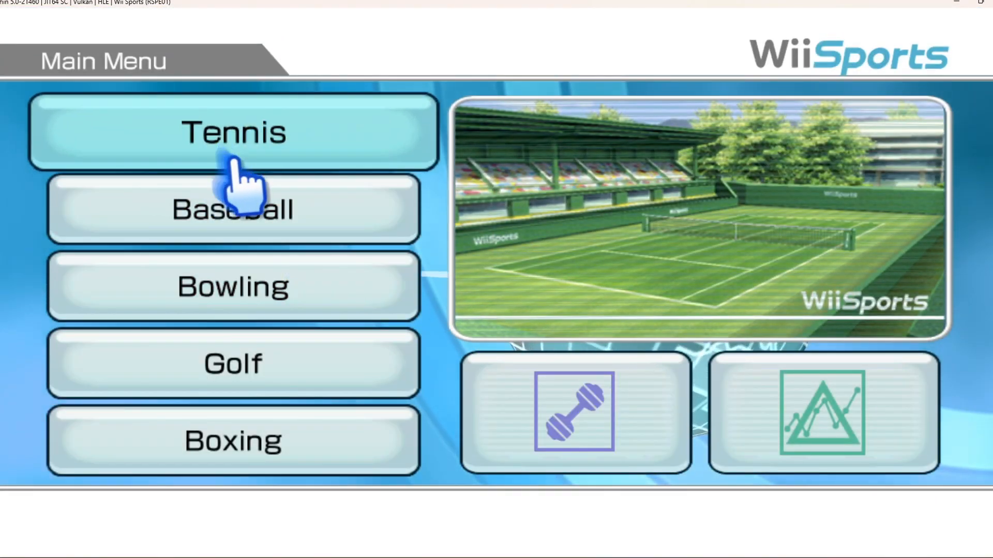
{"action": "left_click", "coordinate": [231, 131]}
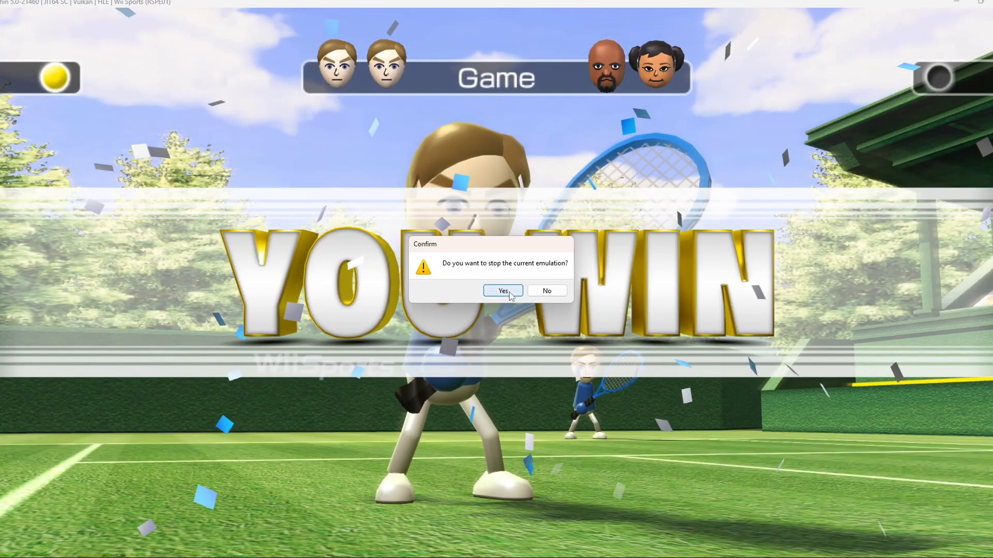
{"action": "left_click", "coordinate": [503, 291]}
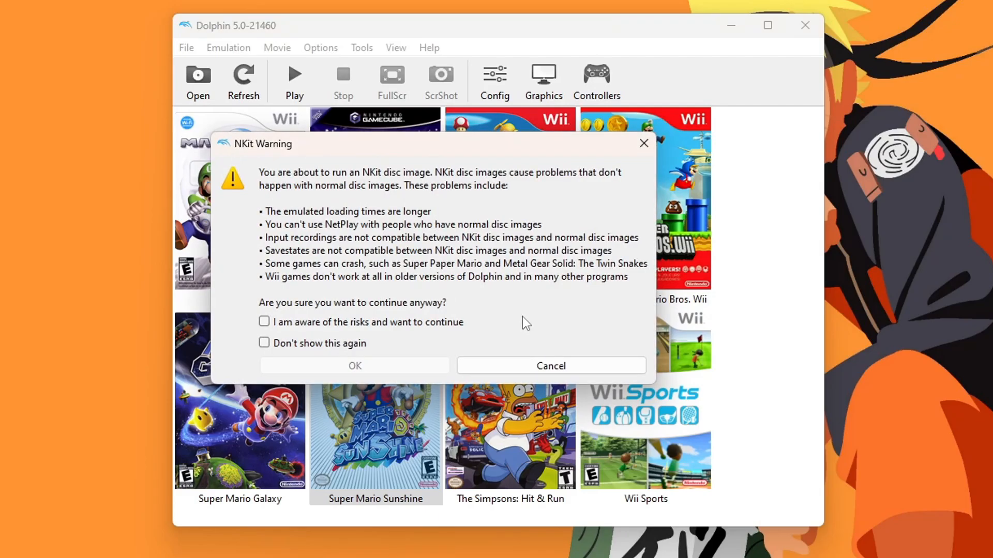
{"action": "mouse_move", "coordinate": [594, 224]}
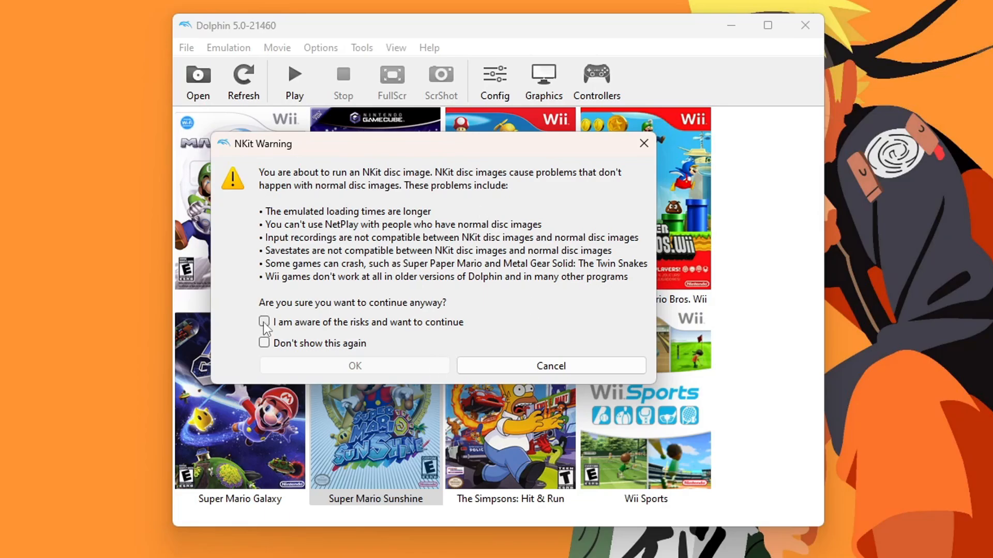
Tick 'I am aware of the risks and want to continue' so Super Mario Sunshine launches
{"action": "left_click", "coordinate": [354, 365]}
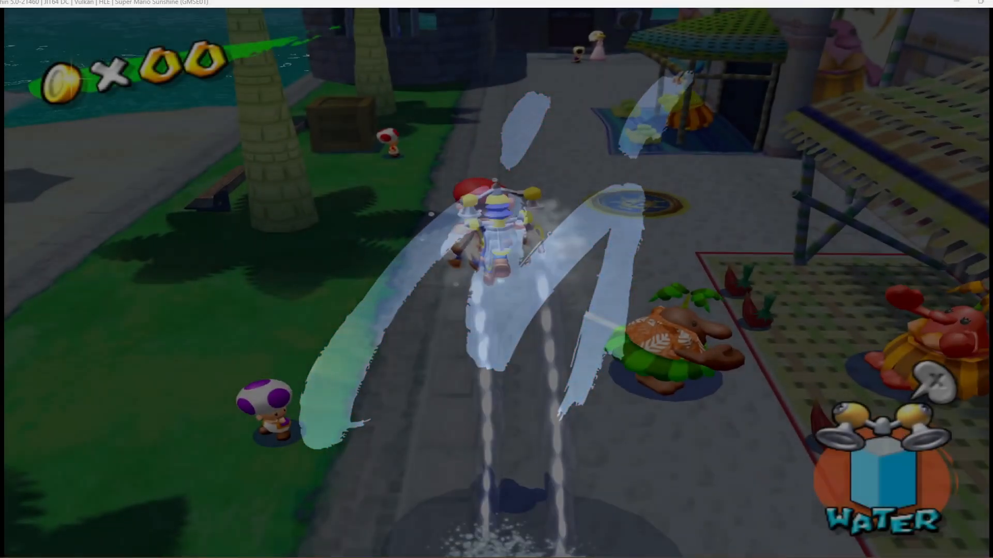